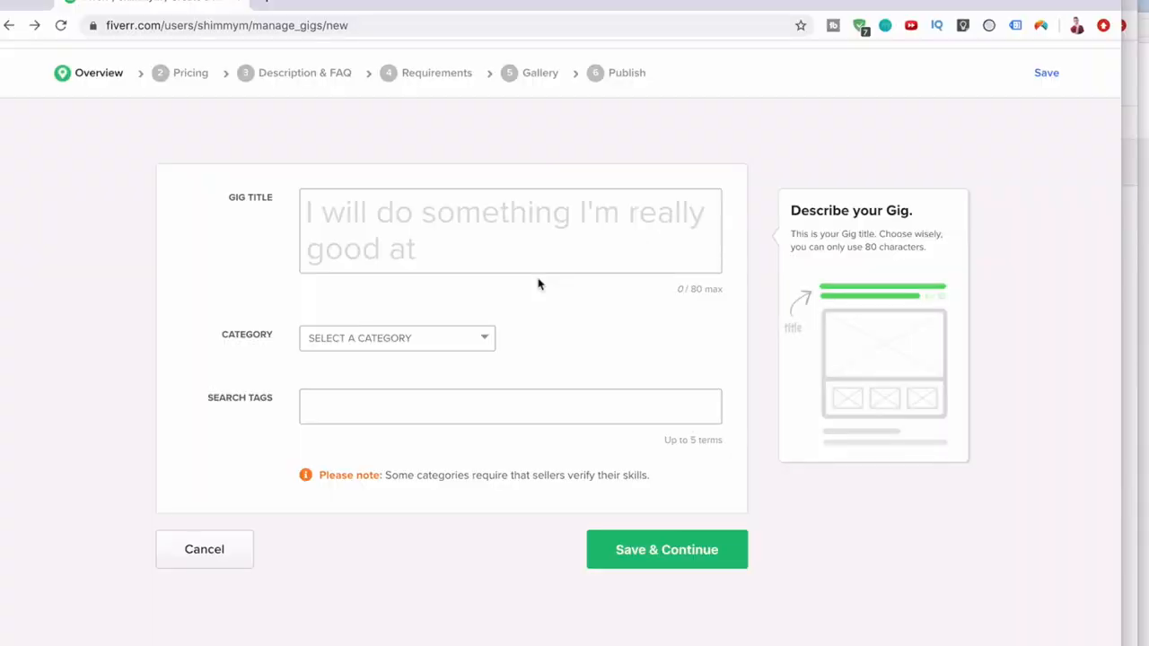
mouse_move(420, 194)
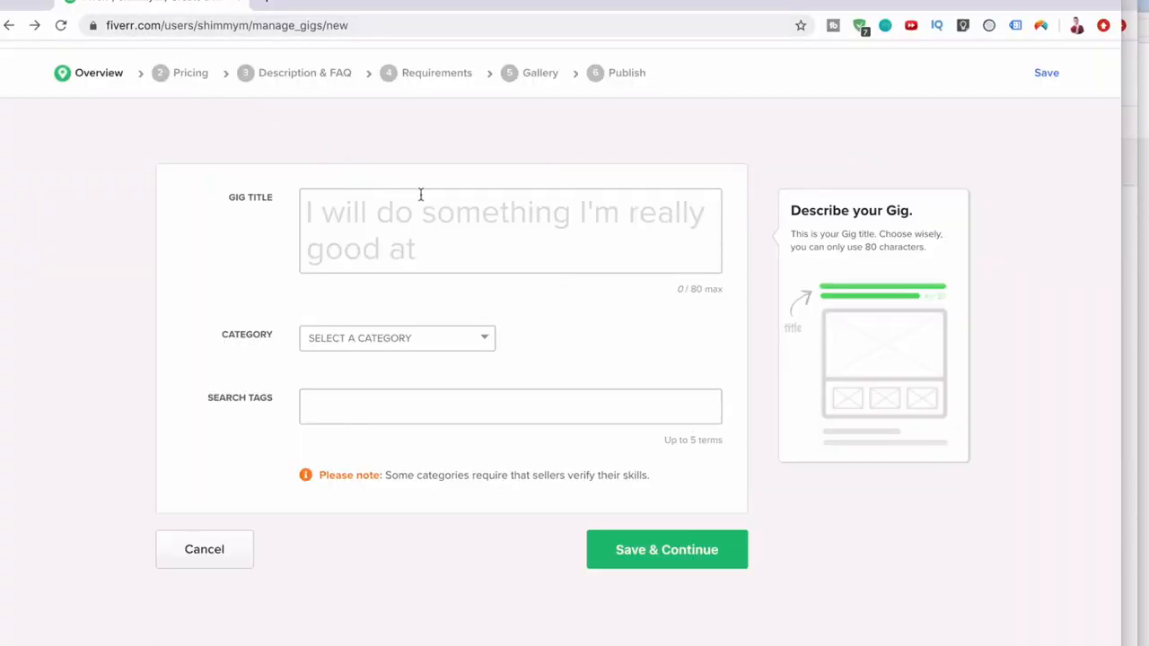
Title the gig 'I will edit any video and make your video content epic' and categorise it under Video & Animation > Video Editing.
left_click(510, 230)
type("e")
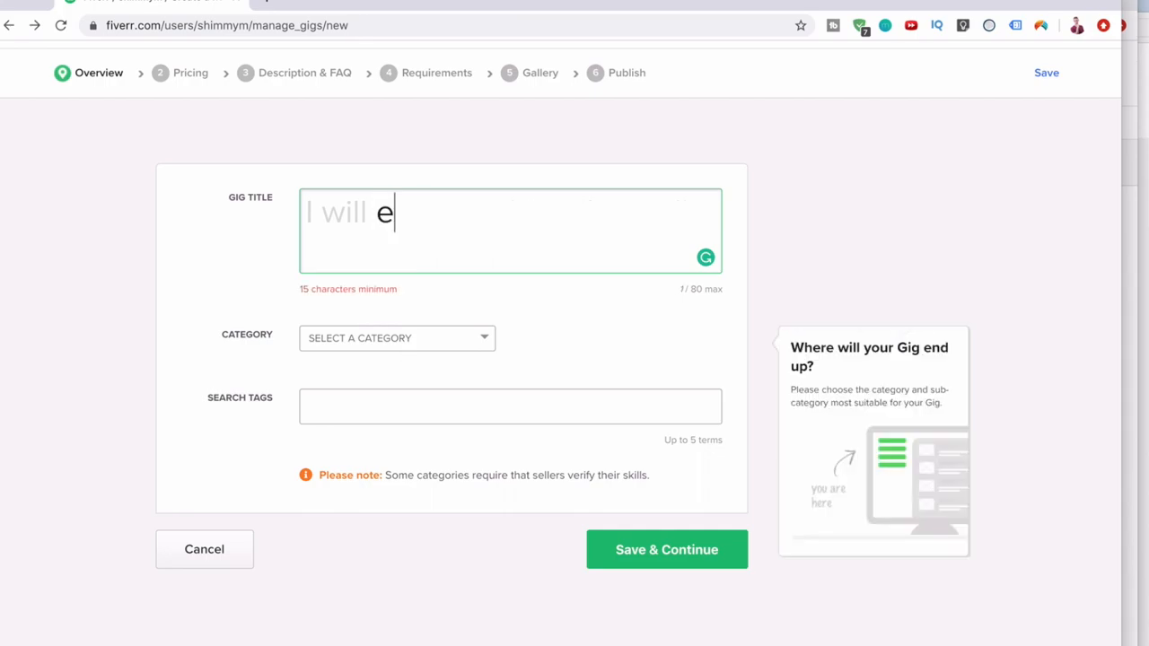
type("dit any video and make you")
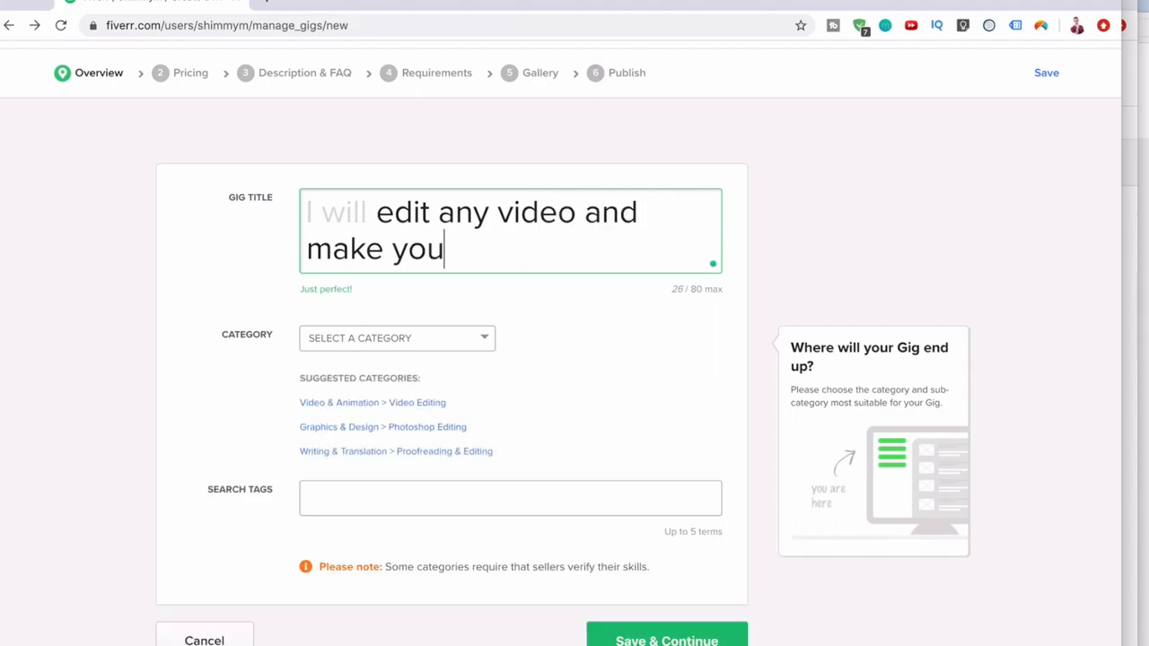
type("r video content")
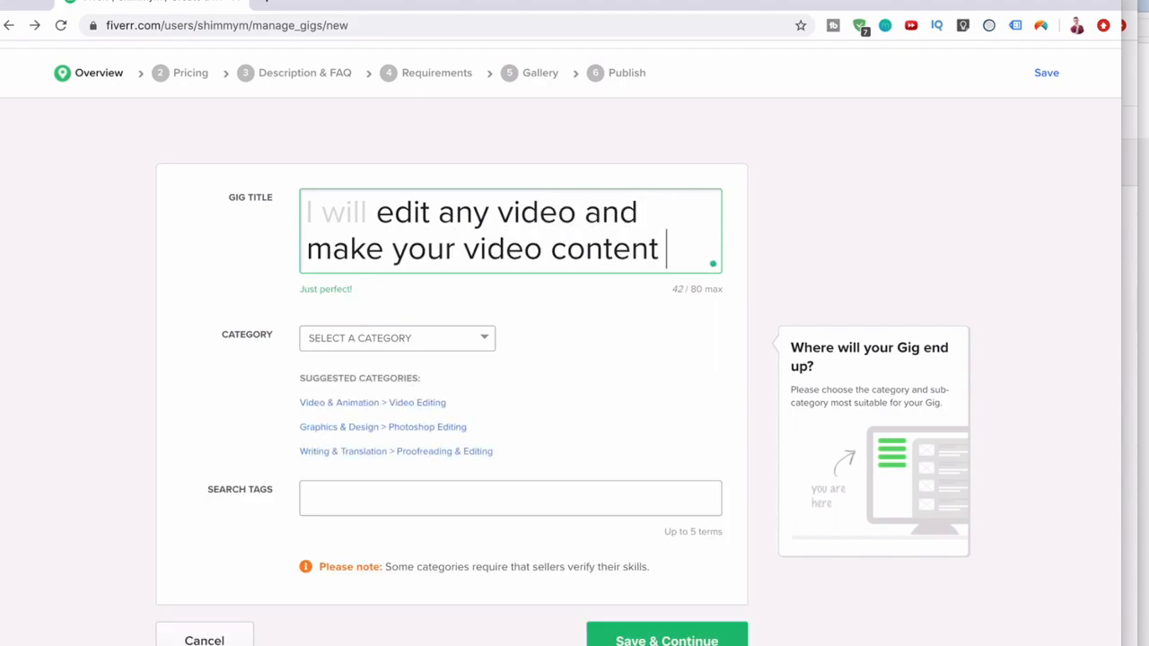
type("epic")
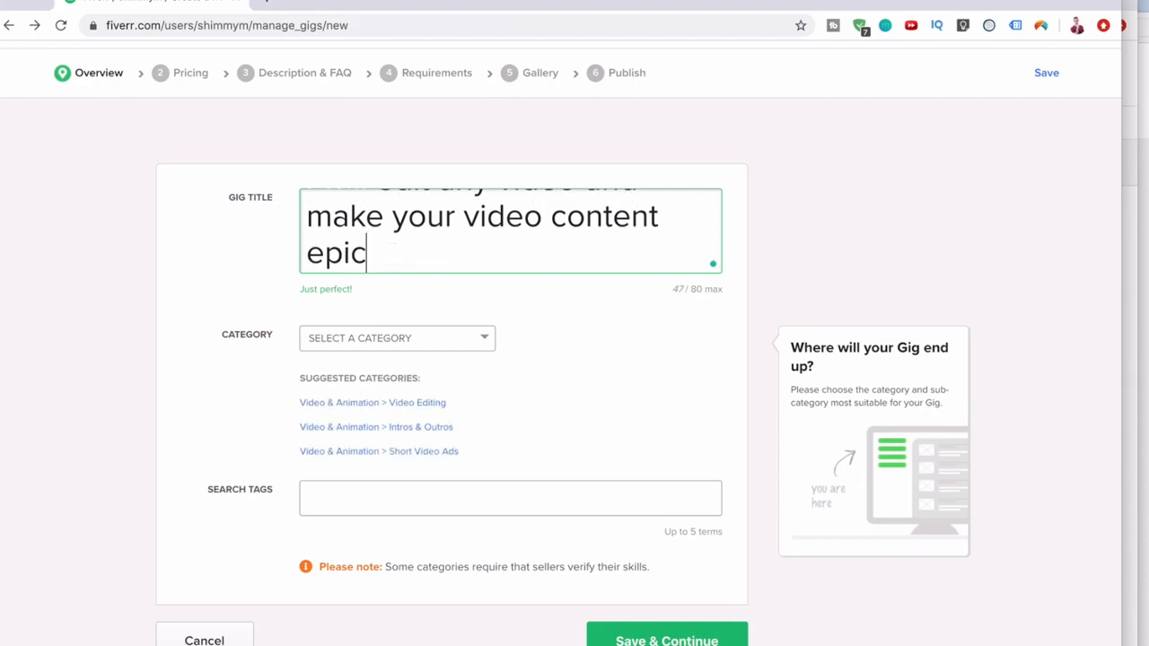
mouse_move(391, 427)
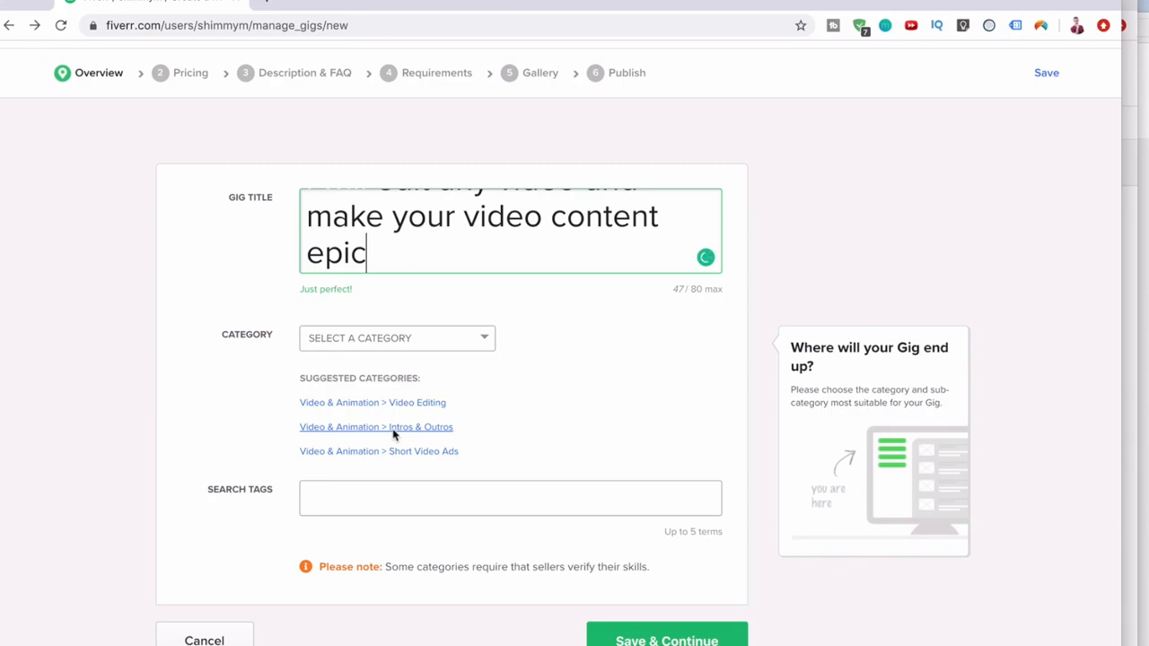
left_click(395, 338)
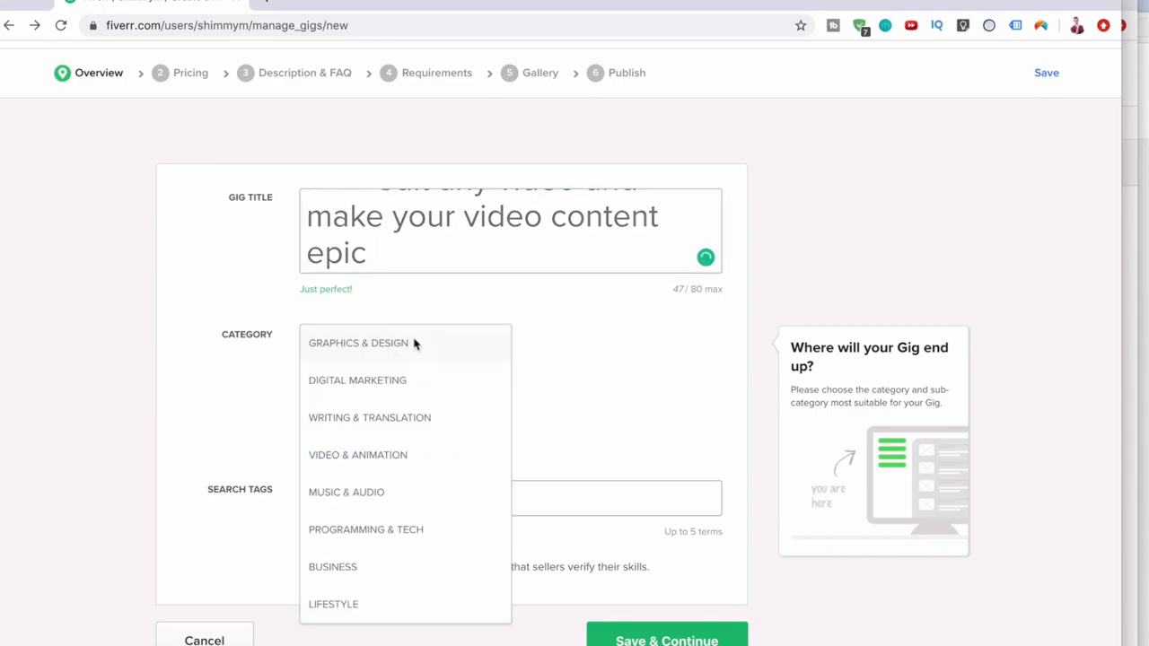
left_click(357, 455)
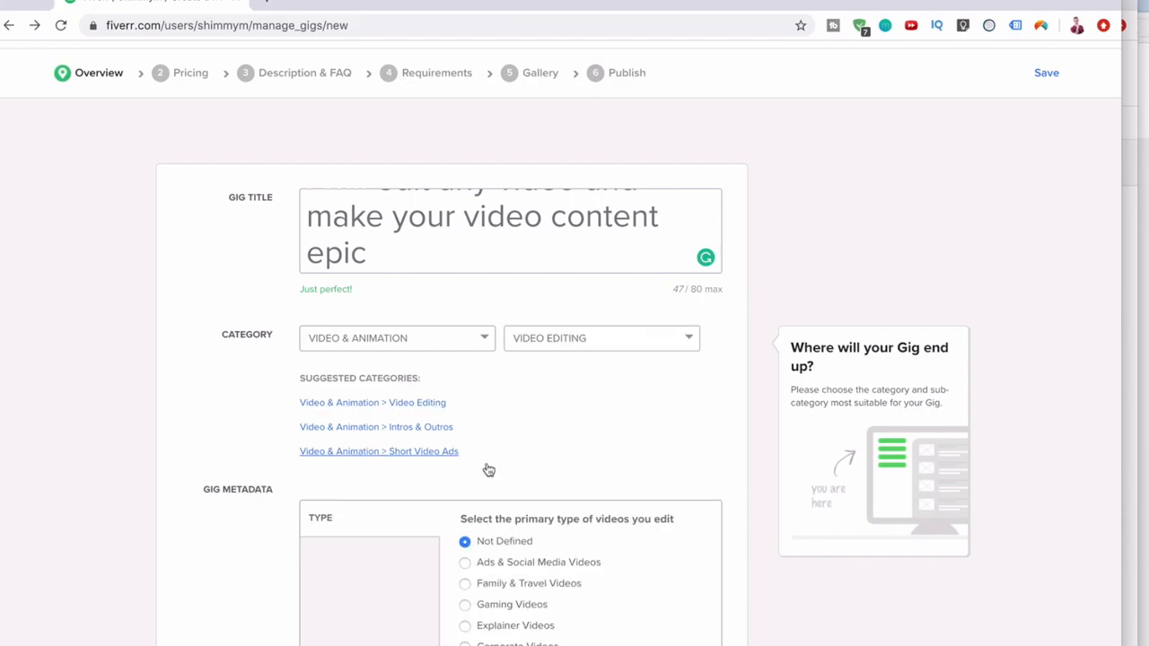
Add search tags video editor, YouTube video, video editing, videography and Premiere Pro, then save the overview.
scroll("down", 3)
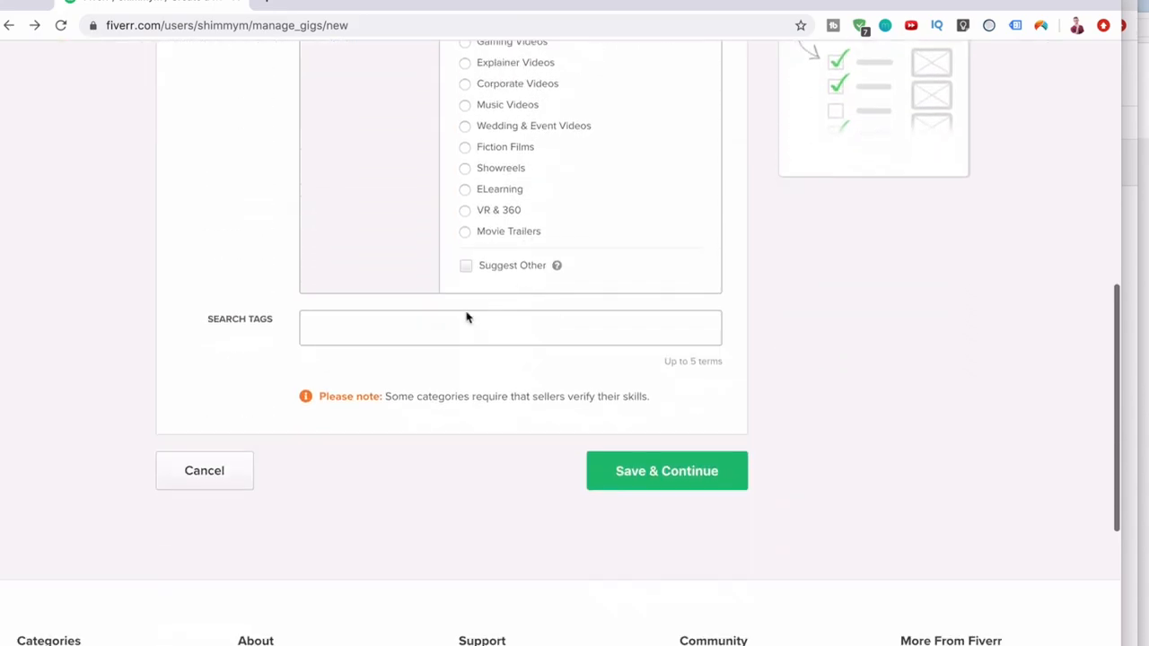
type("video e")
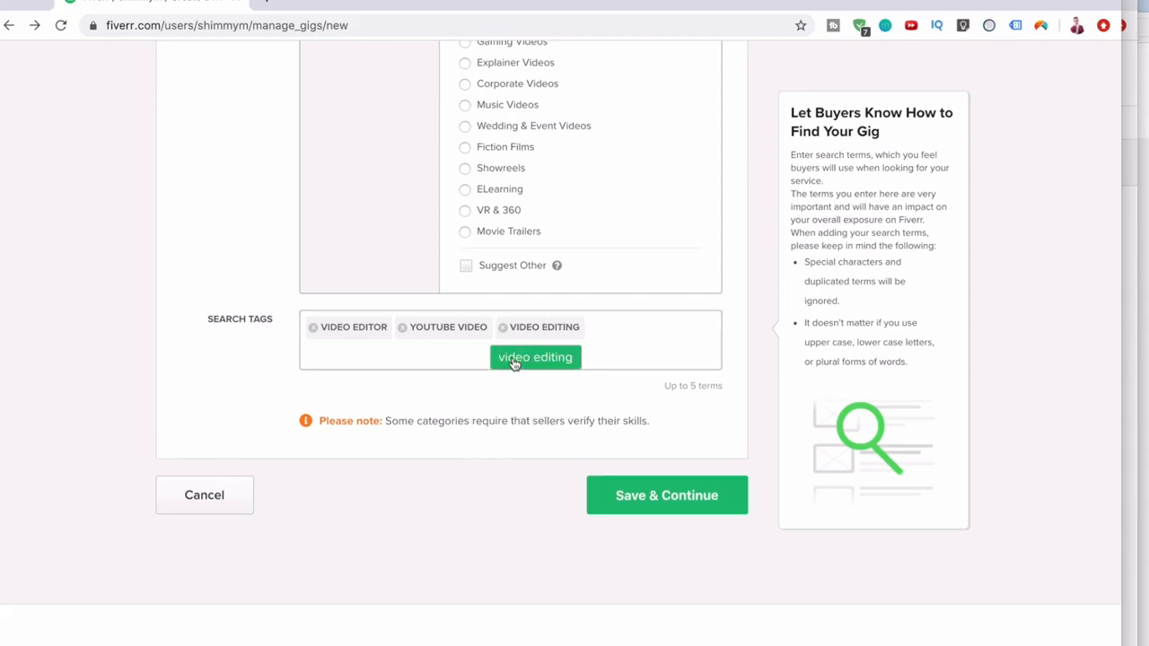
type("video")
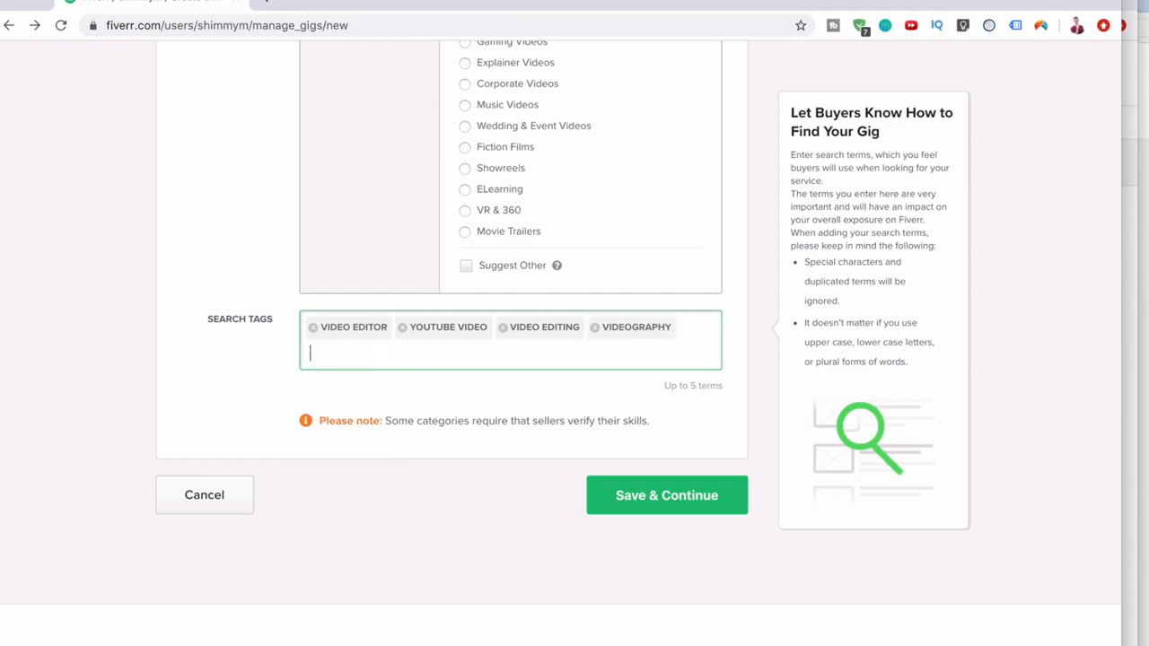
type("a")
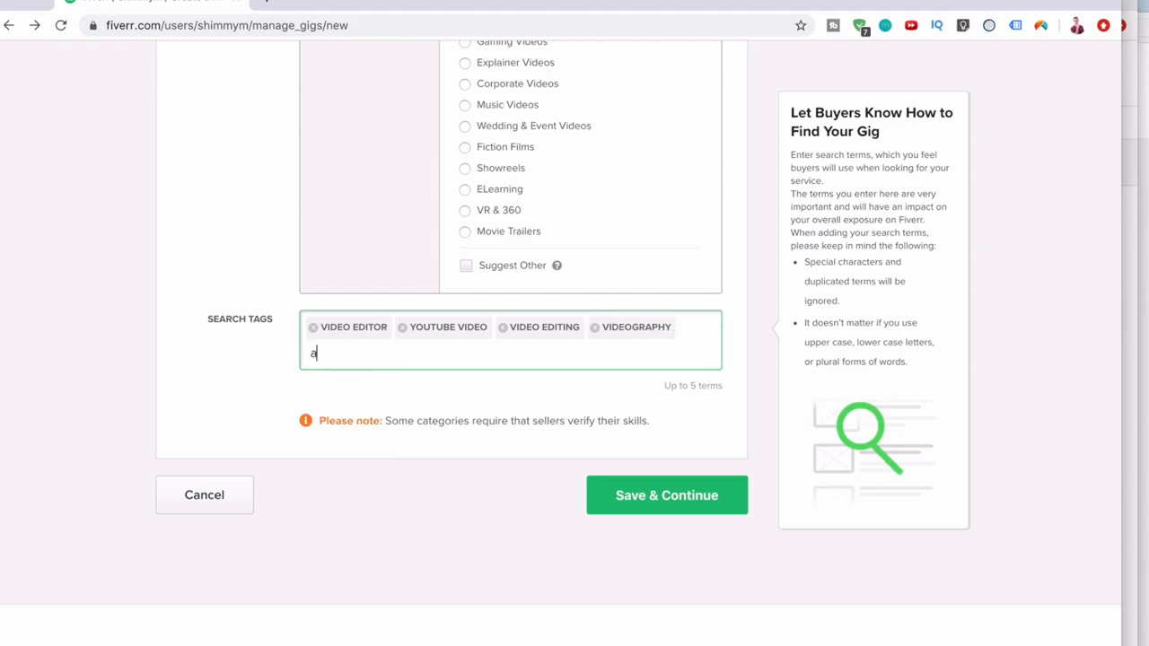
type("premiere")
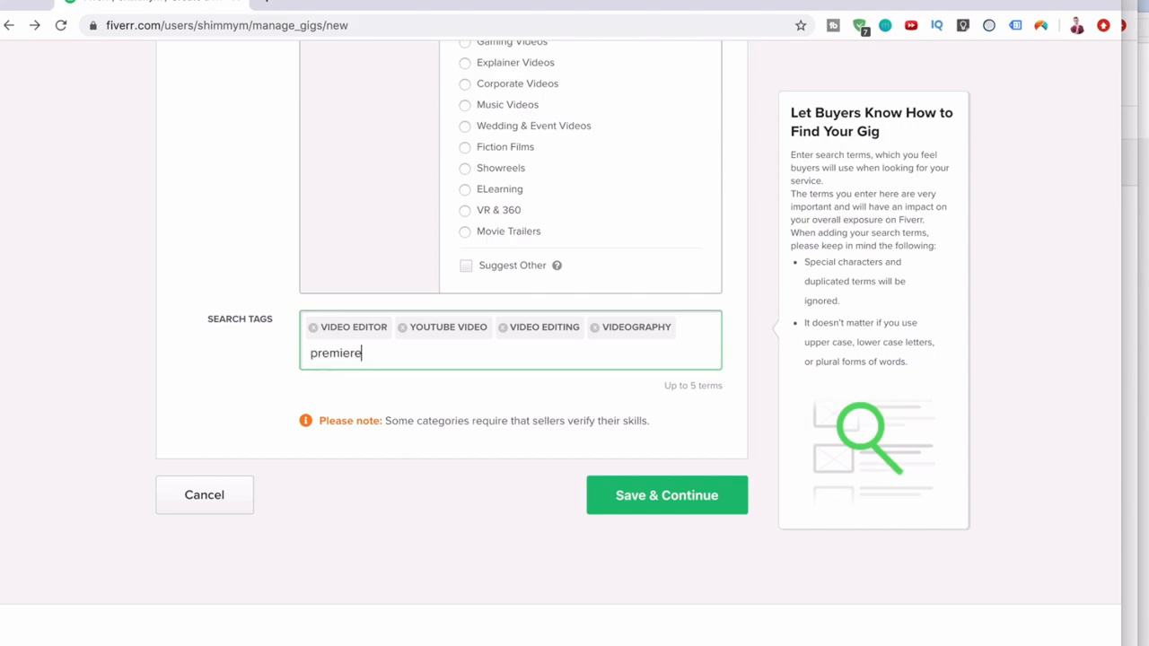
key("enter")
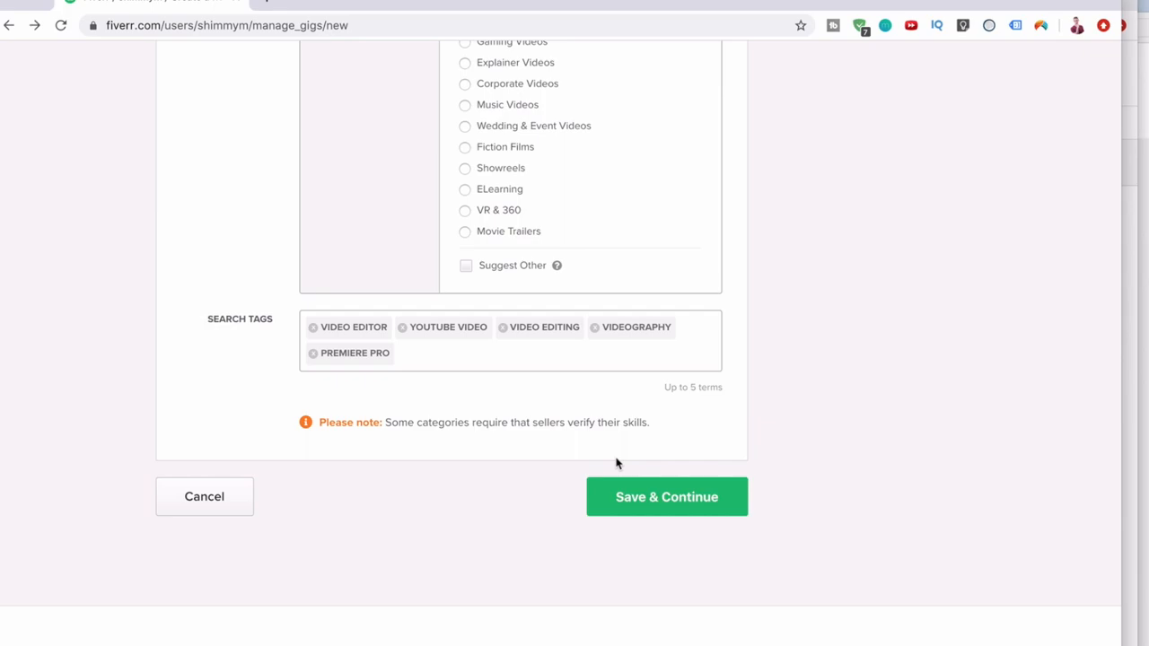
left_click(666, 495)
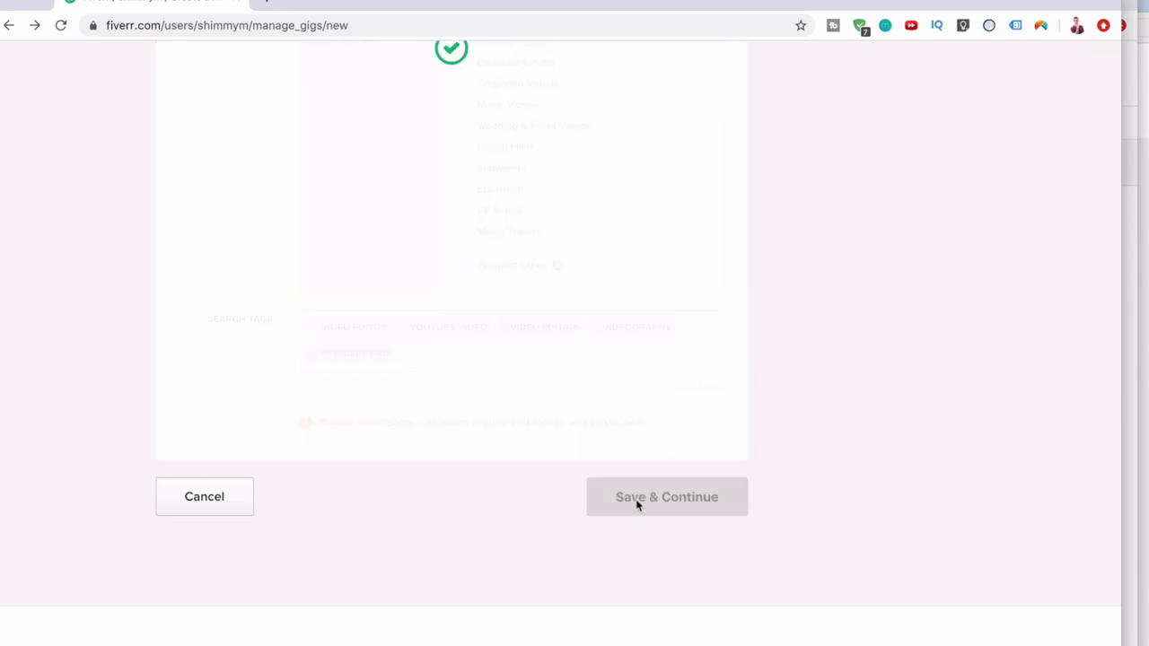
Proceed to the Scope & Pricing page and reach the three-packages explainer.
left_click(666, 495)
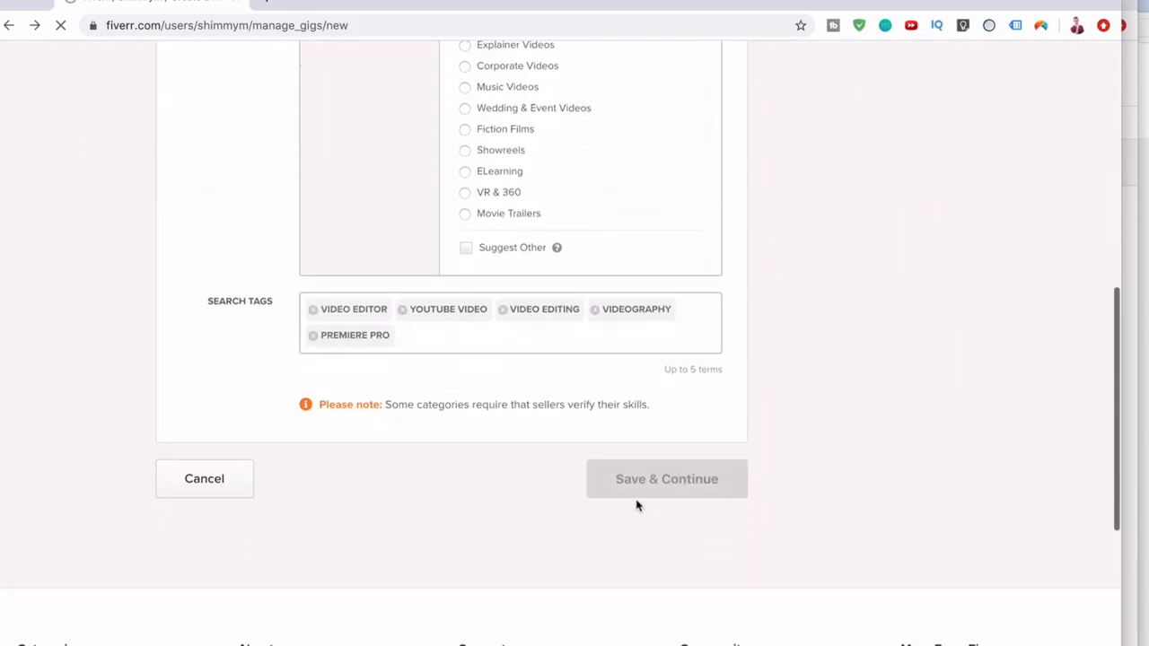
left_click(666, 477)
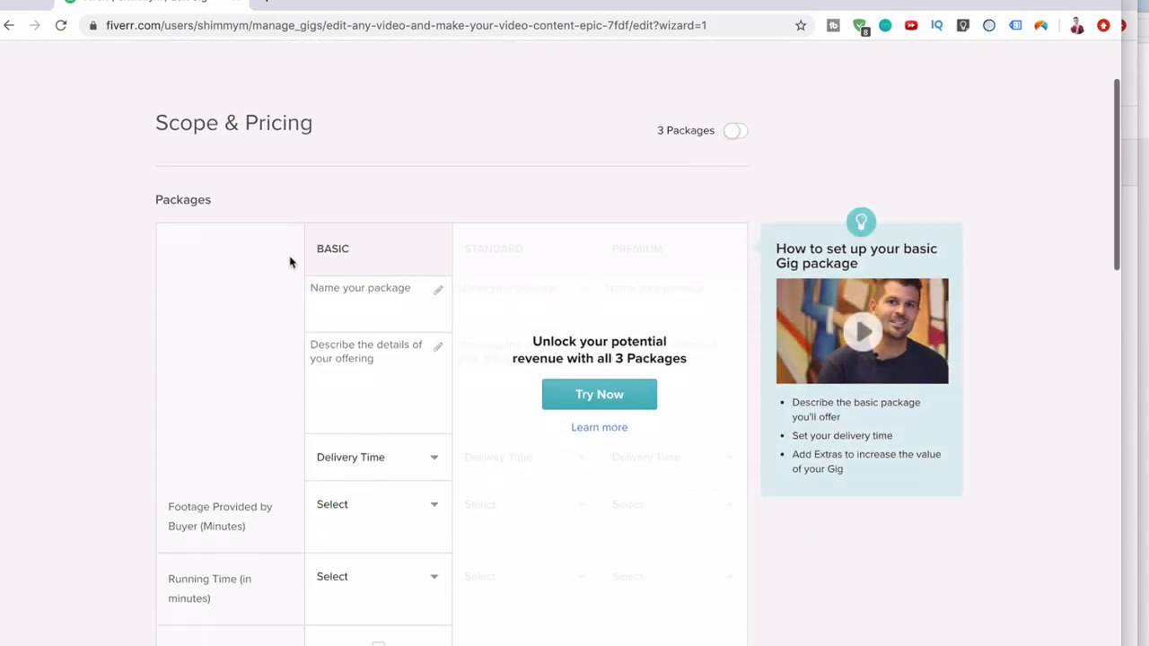
scroll("down", 3)
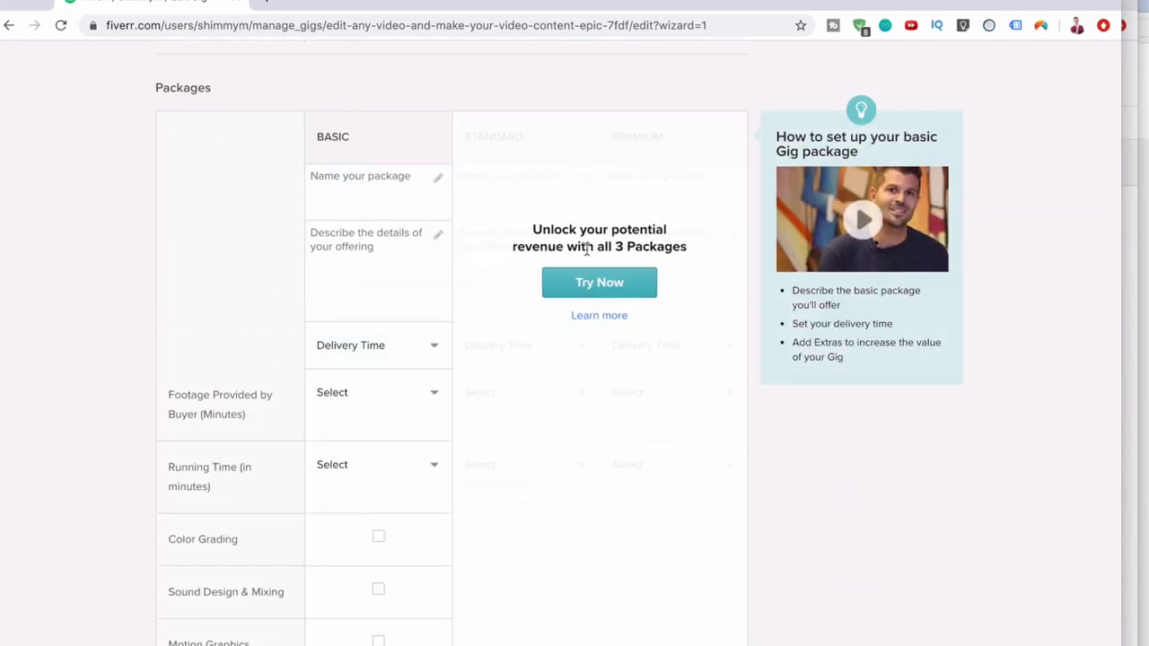
mouse_move(585, 266)
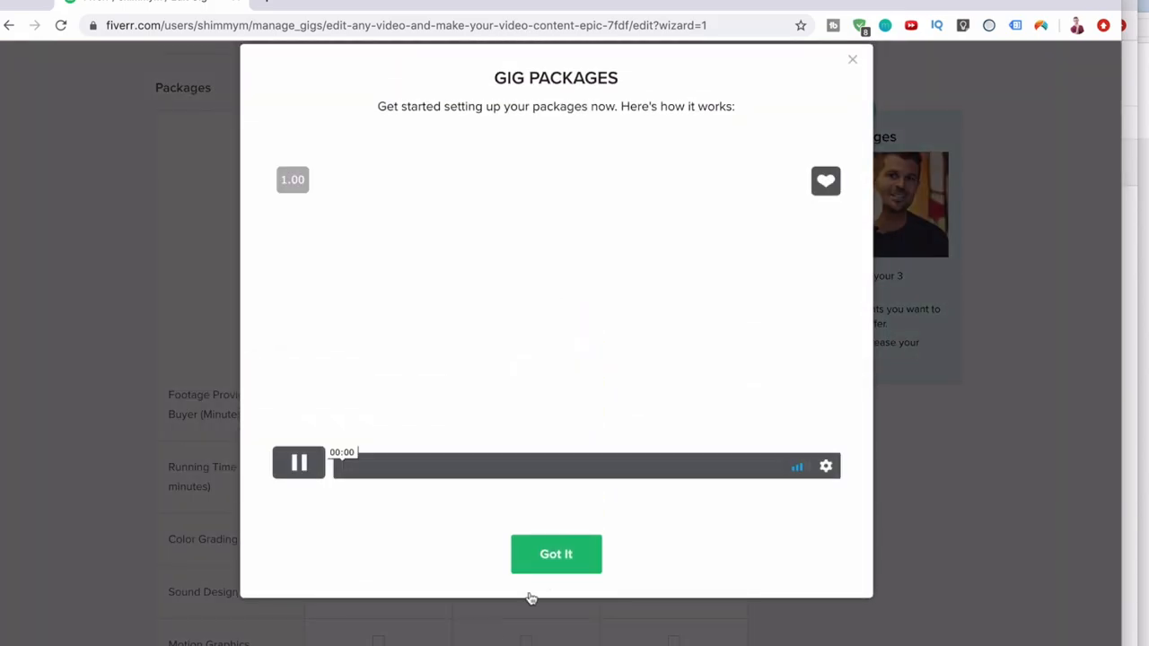
Dismiss the explainer and name the packages Basic Video Editing, Premium Video Editing and Ultime Video Package.
left_click(557, 553)
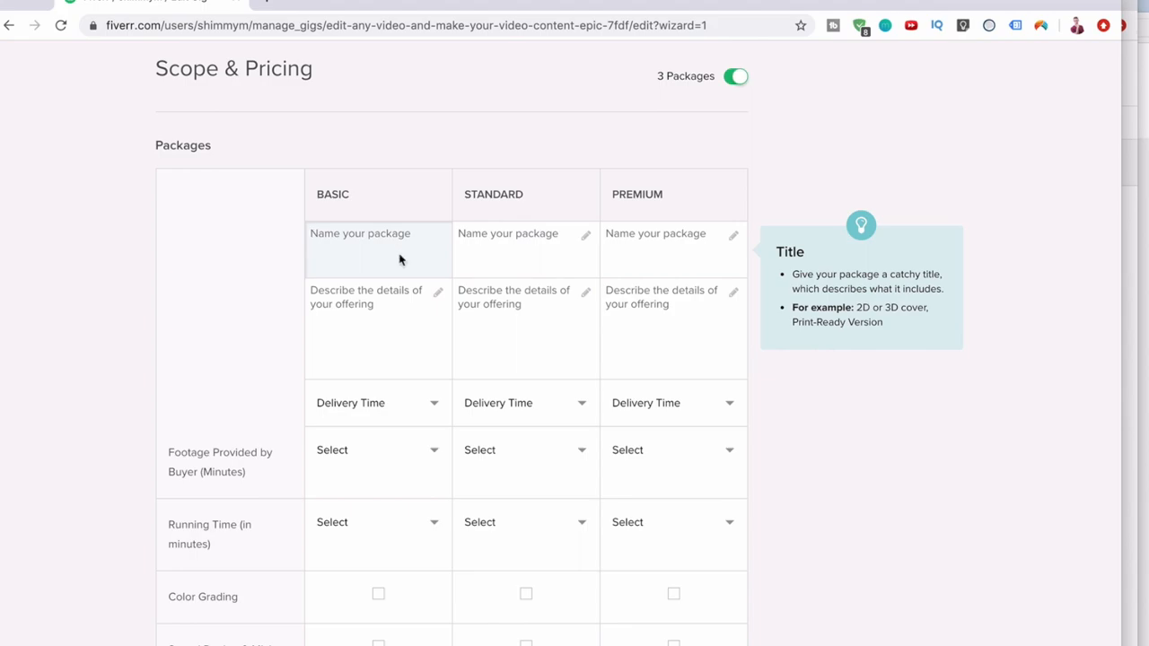
type("Basic Video Editing")
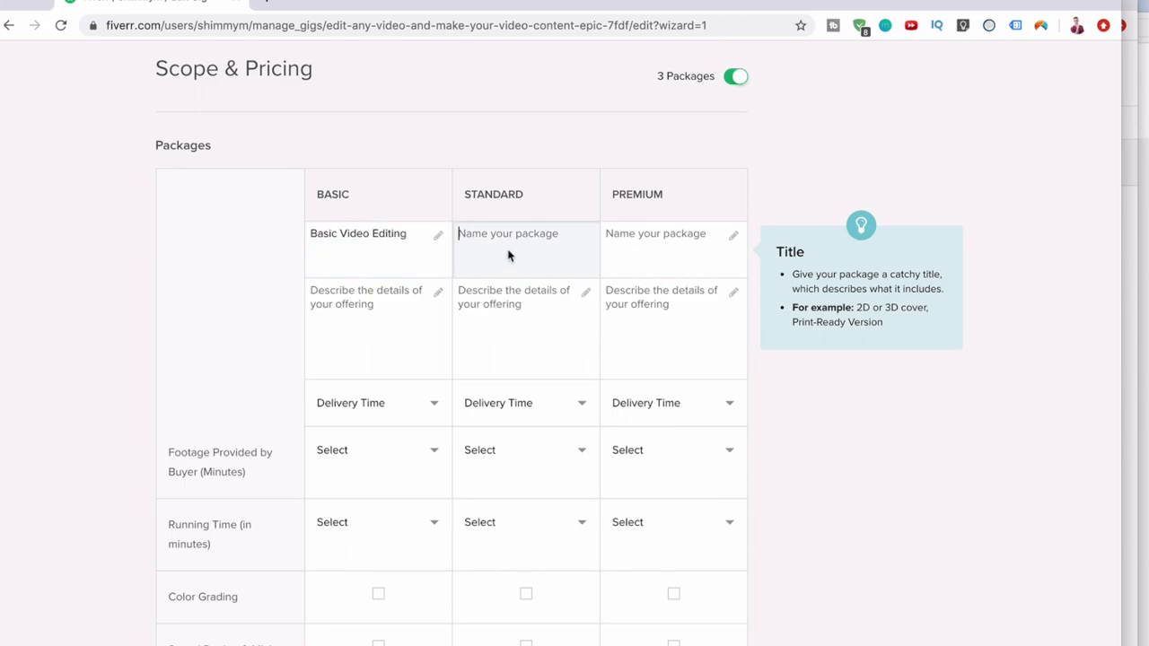
type("Prem")
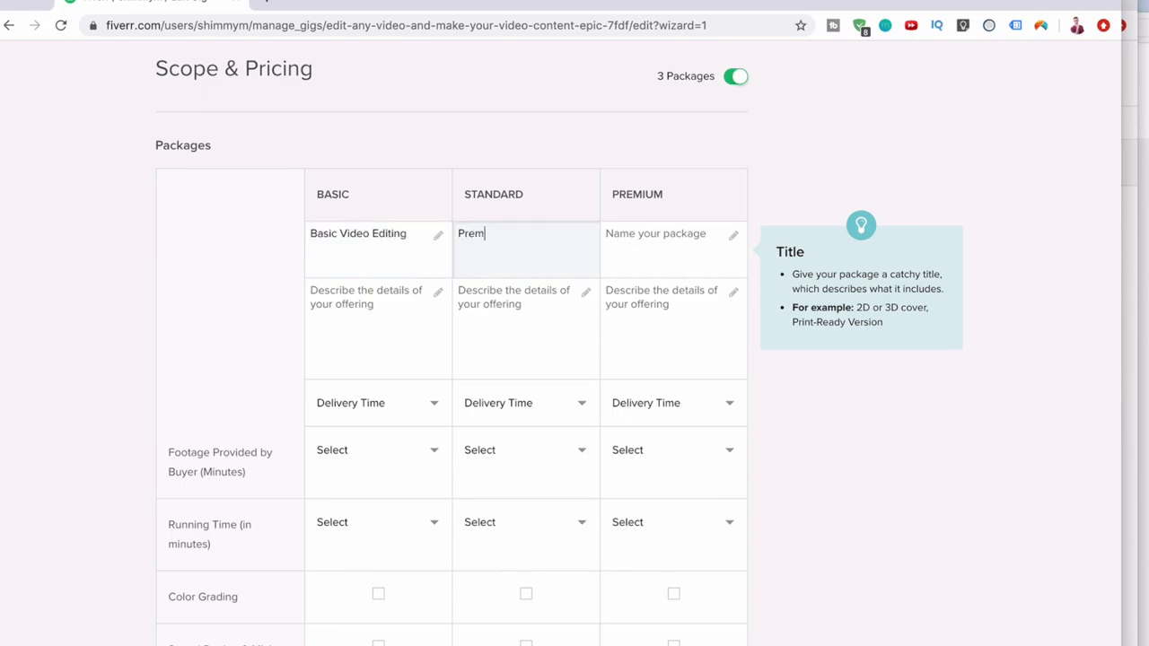
type("ium Video Editing")
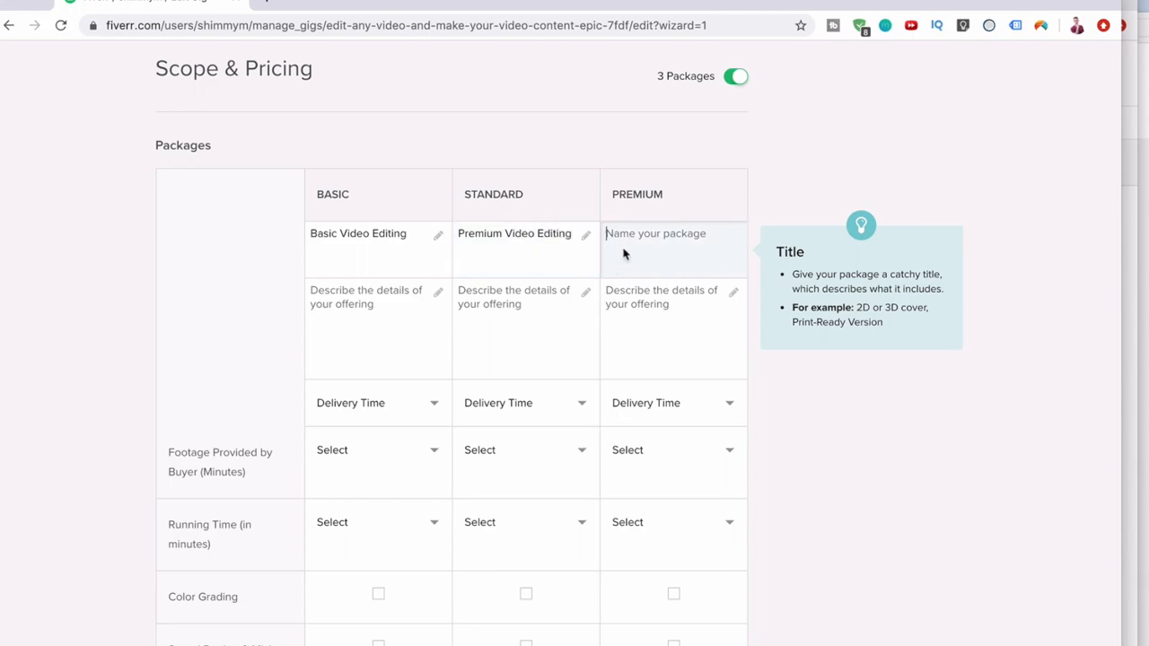
type("Ultime")
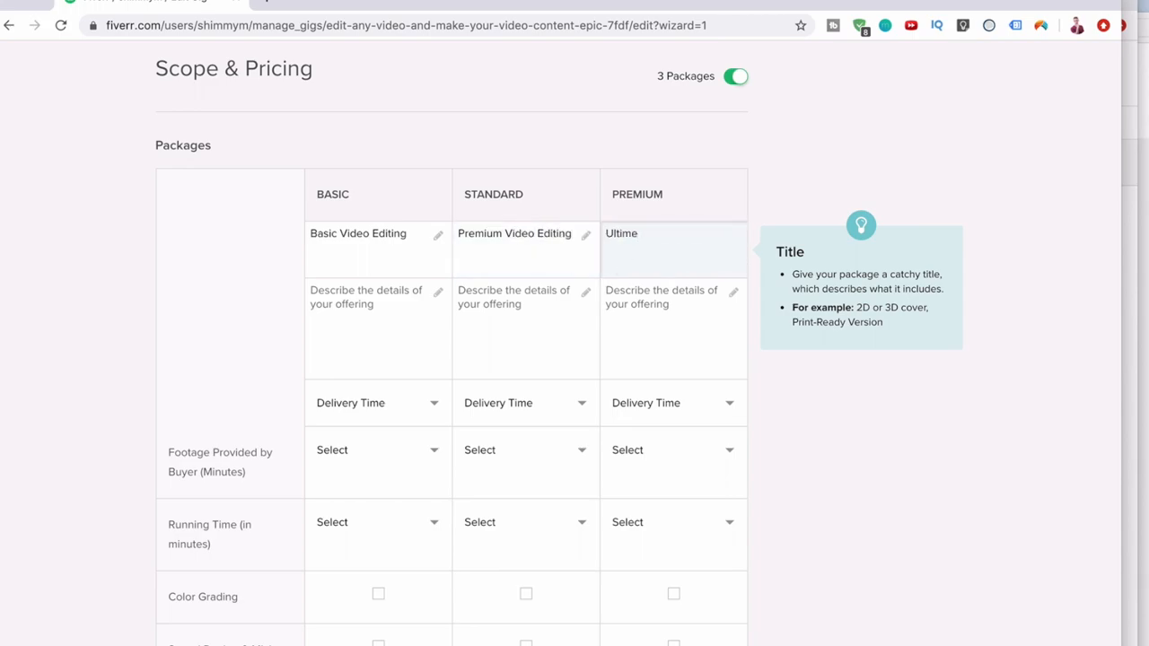
type("Video Package")
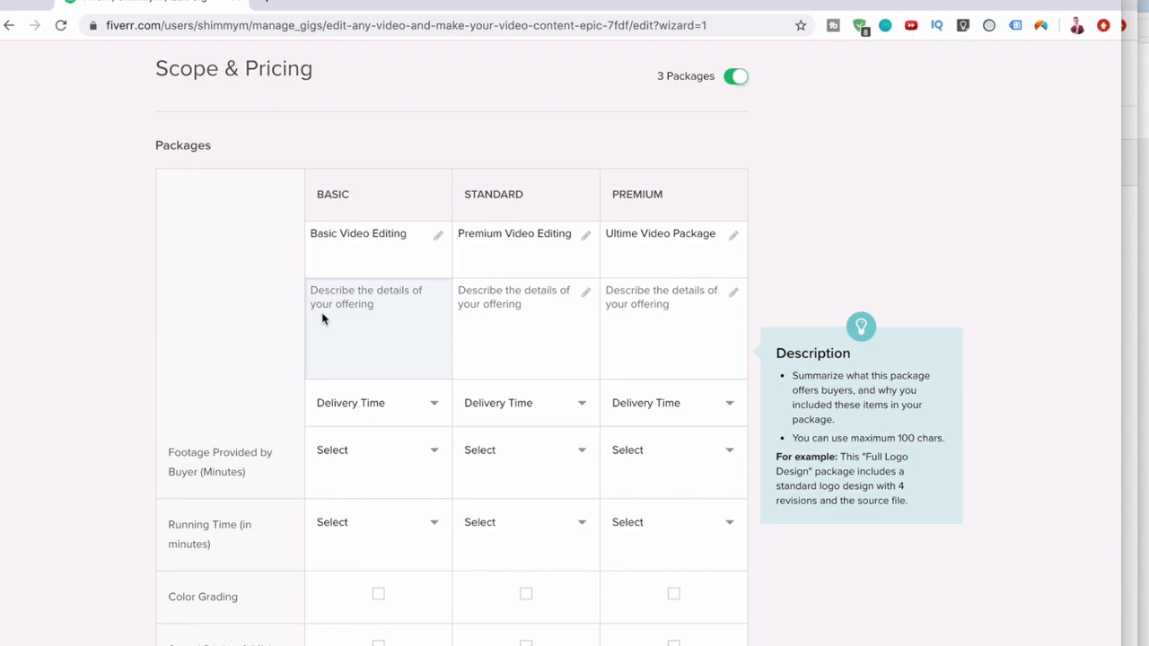
Describe the packages as editing up to 30 seconds, 1 minute and 3 minutes of video.
type("Edit up")
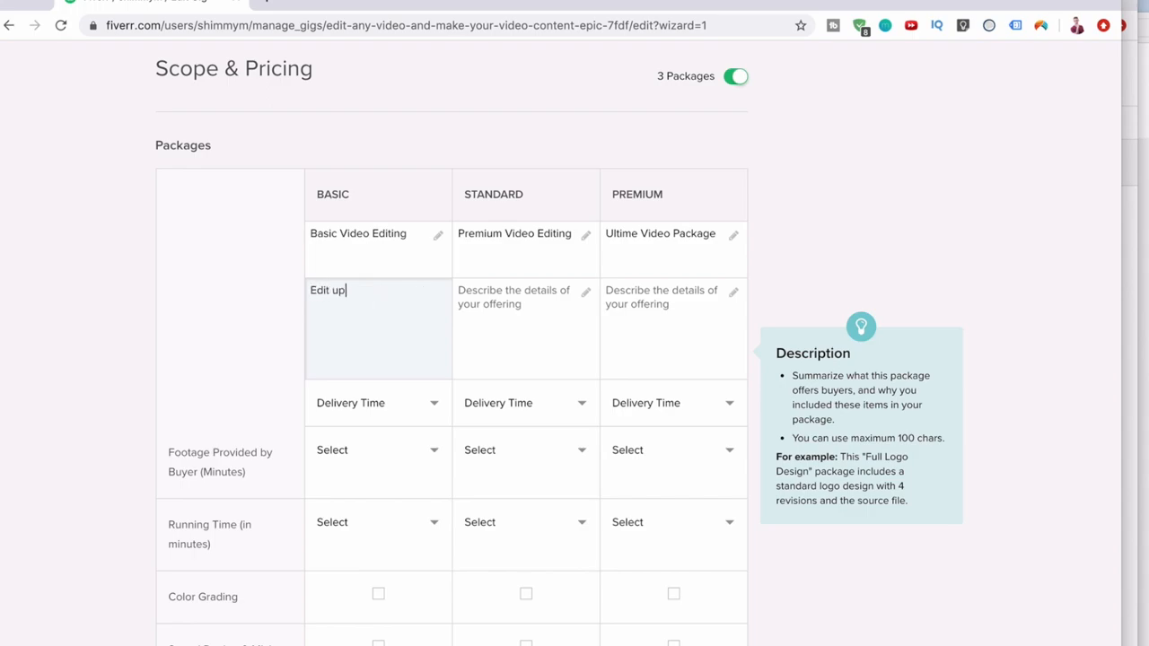
type("to 30 s")
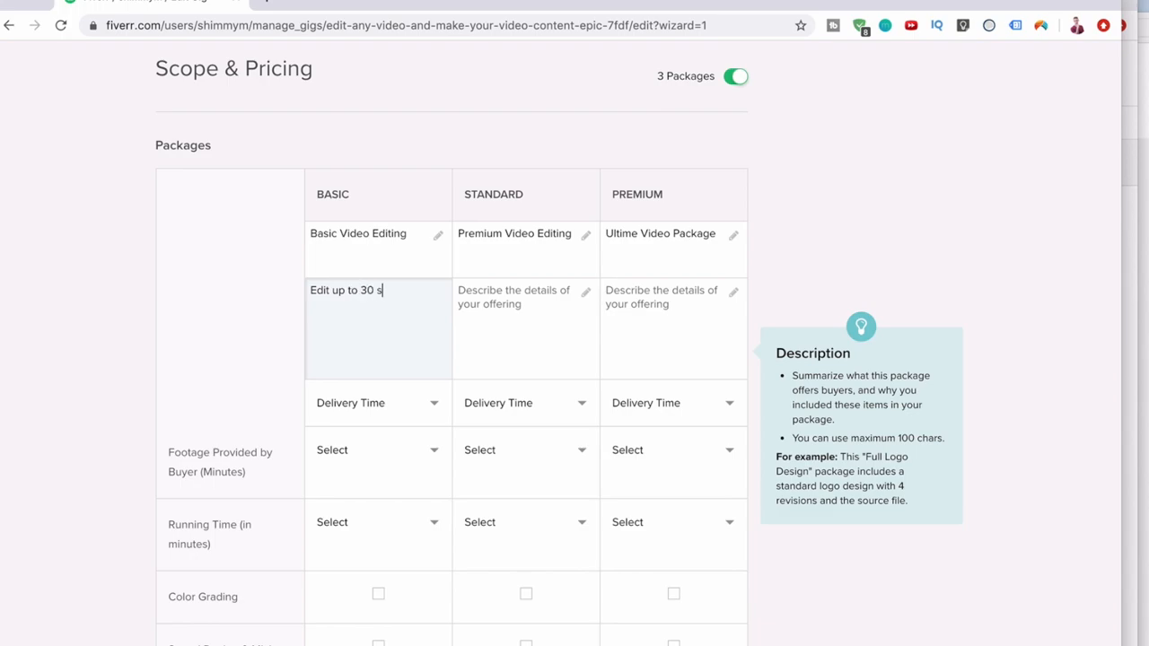
type("econds of video")
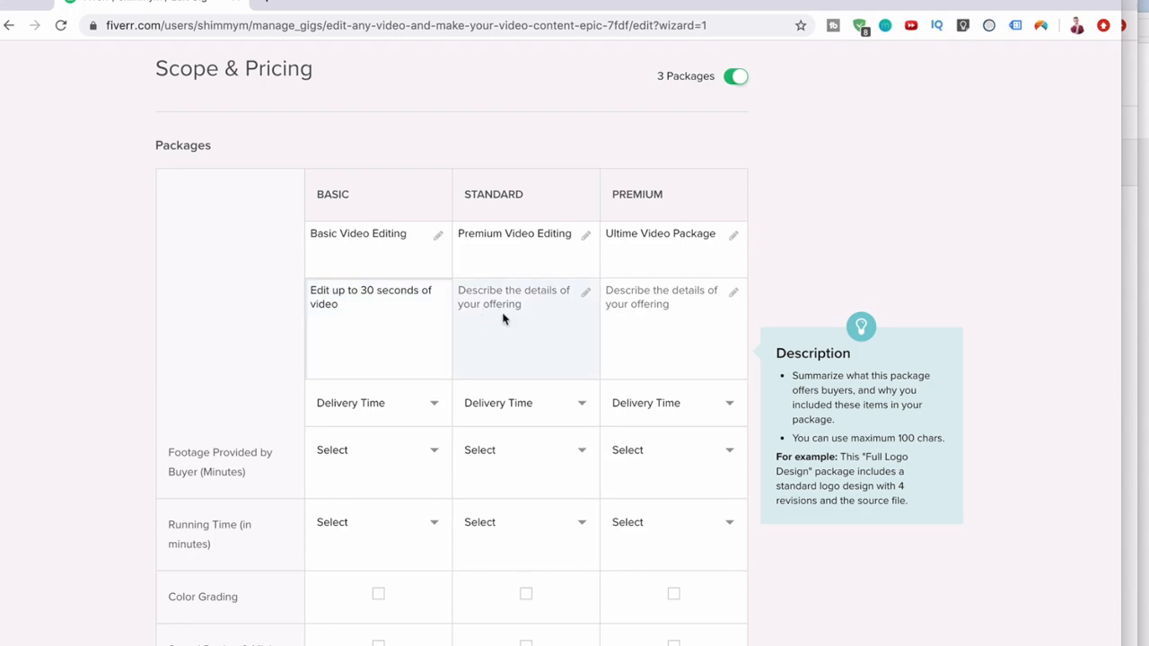
type("Edit upto")
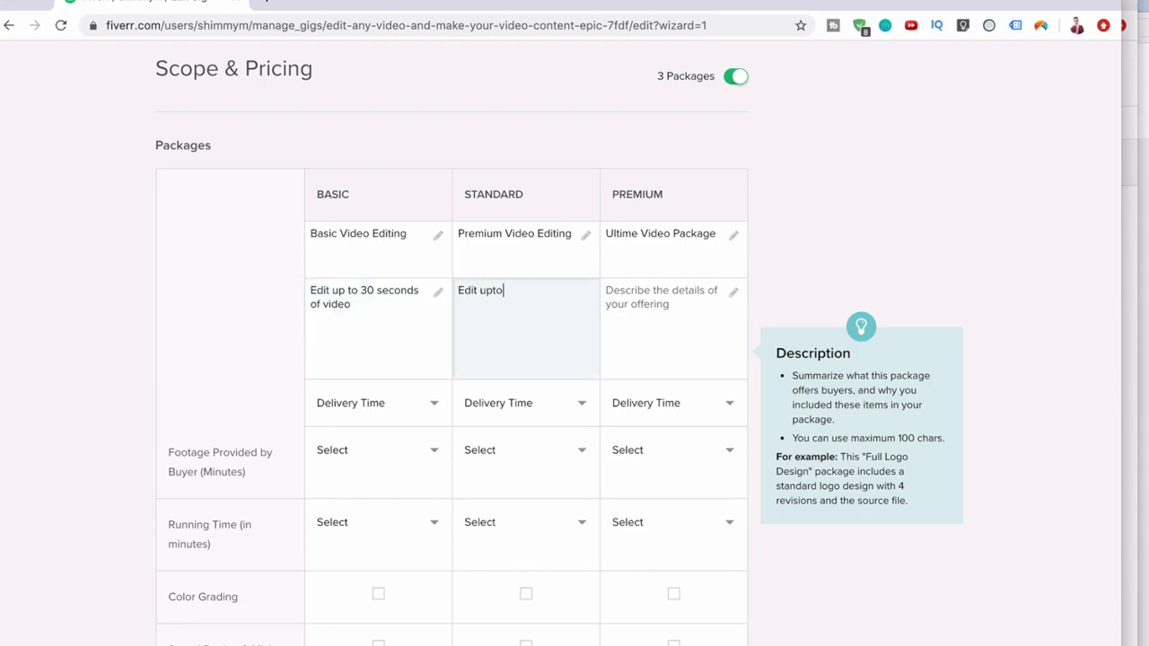
type("1 minute of video")
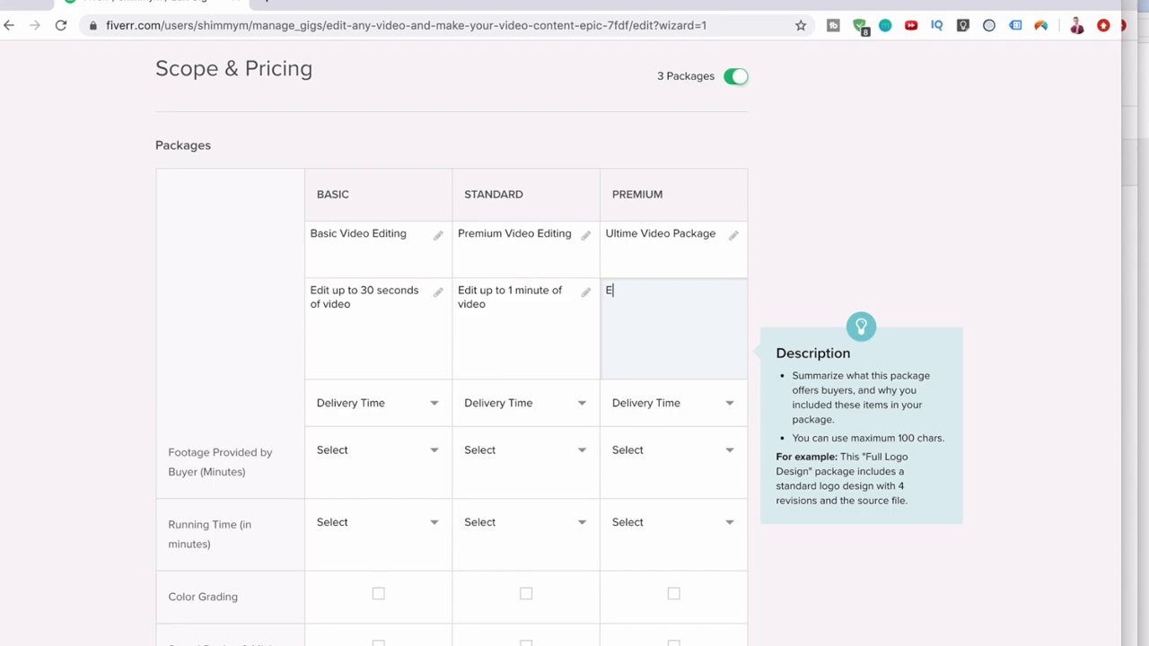
type("dit up to")
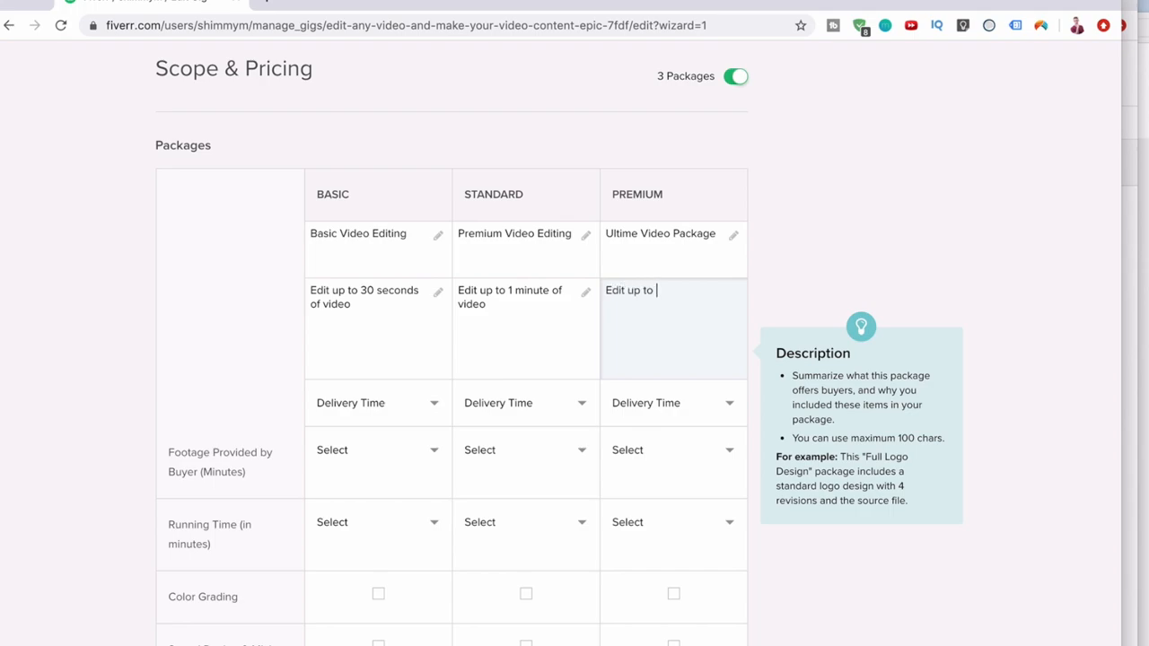
type("3")
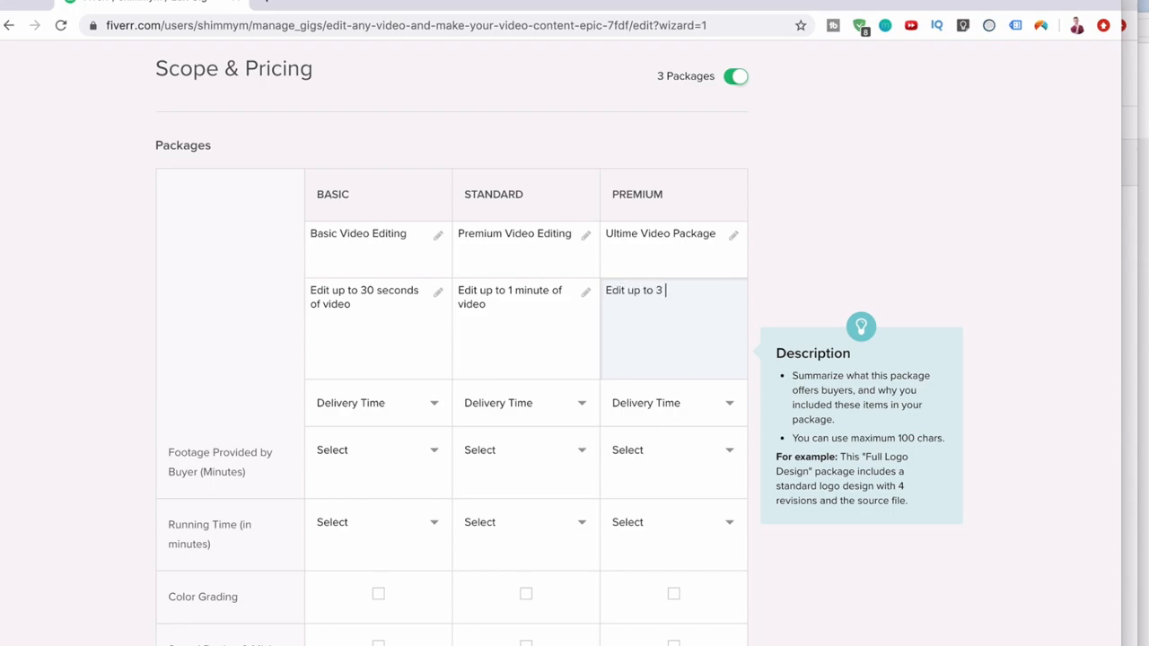
type("monutes of video")
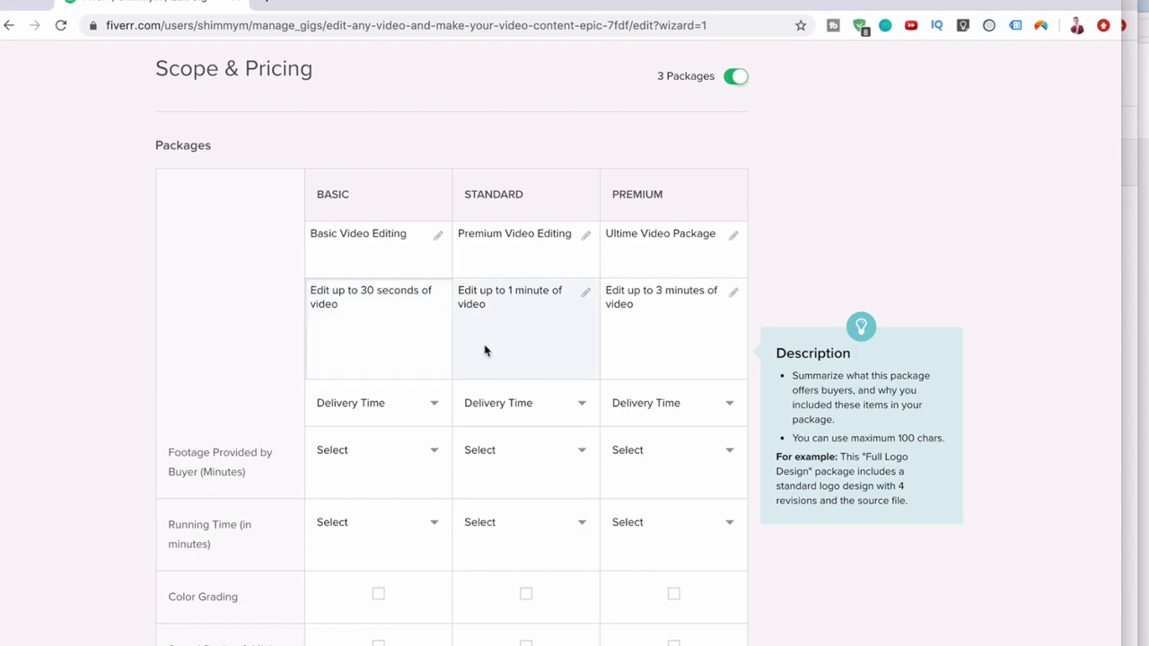
left_click(359, 332)
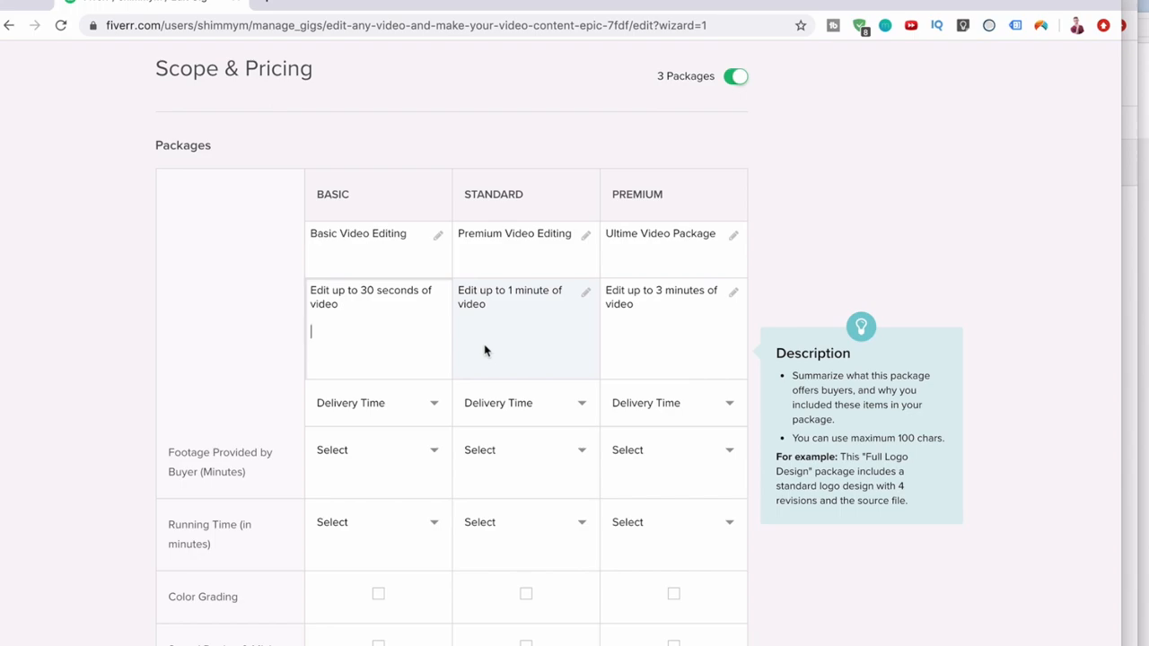
Set 1-, 2- and 3-day delivery times and the Basic package's footage running time.
scroll("down", 3)
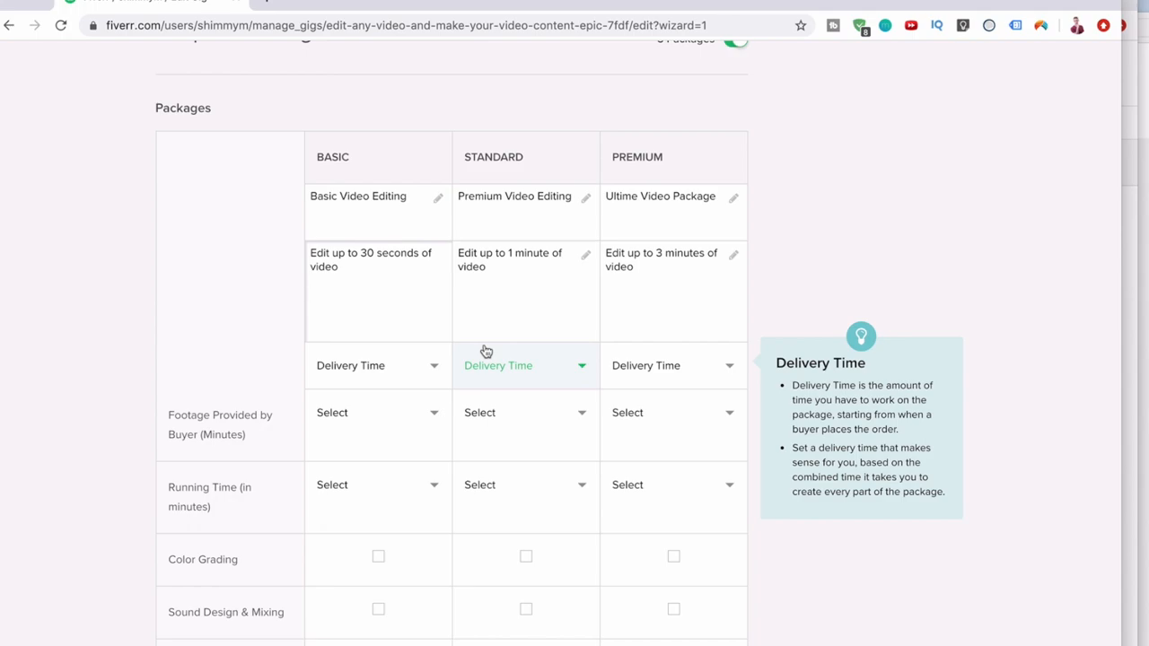
scroll("down", 3)
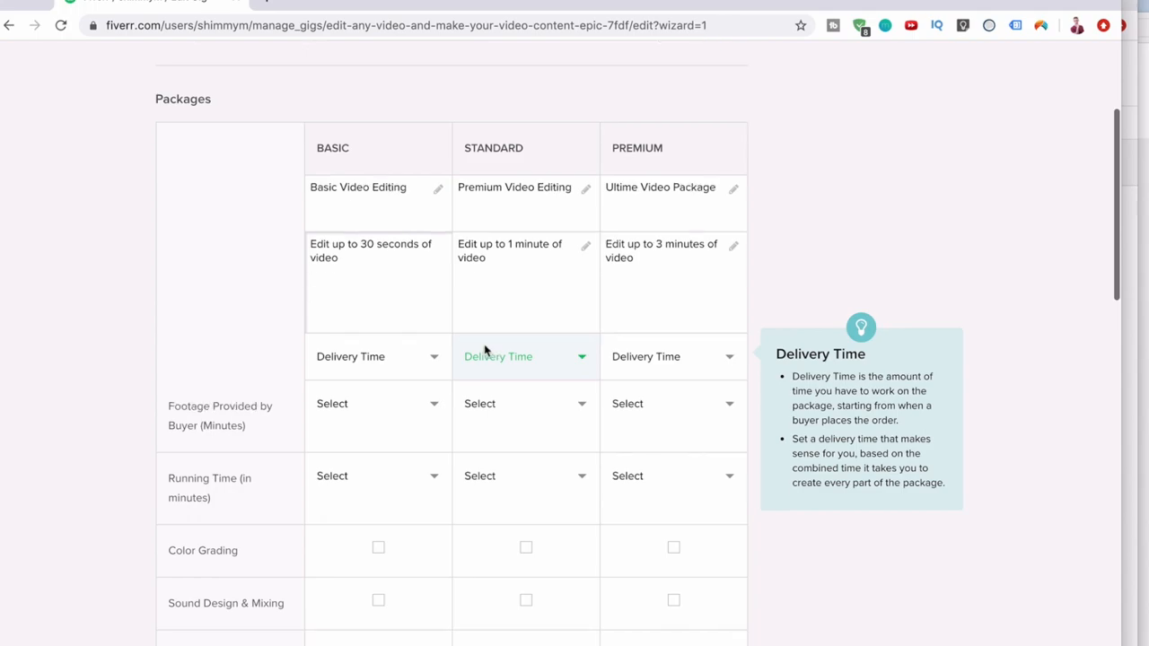
left_click(377, 355)
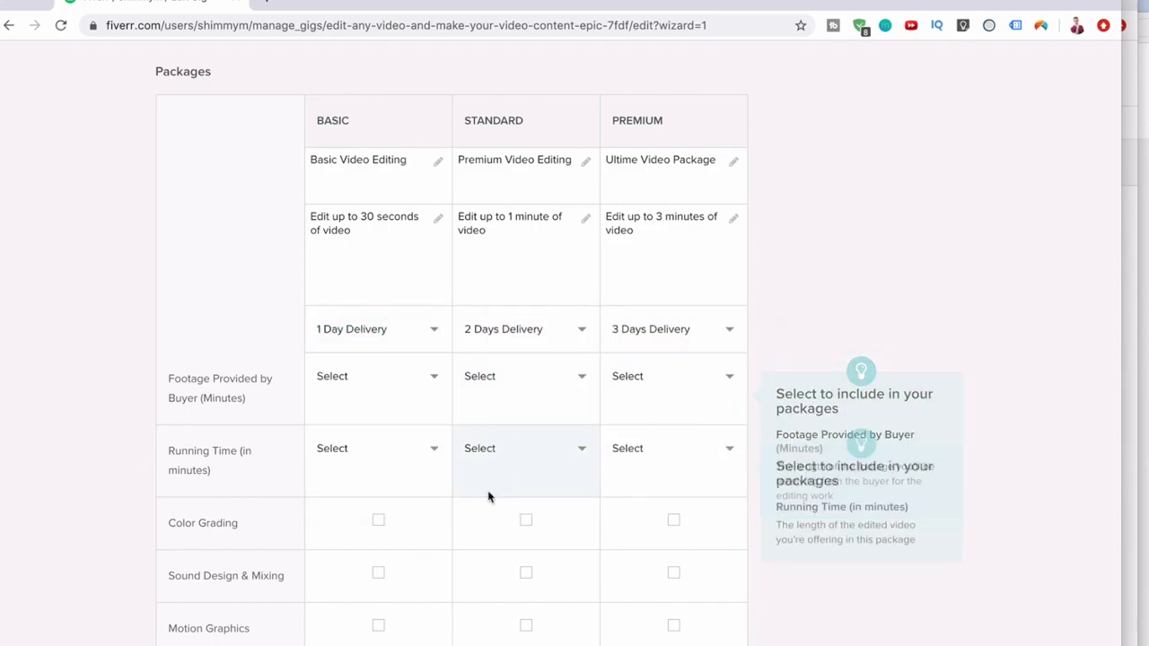
scroll("down", 3)
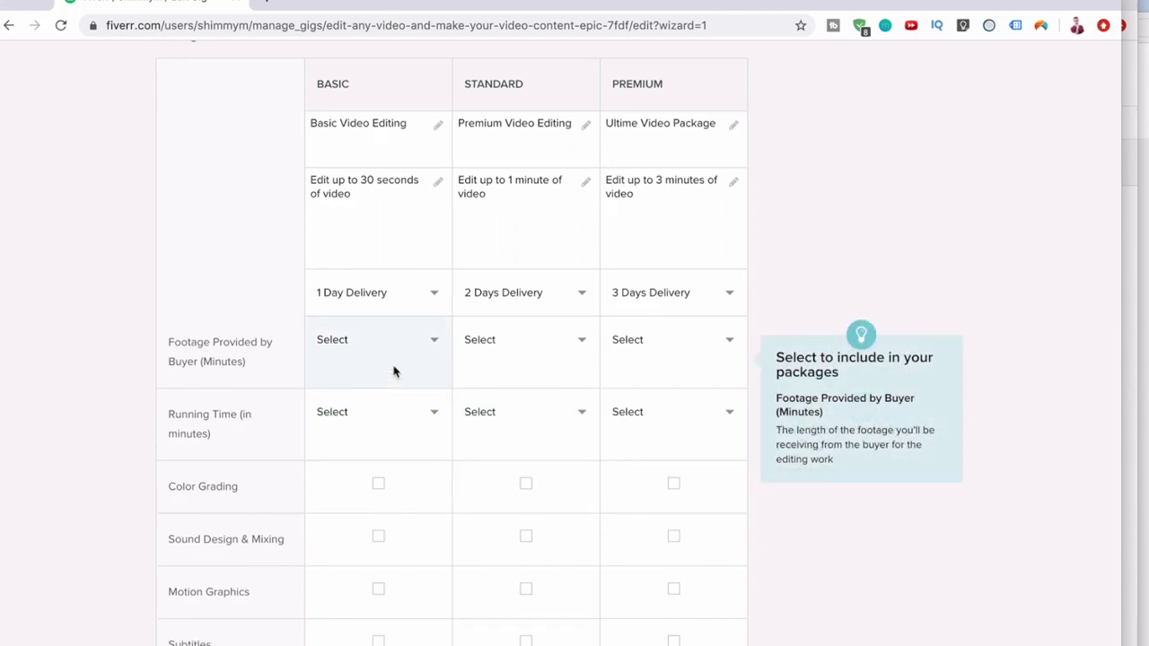
left_click(377, 339)
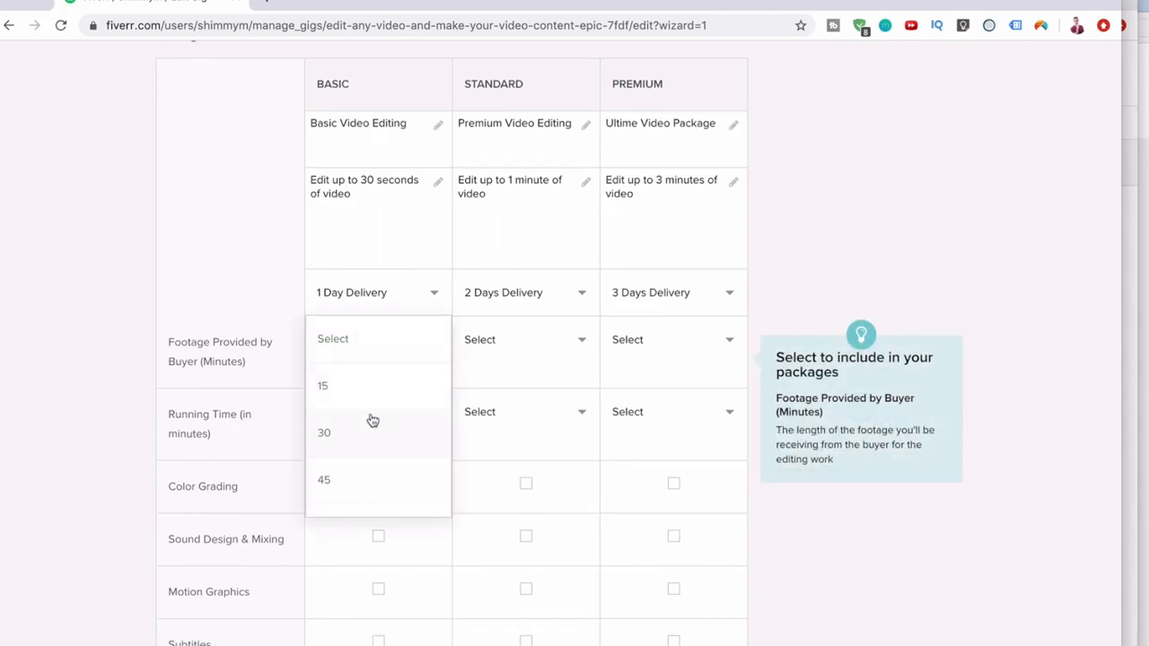
scroll("down", 3)
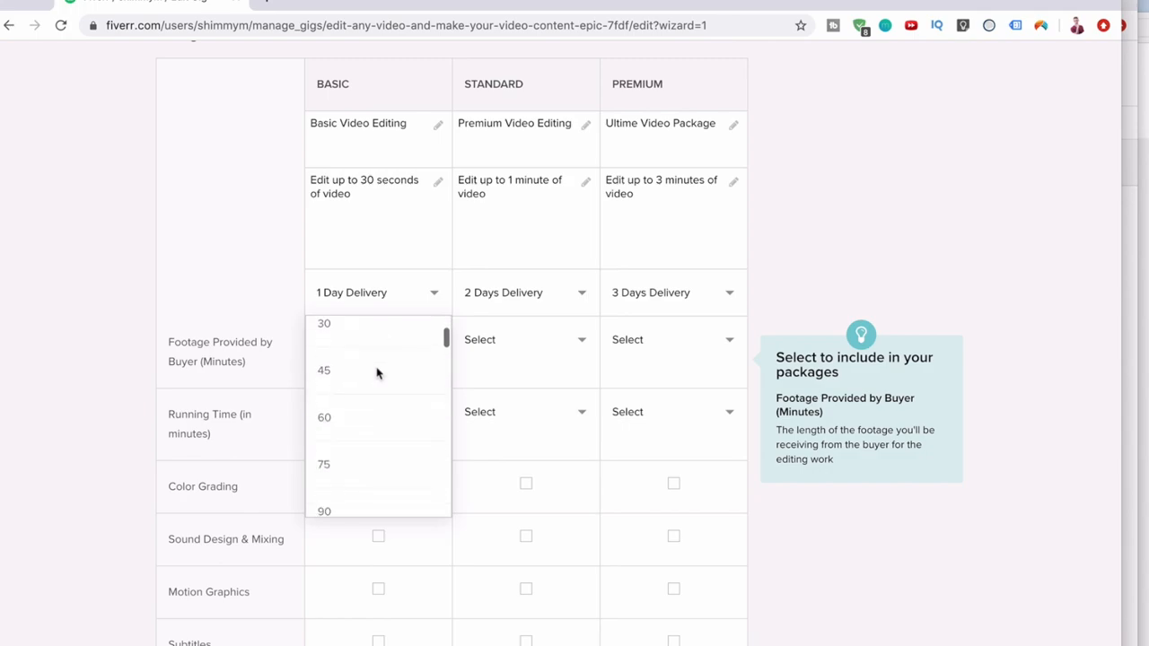
scroll("down", 3)
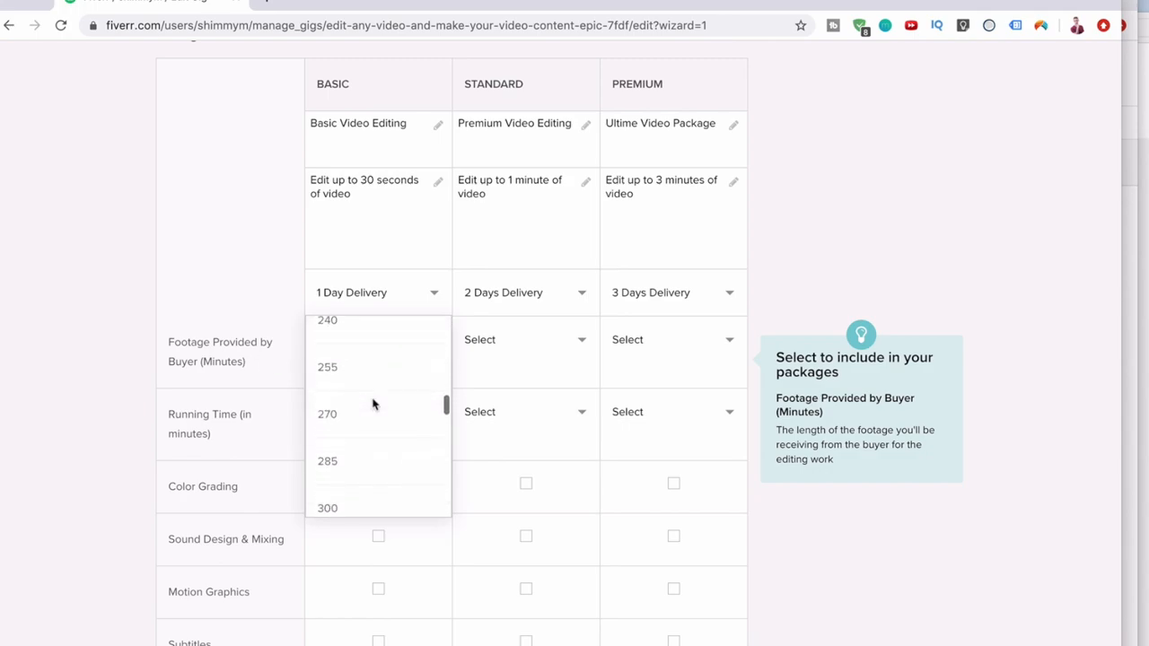
scroll("down", 3)
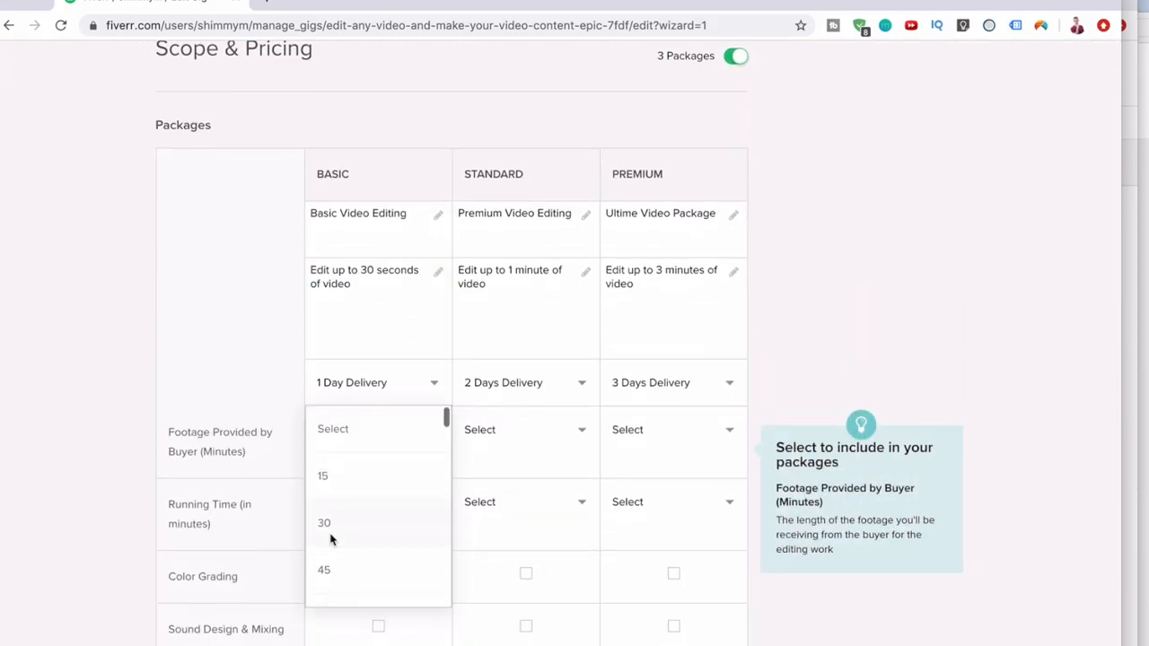
mouse_move(298, 442)
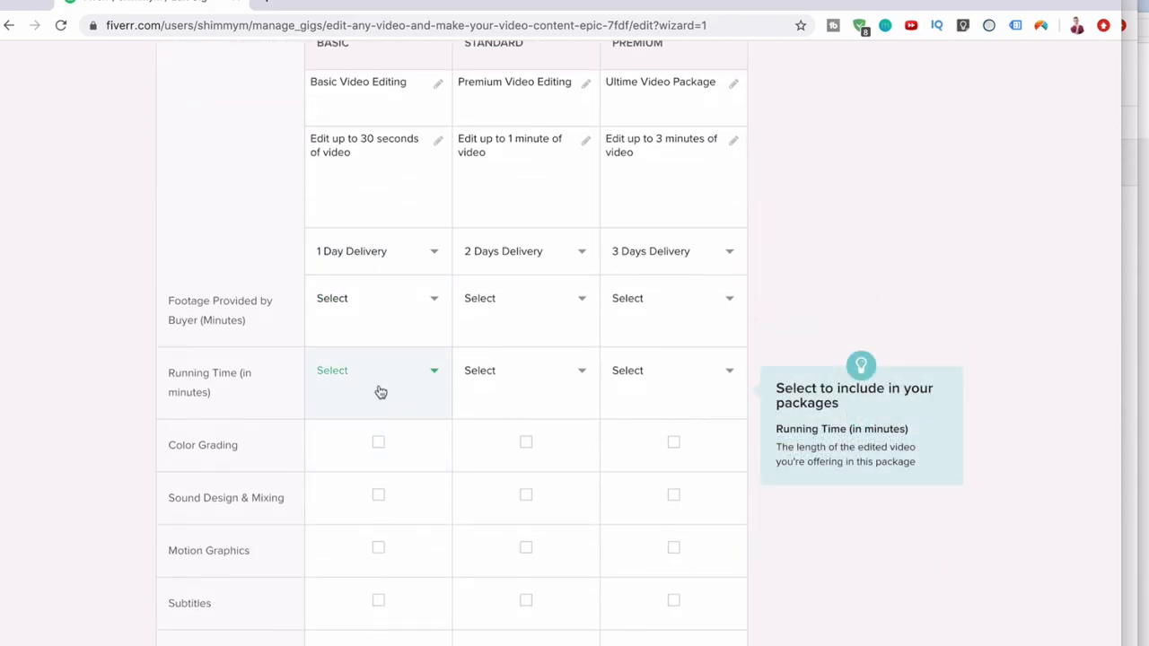
Set Standard and Premium running times, include Sound Design & Mixing and Subtitles in Premium, set revisions and the $25 and $70 prices.
left_click(377, 370)
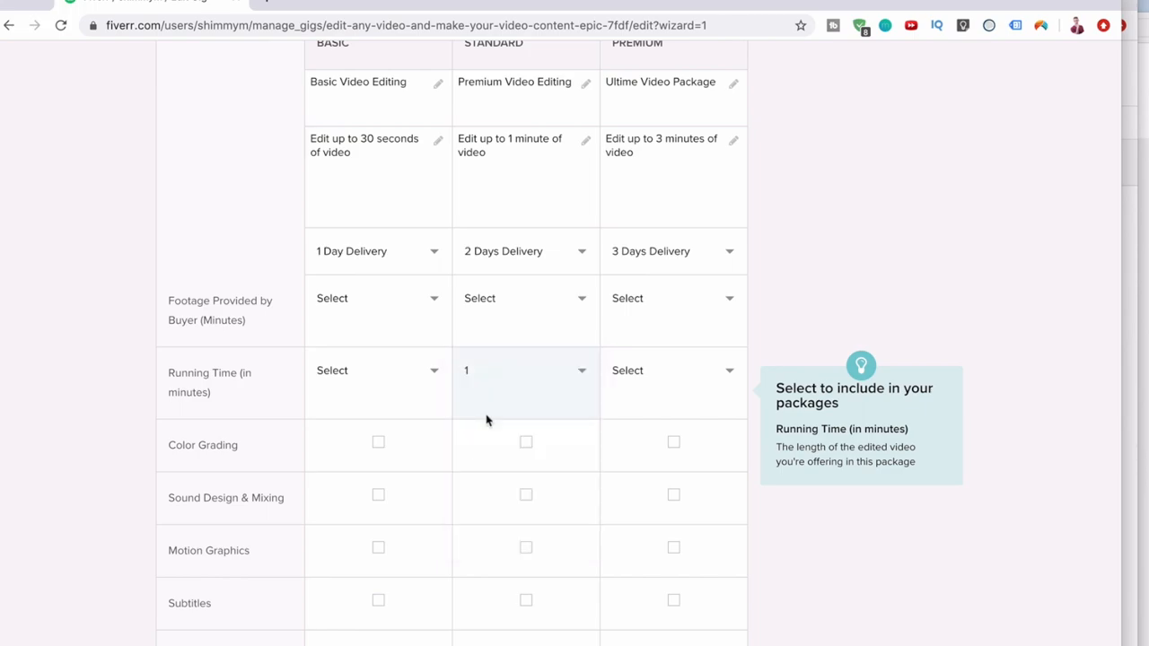
left_click(673, 369)
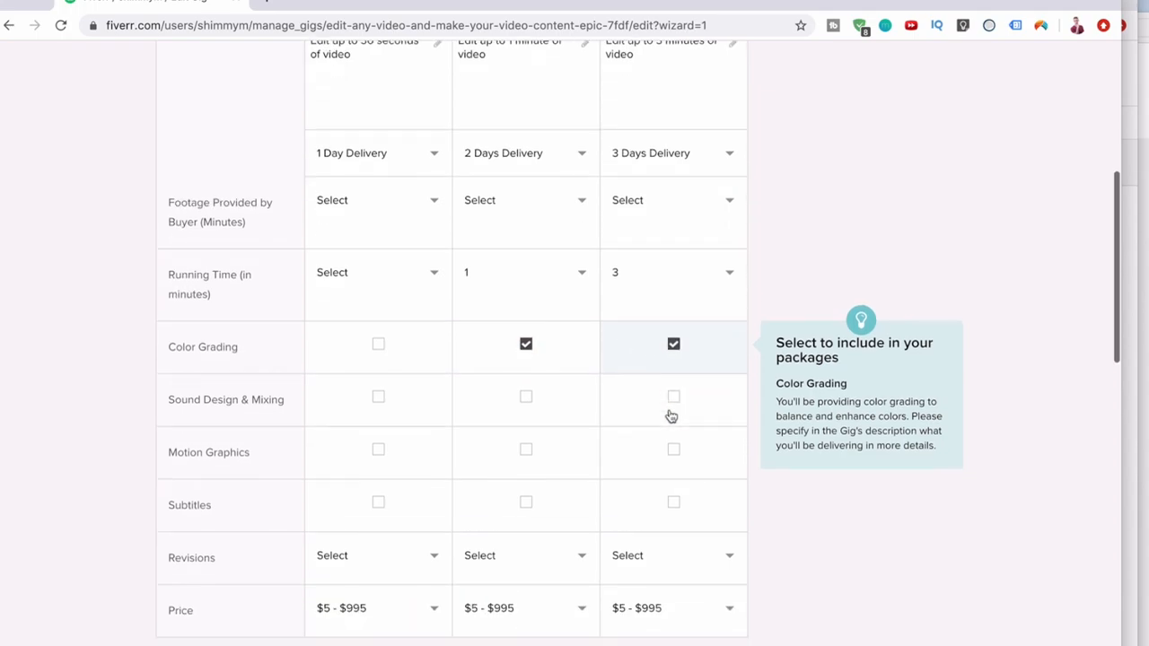
left_click(673, 397)
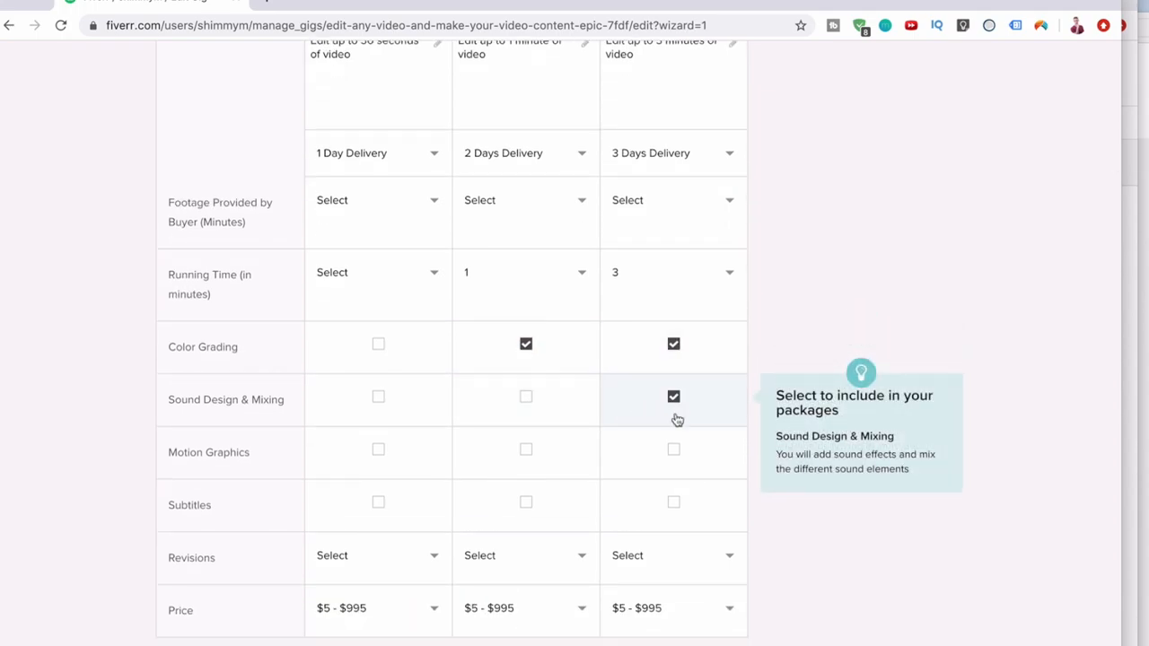
left_click(673, 448)
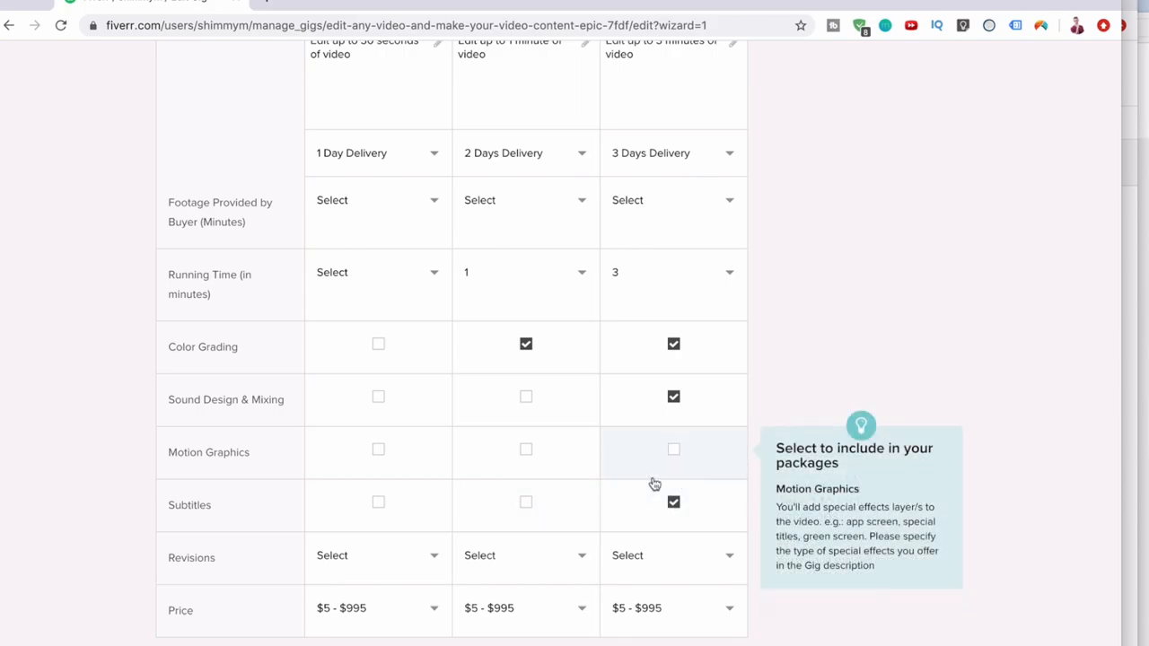
left_click(377, 555)
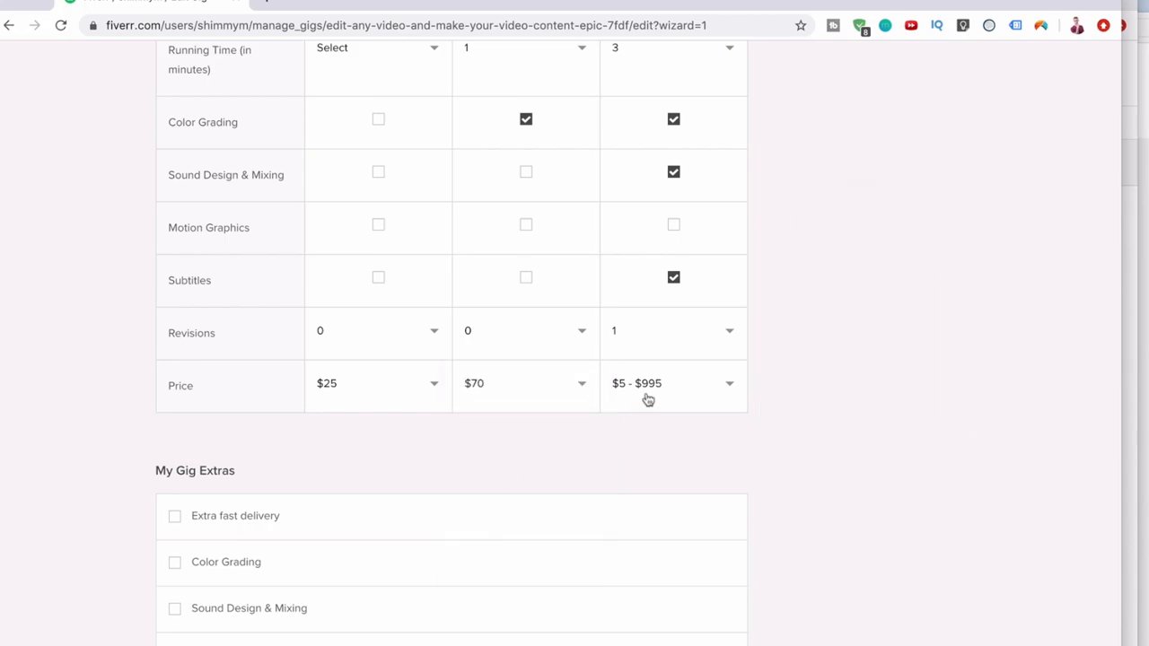
left_click(673, 384)
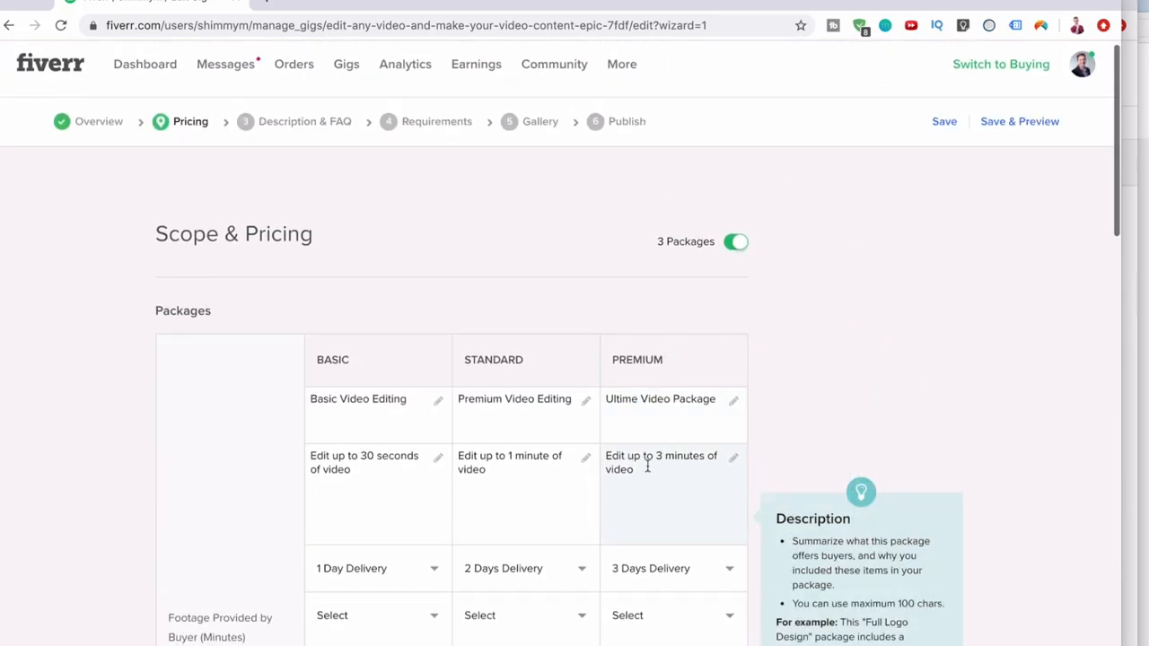
Extend the Premium description with professional editing in Premiere Pro.
left_click(646, 476)
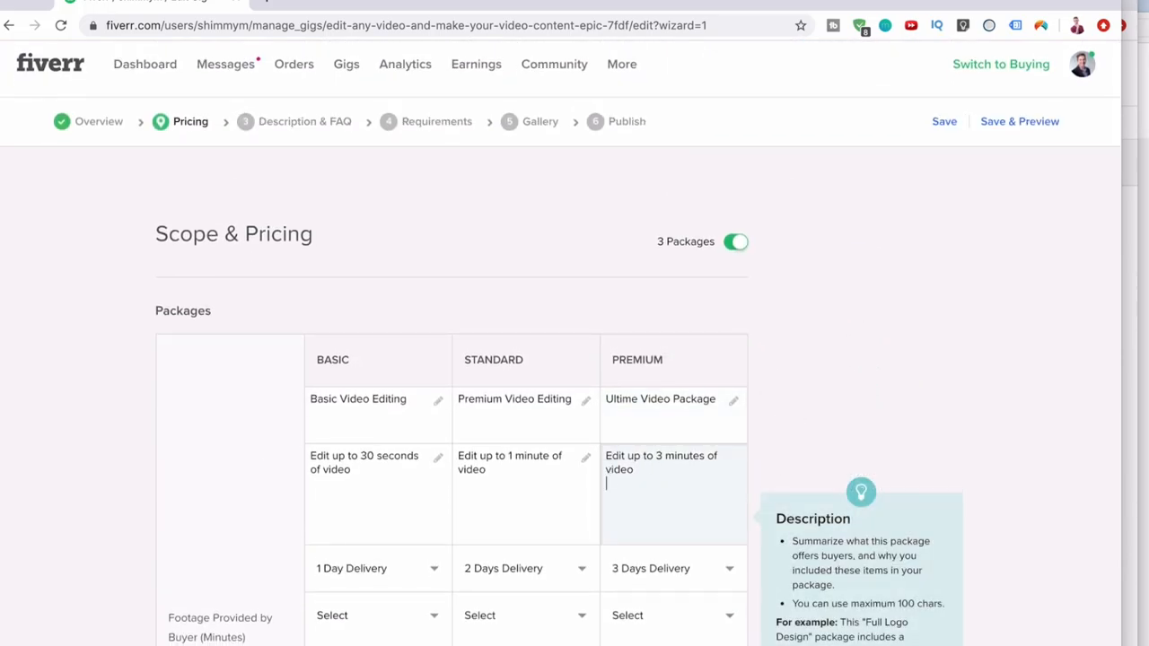
type("Professionally edit using")
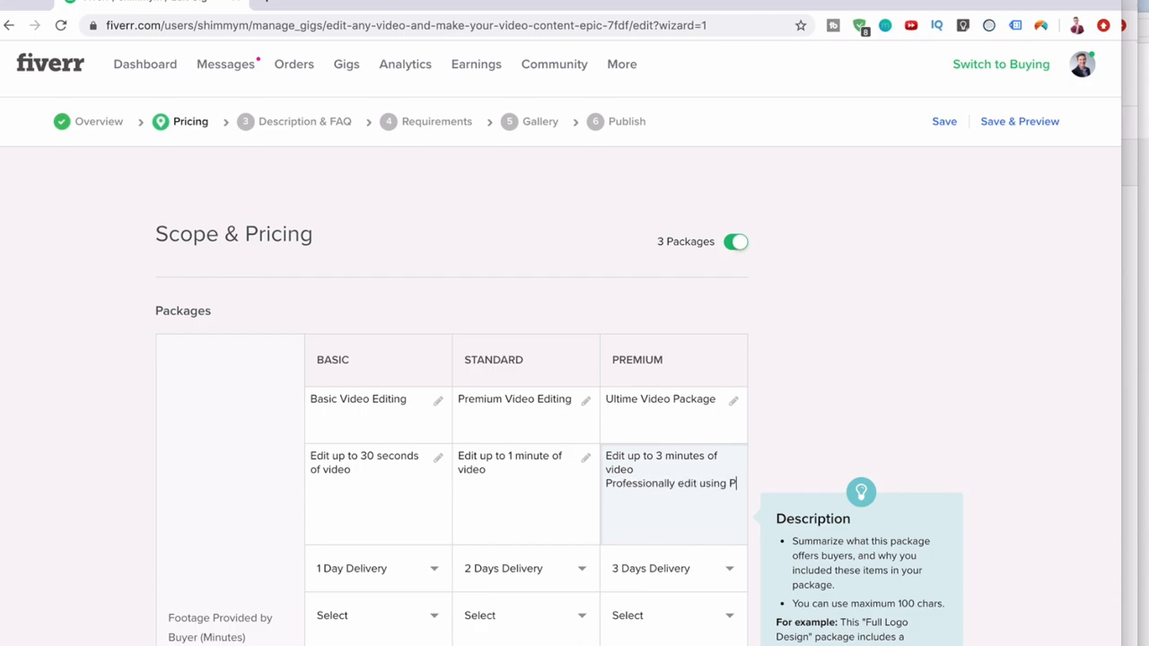
type("Premiere Pro")
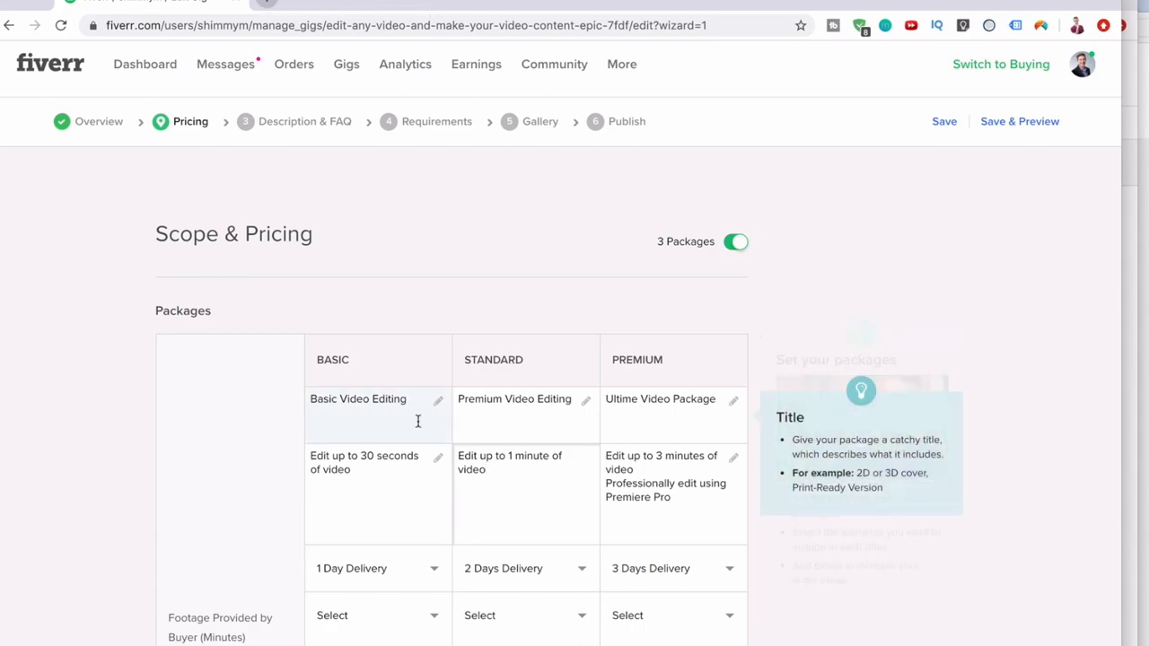
Extend the Standard description with 'Professionally edit with Final cut pro'.
scroll("down", 3)
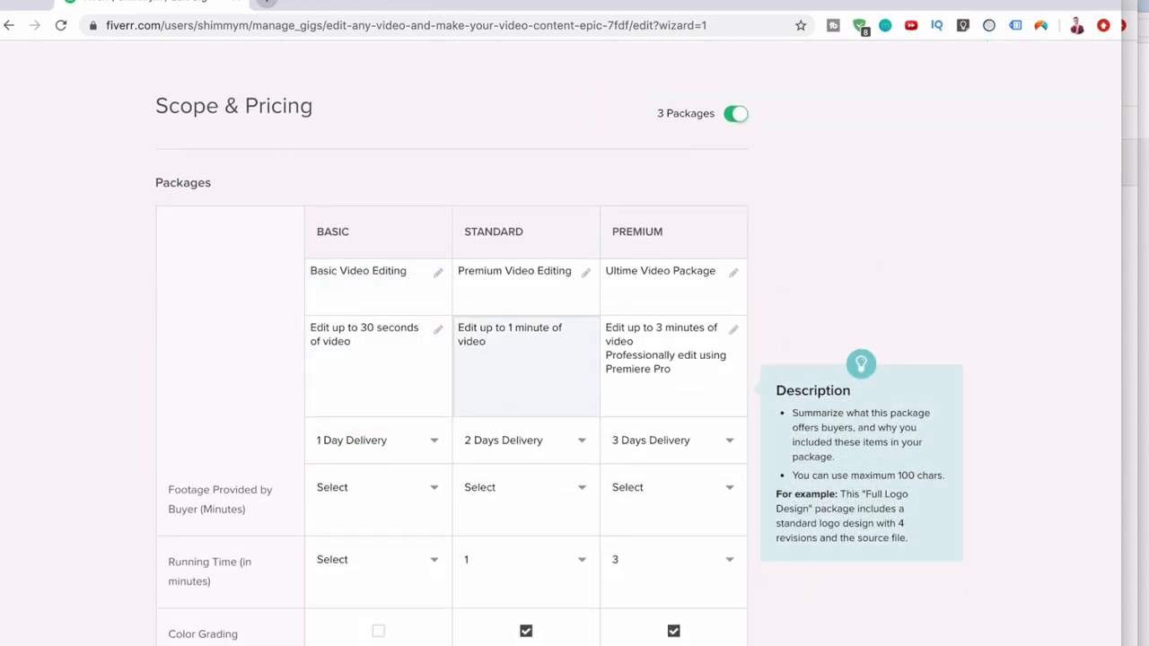
type("Professionally edit with")
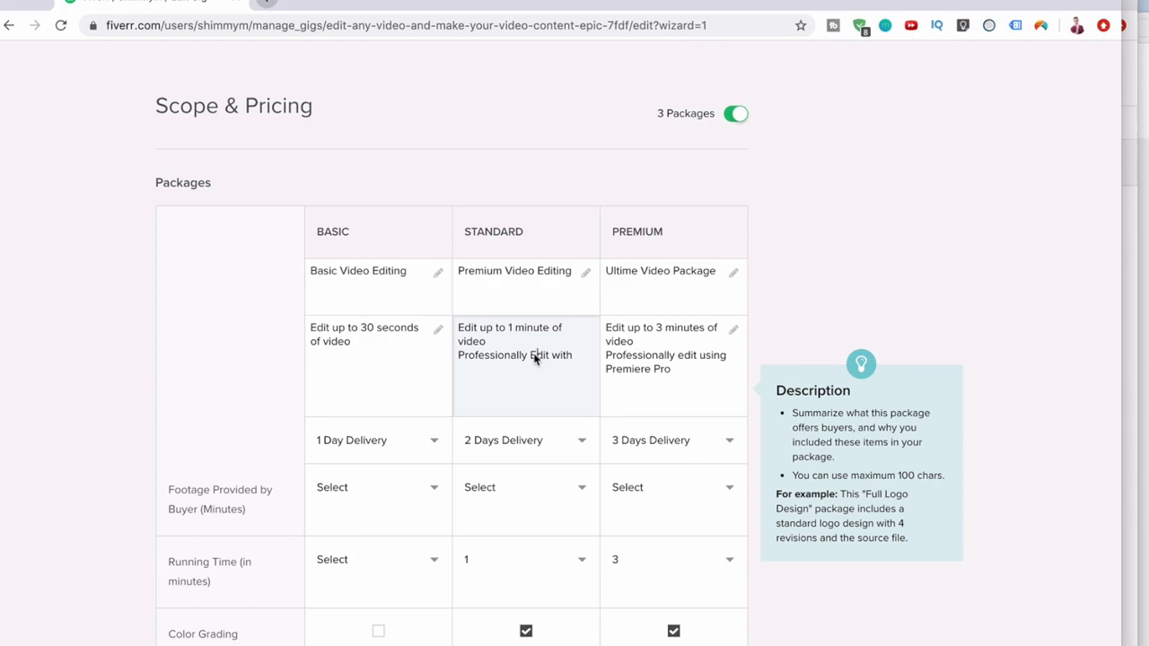
type("F")
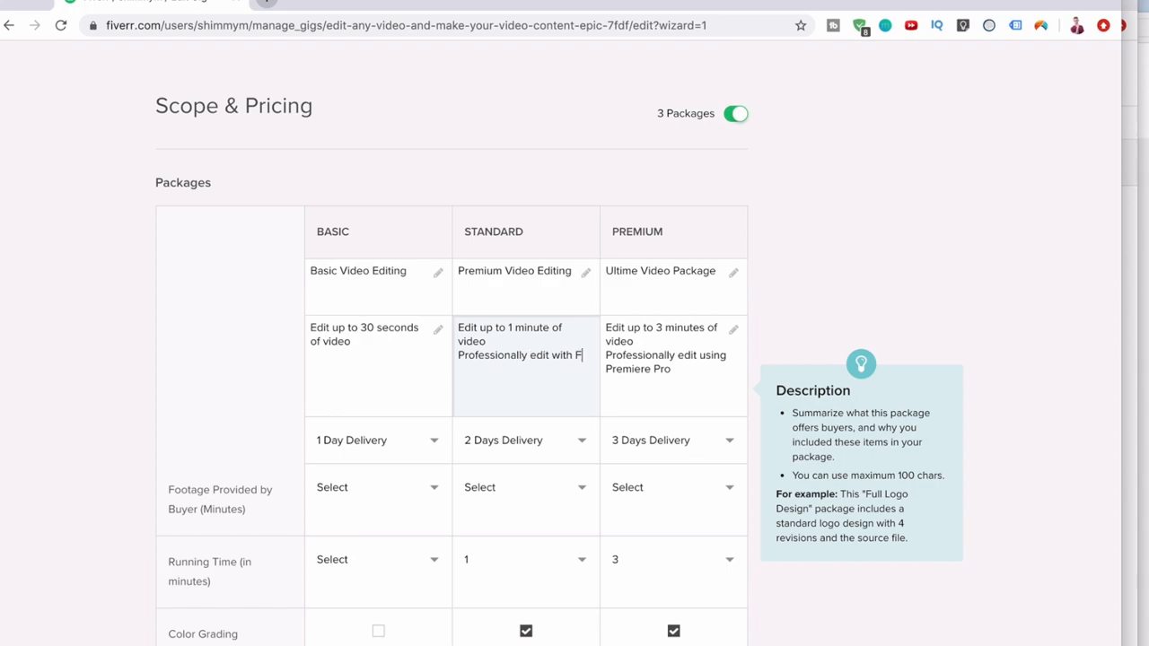
type("inal cut pro")
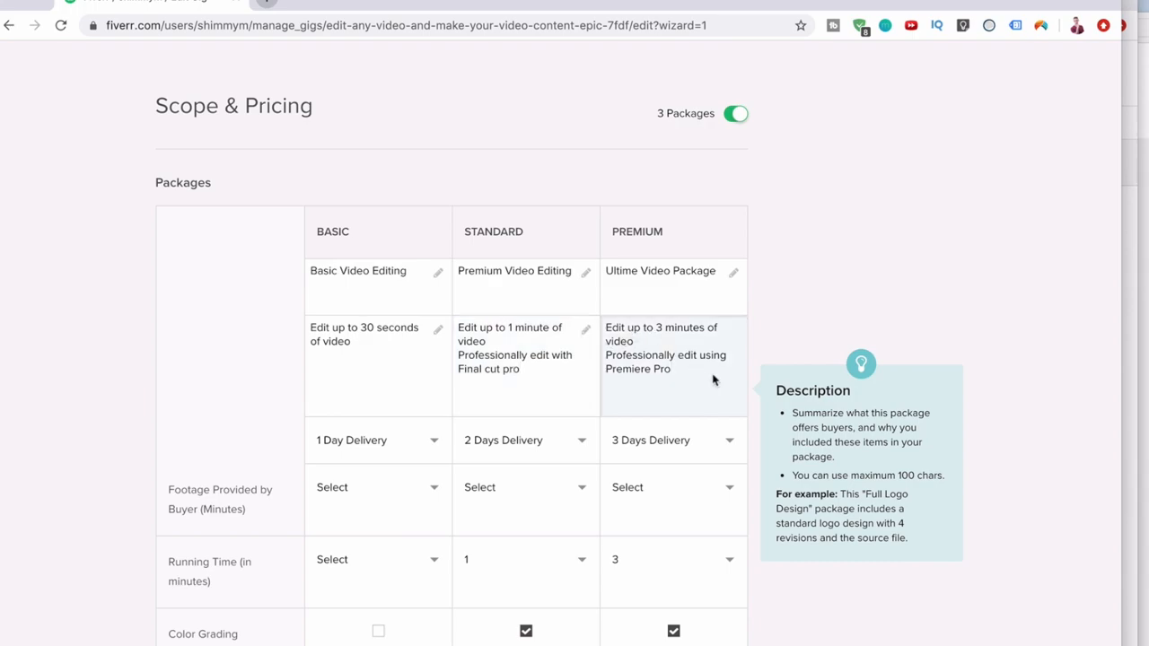
scroll("down", 3)
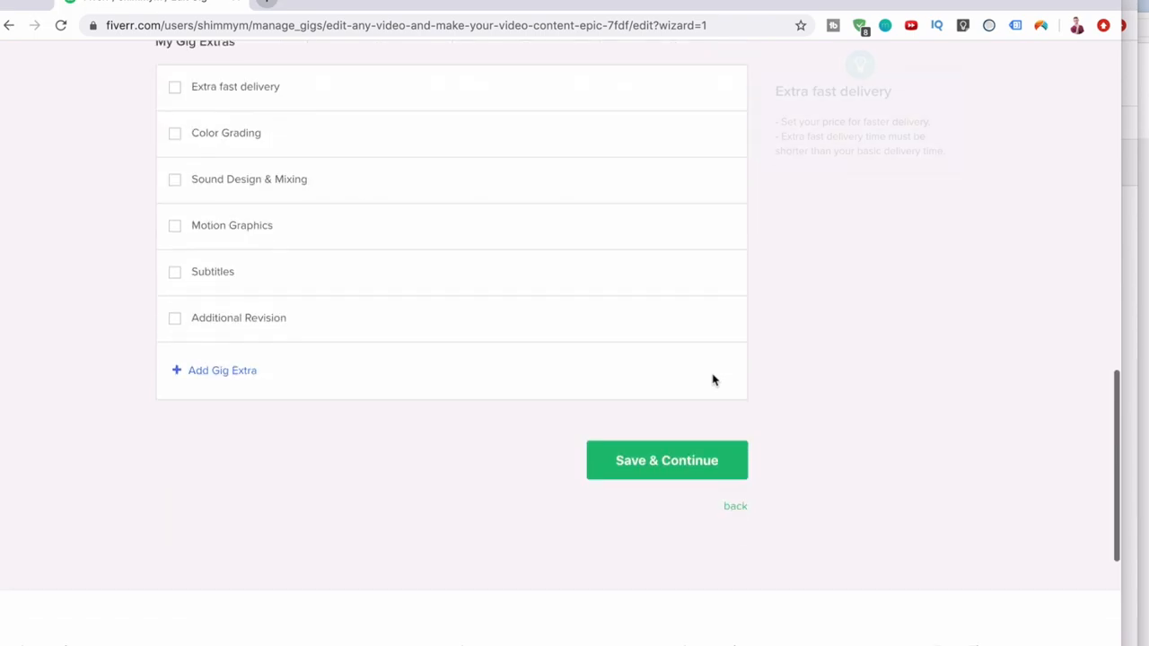
Offer one-day extra fast delivery priced at $5, $15 and $30 across the packages.
left_click(175, 86)
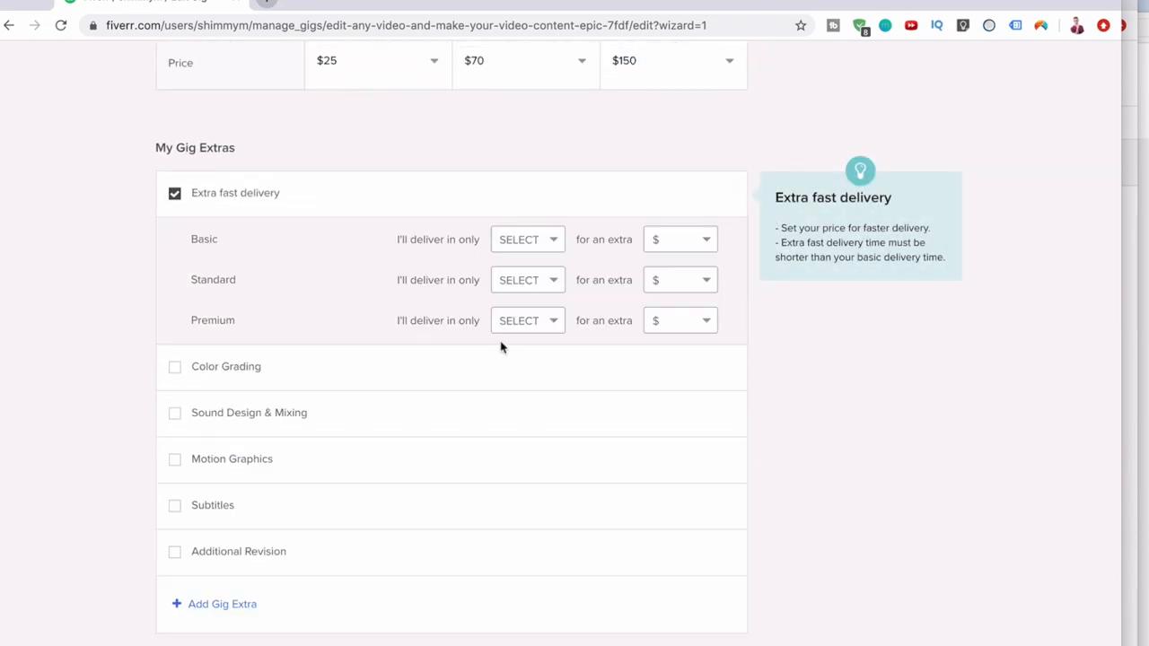
left_click(528, 239)
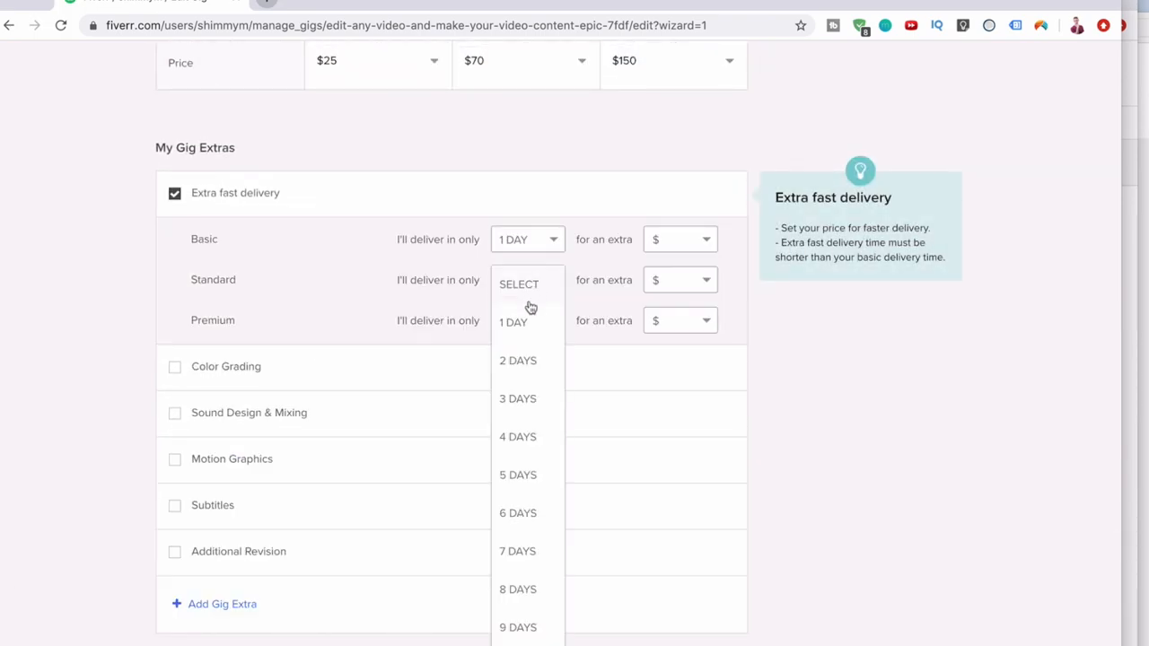
left_click(514, 321)
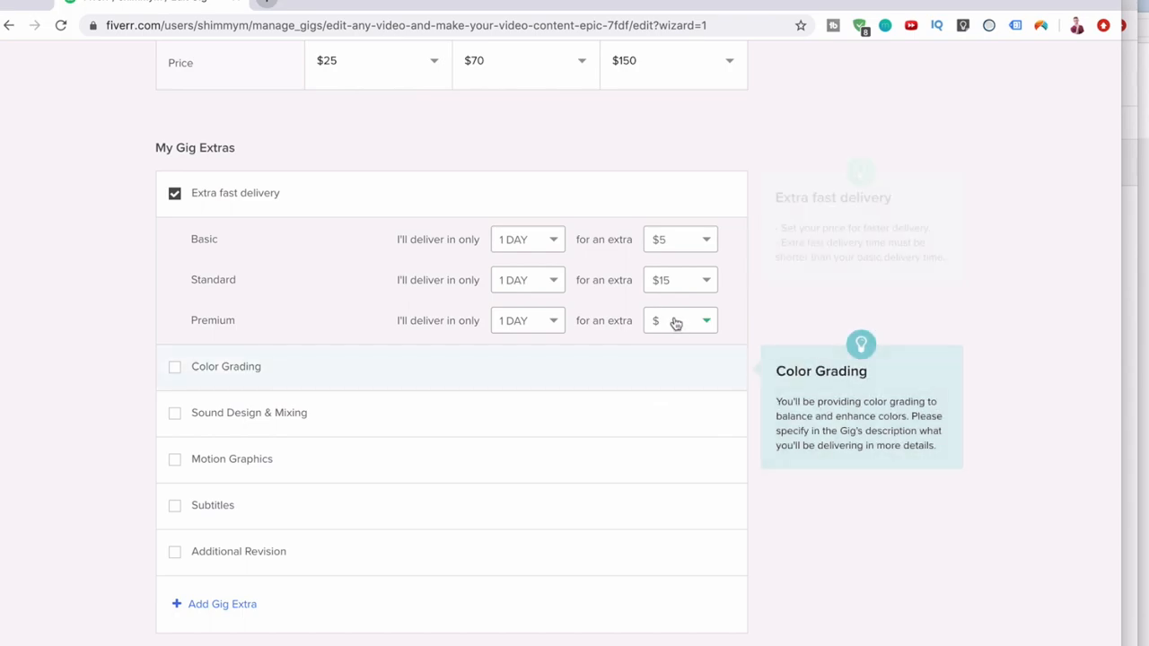
left_click(679, 320)
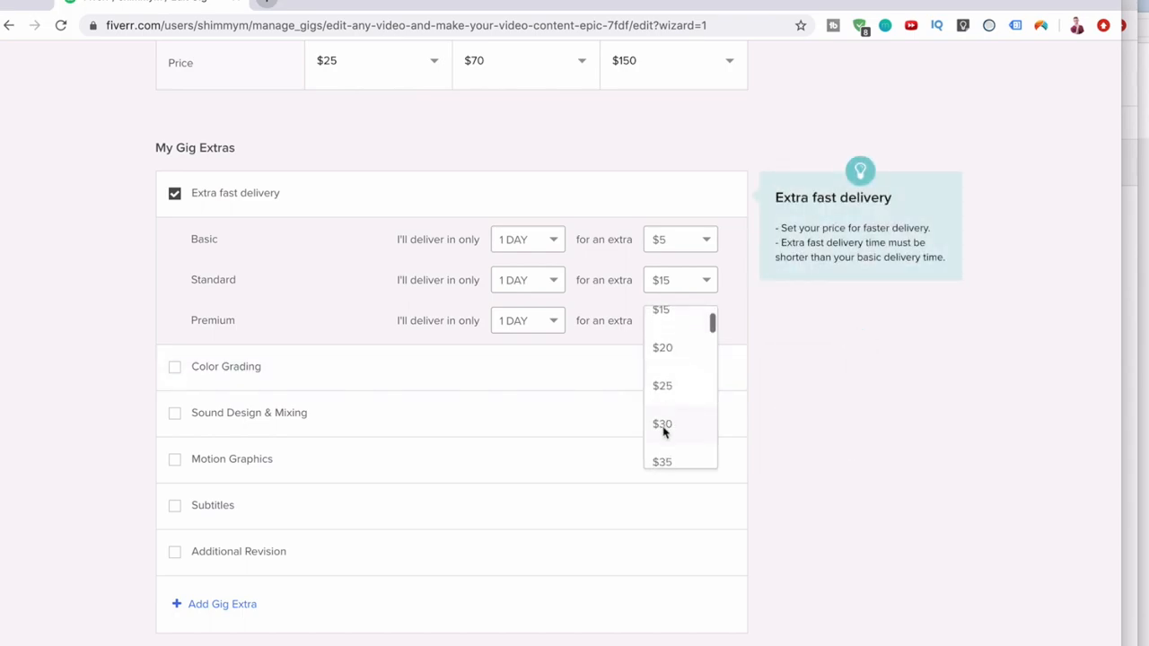
left_click(661, 424)
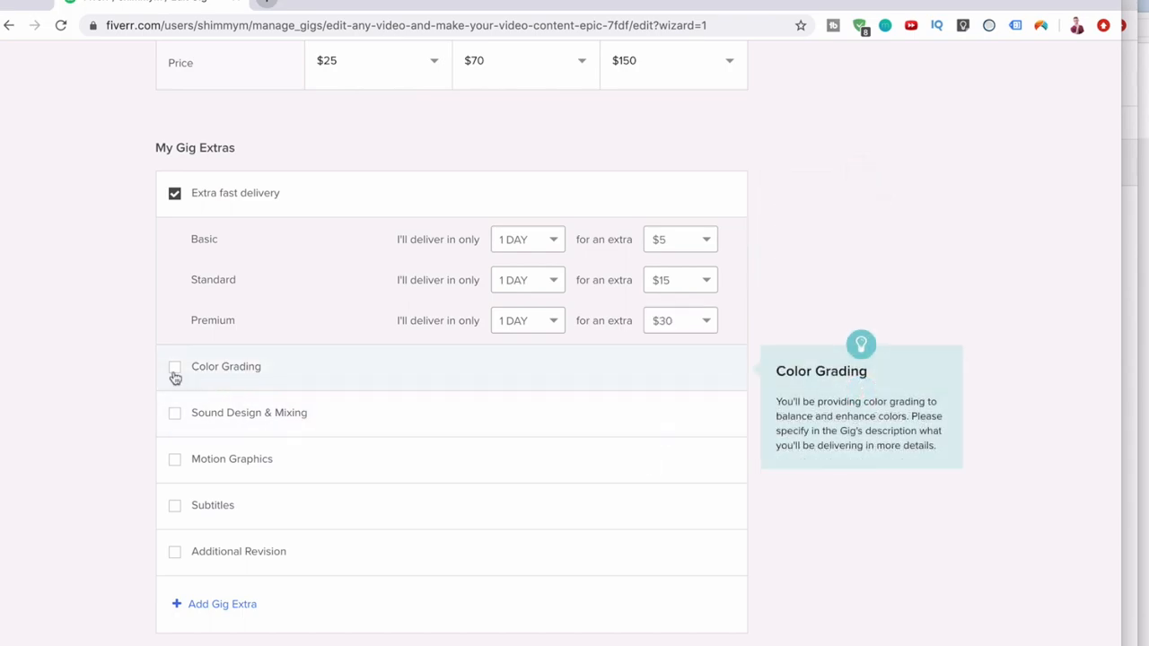
Add Color Grading at $15 plus 1 day and Subtitles at $45 plus 2 days as gig extras.
left_click(174, 366)
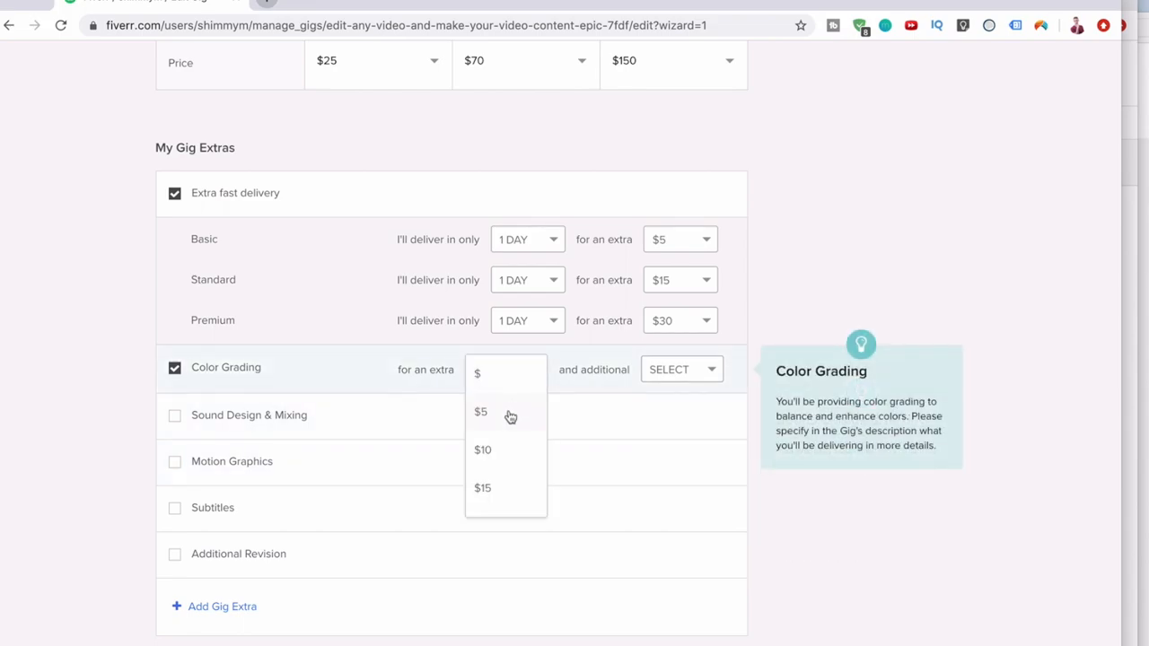
left_click(483, 488)
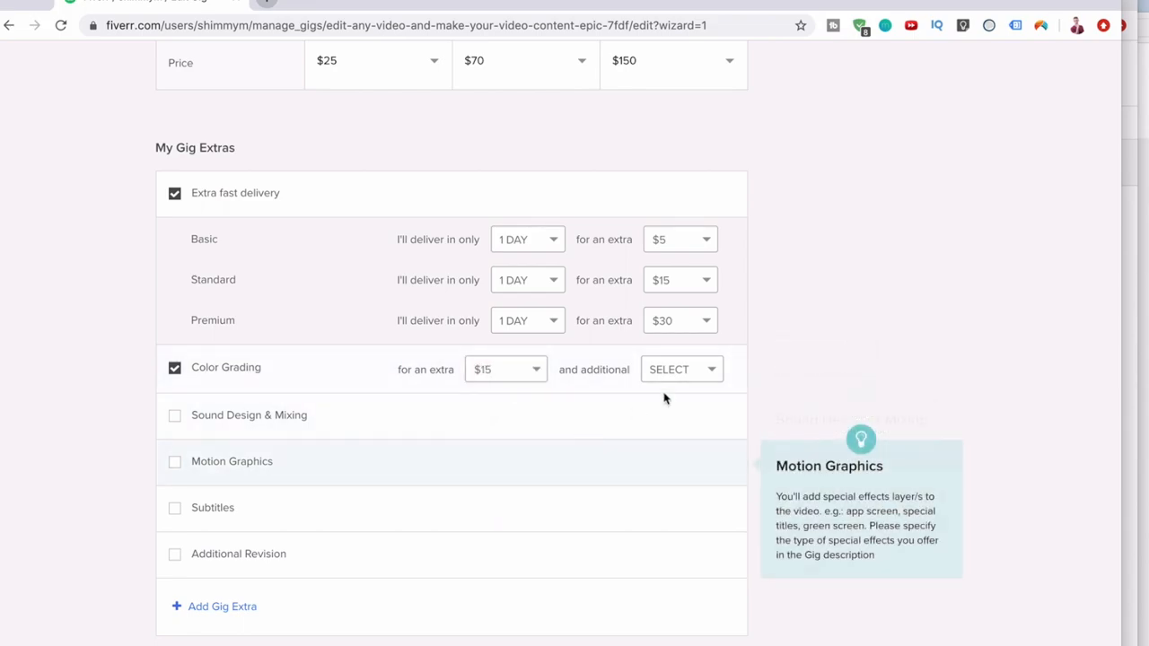
left_click(682, 369)
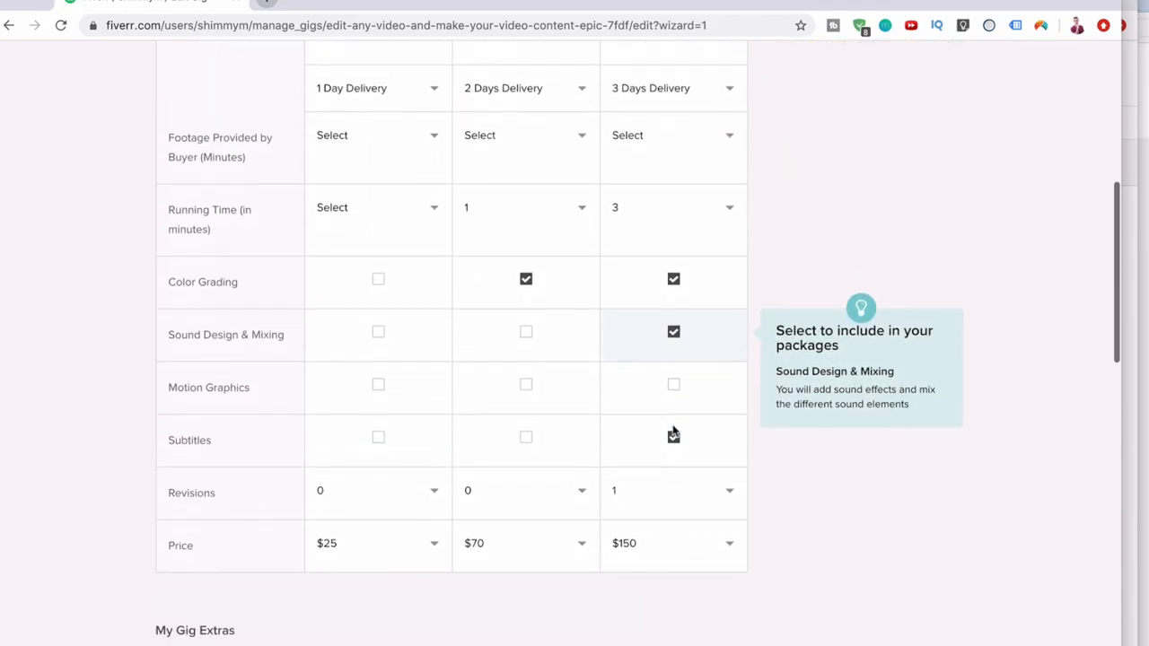
scroll("down", 3)
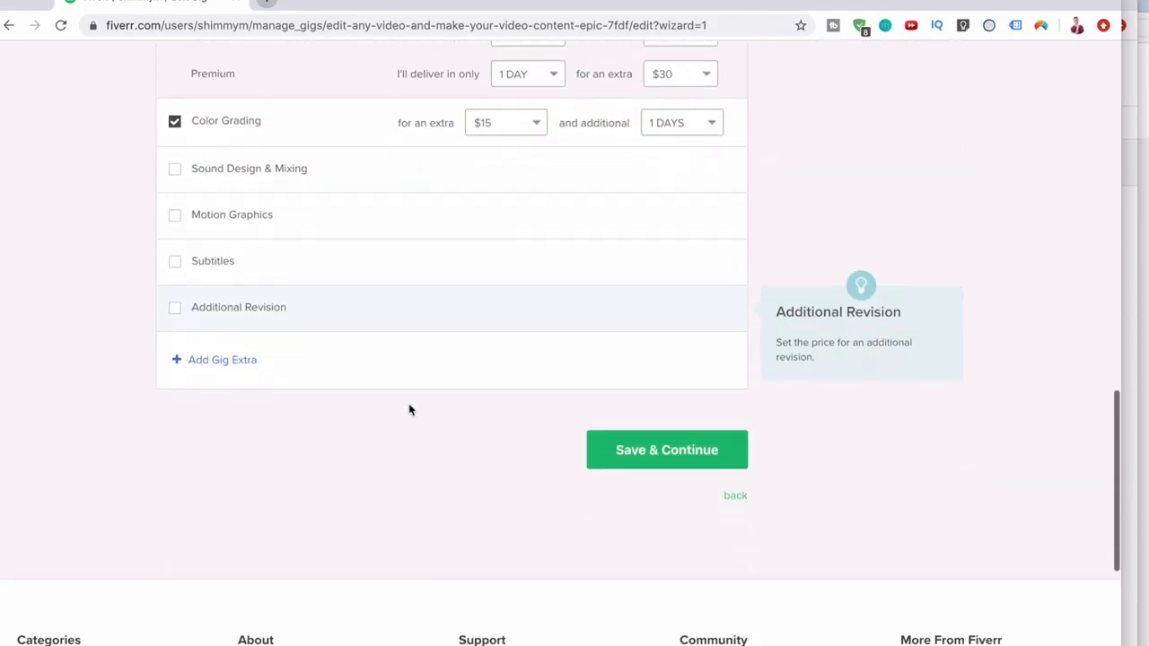
mouse_move(212, 262)
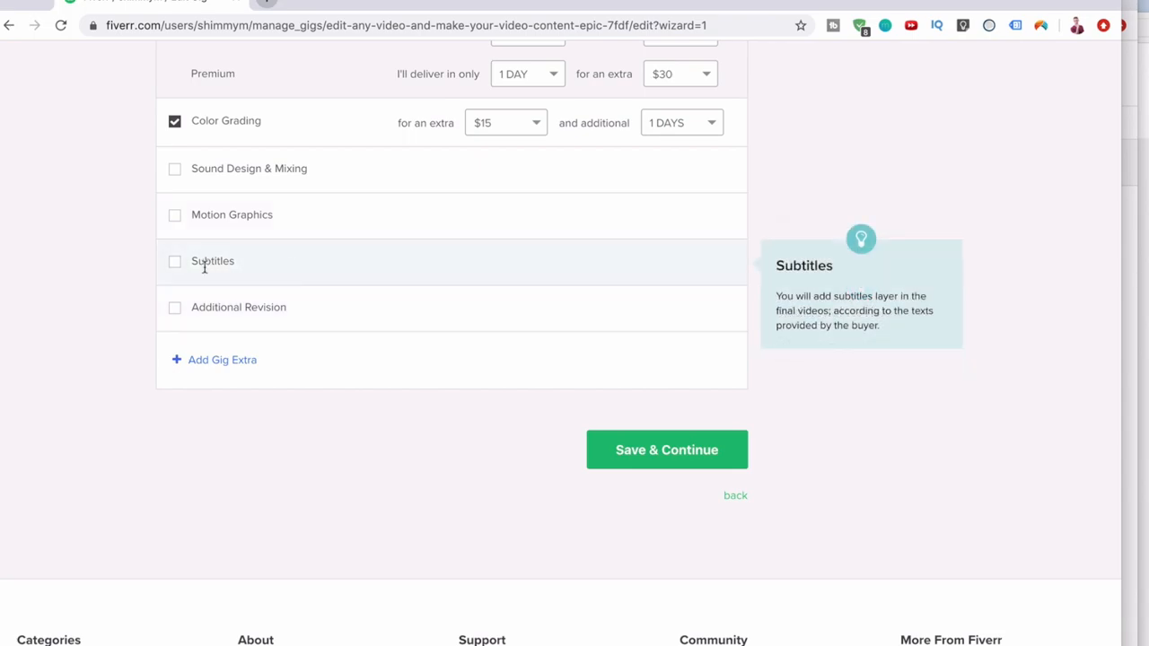
left_click(174, 262)
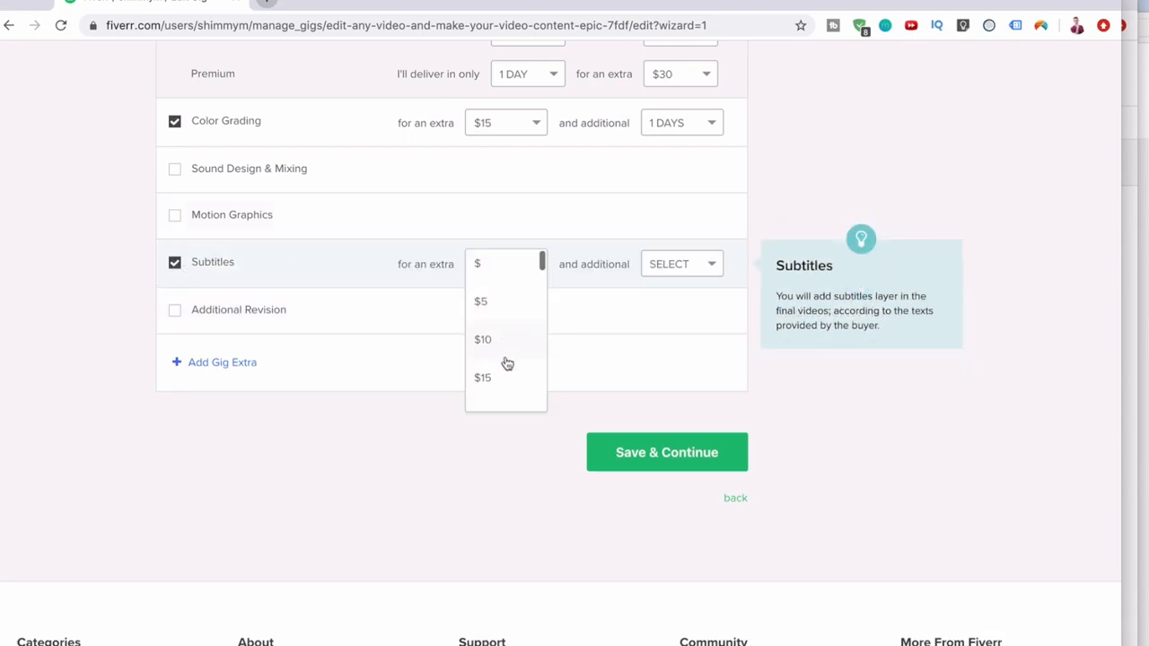
scroll("down", 3)
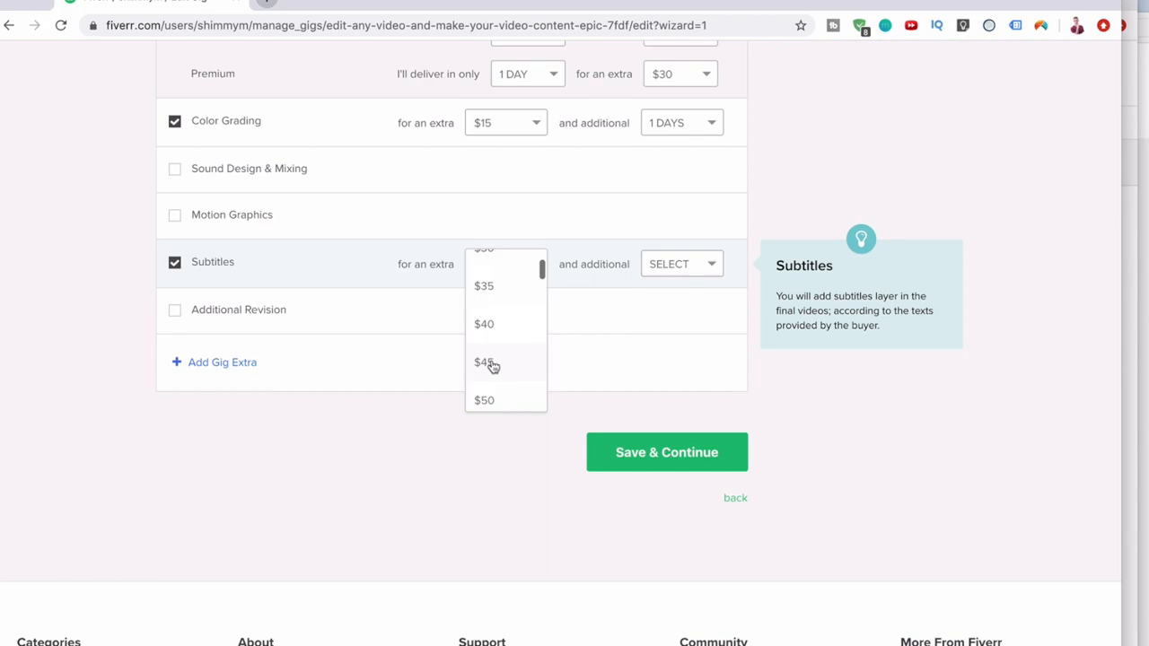
left_click(485, 363)
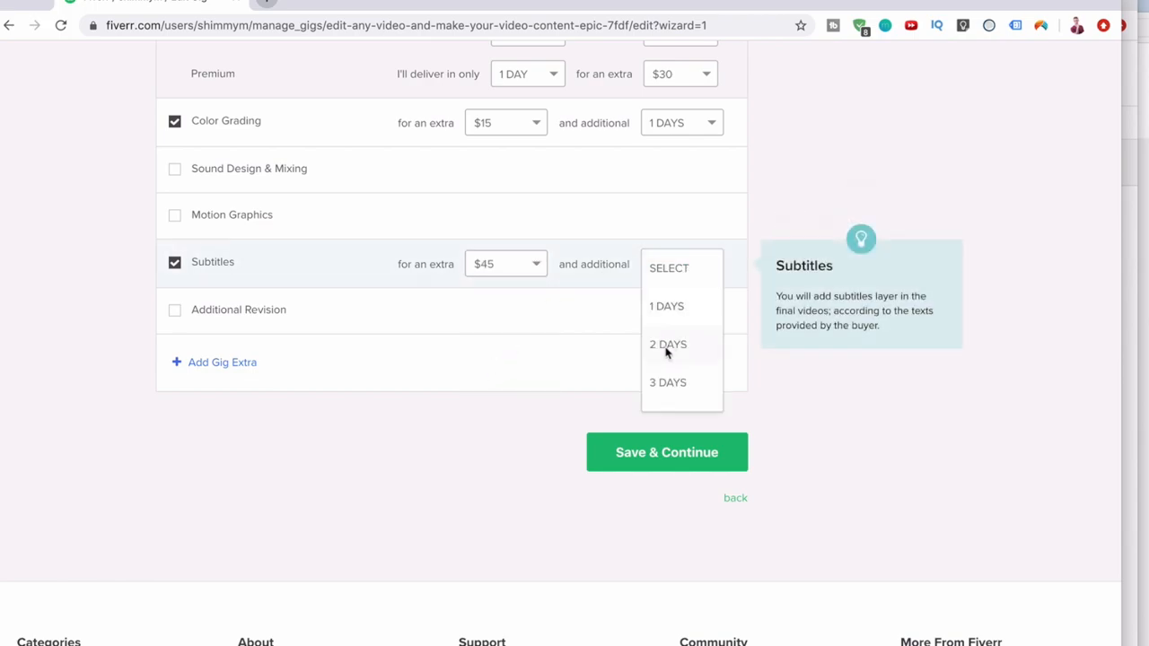
left_click(668, 344)
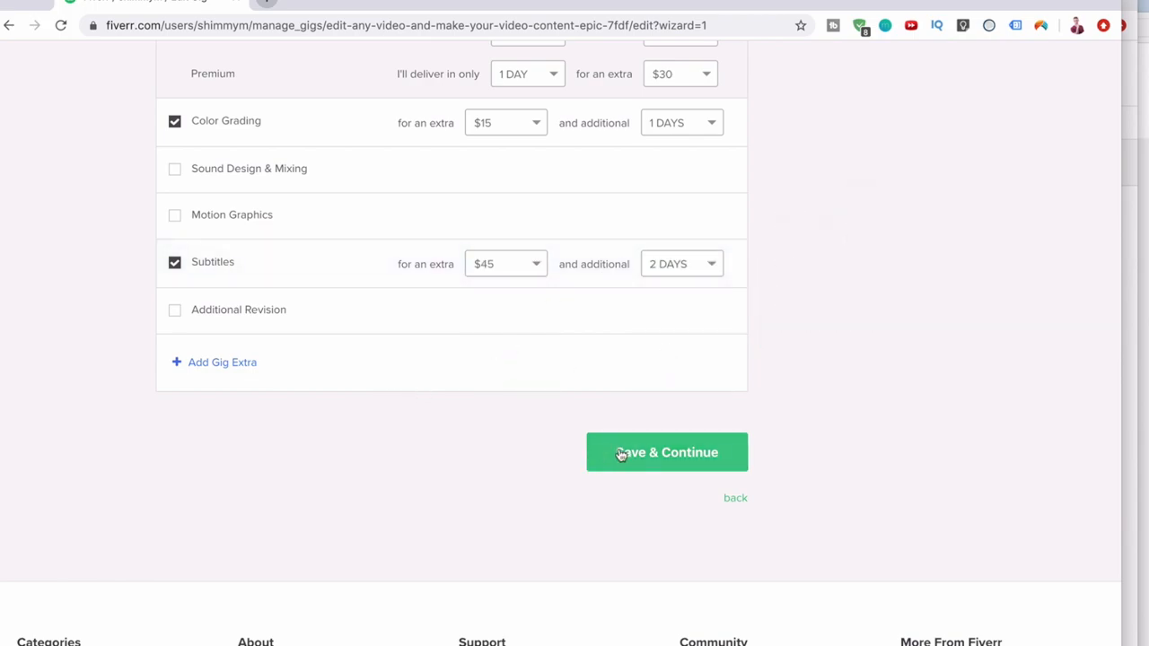
Fix the delivery error by changing delivery to 2, 3 and 3 days, then save pricing and continue to Description & FAQ.
left_click(668, 452)
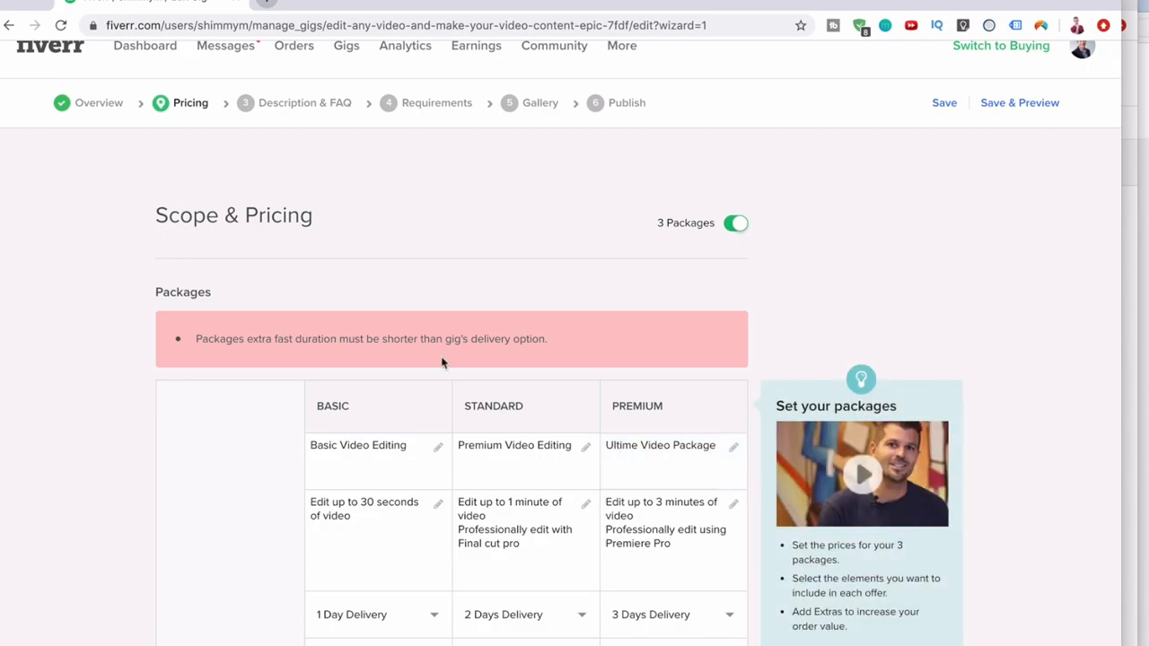
mouse_move(431, 362)
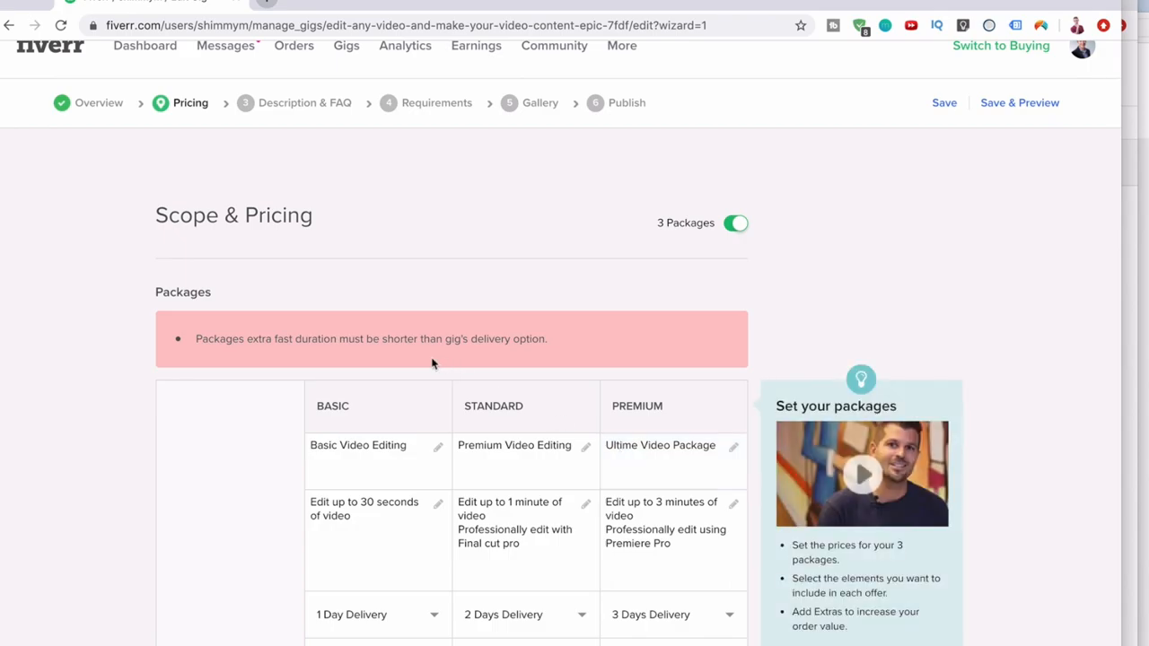
scroll("down", 3)
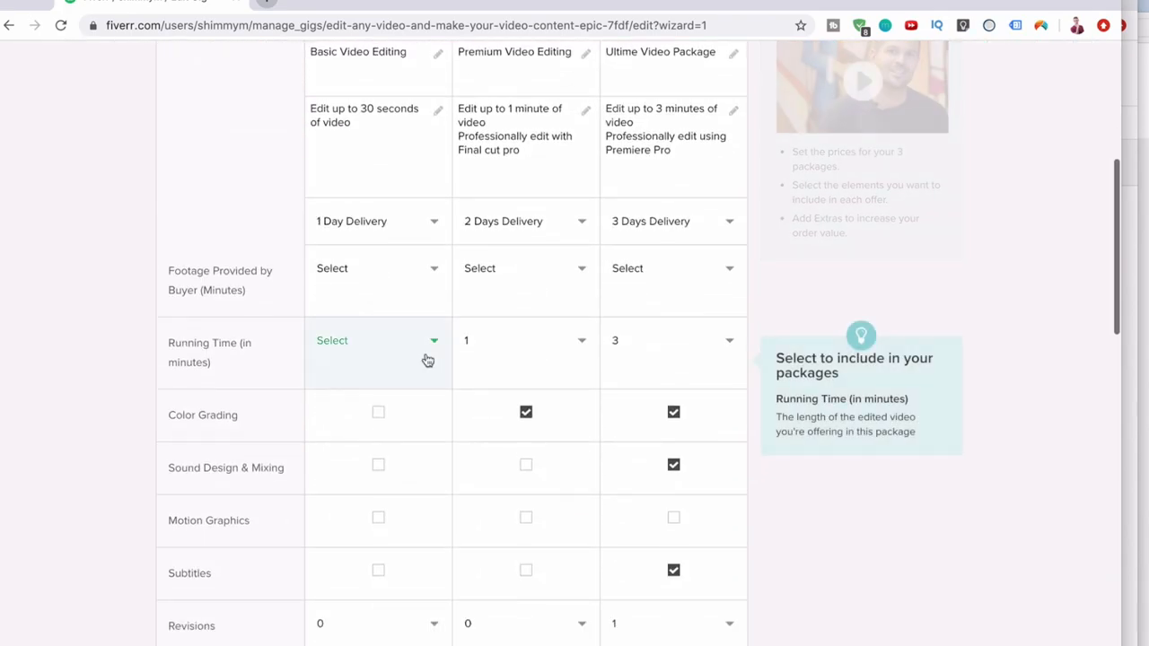
scroll("down", 3)
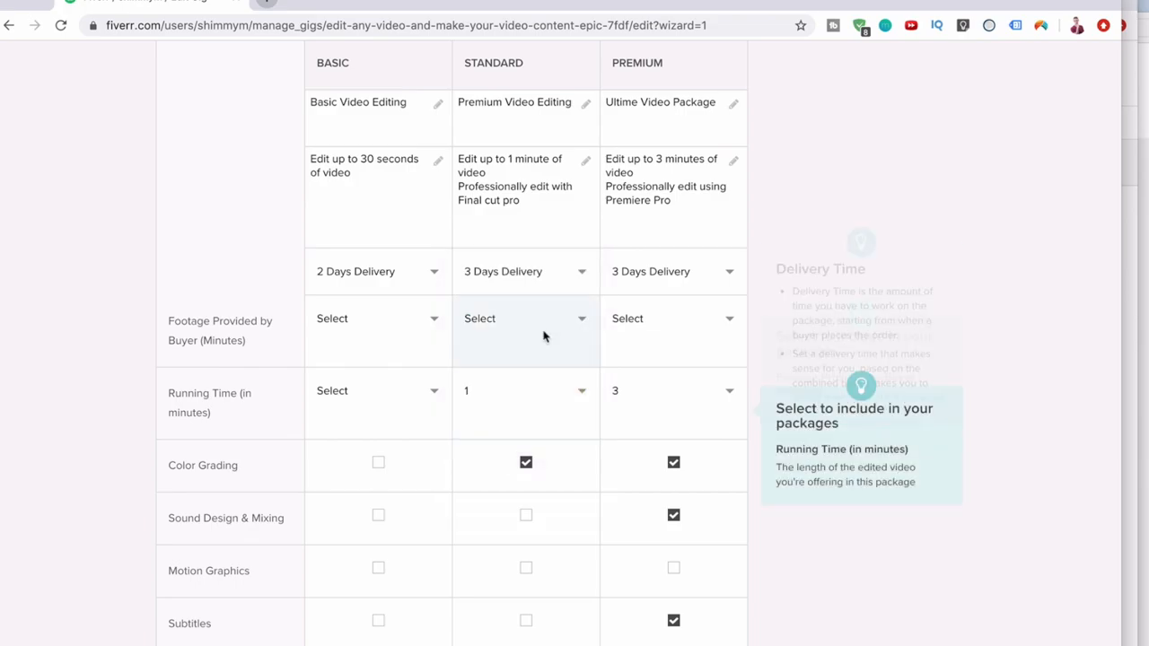
scroll("down", 3)
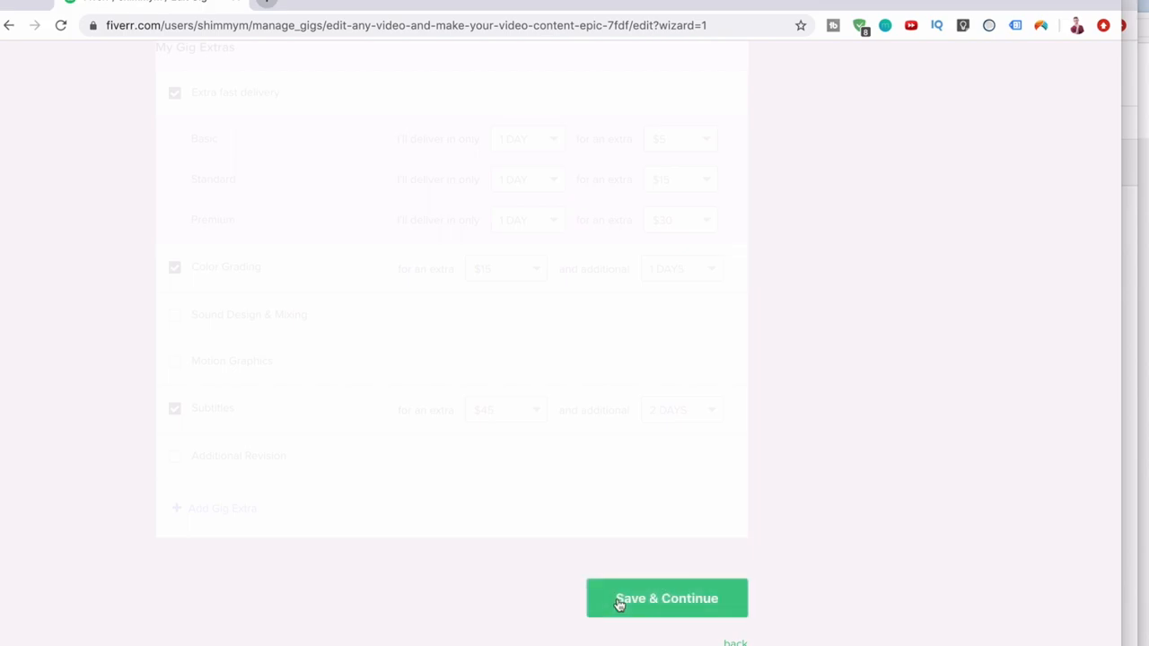
left_click(666, 598)
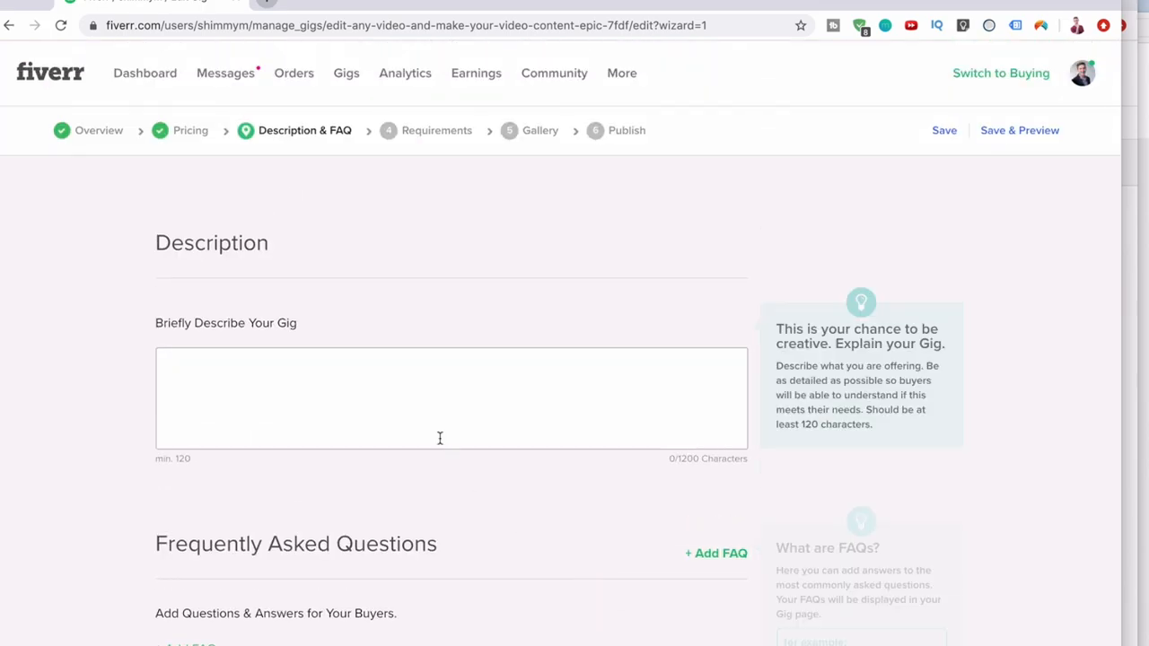
Begin the gig description with a starred request to message before ordering to go over exact requirements.
left_click(440, 395)
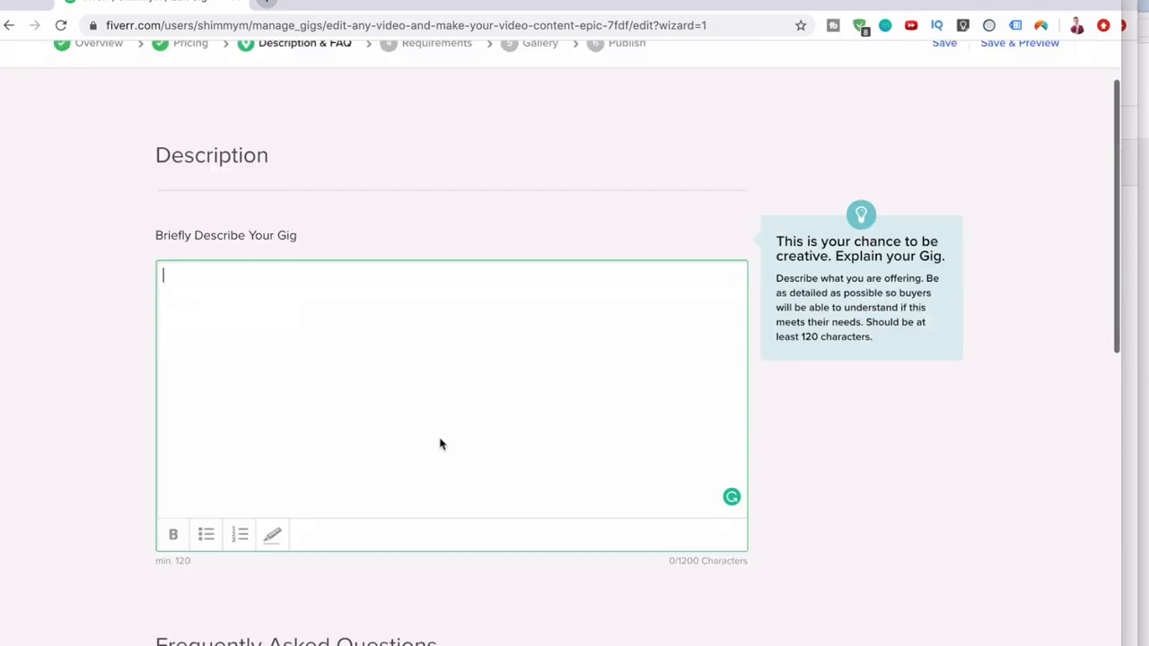
scroll("down", 3)
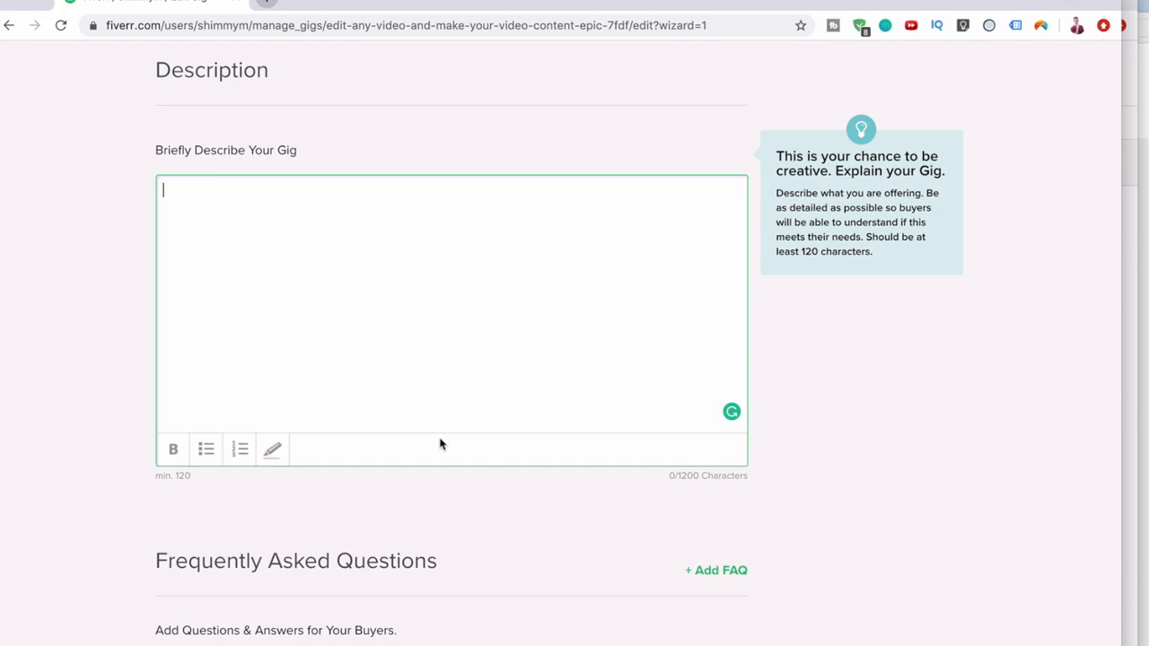
type("**")
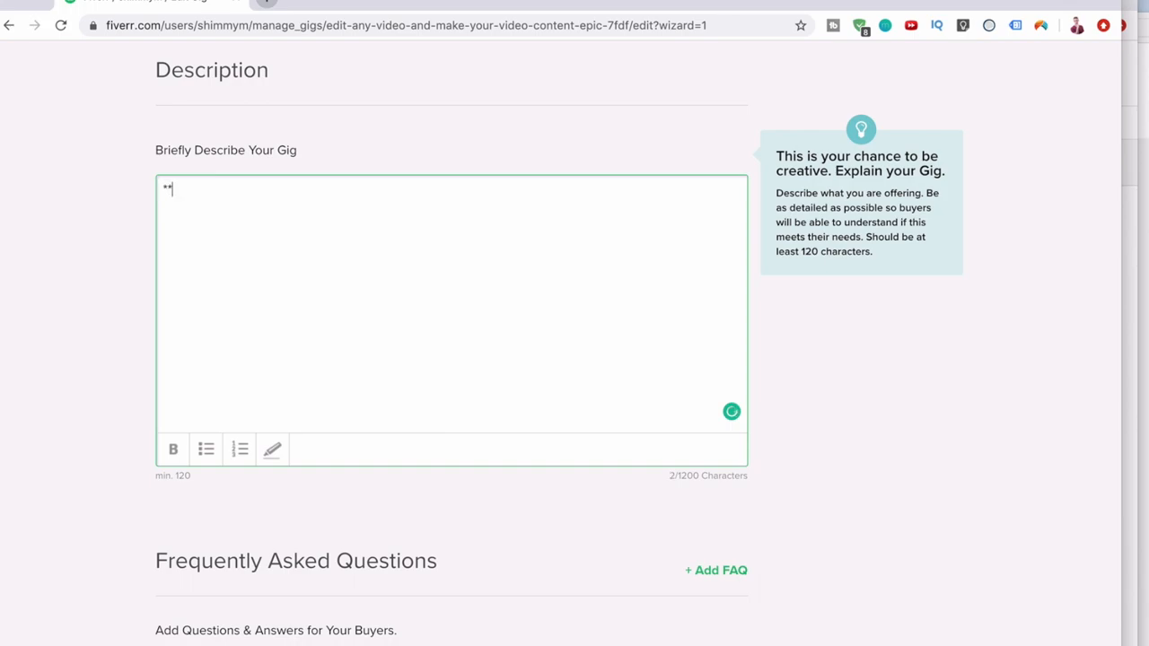
type("Please message me before")
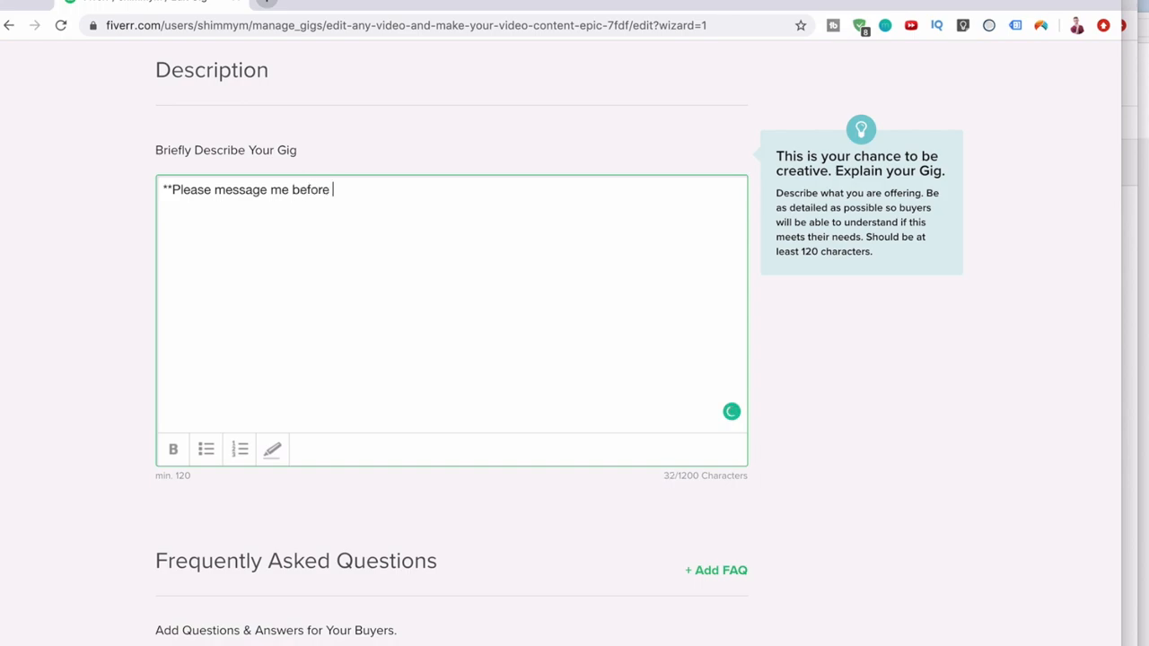
type("ordering so we c")
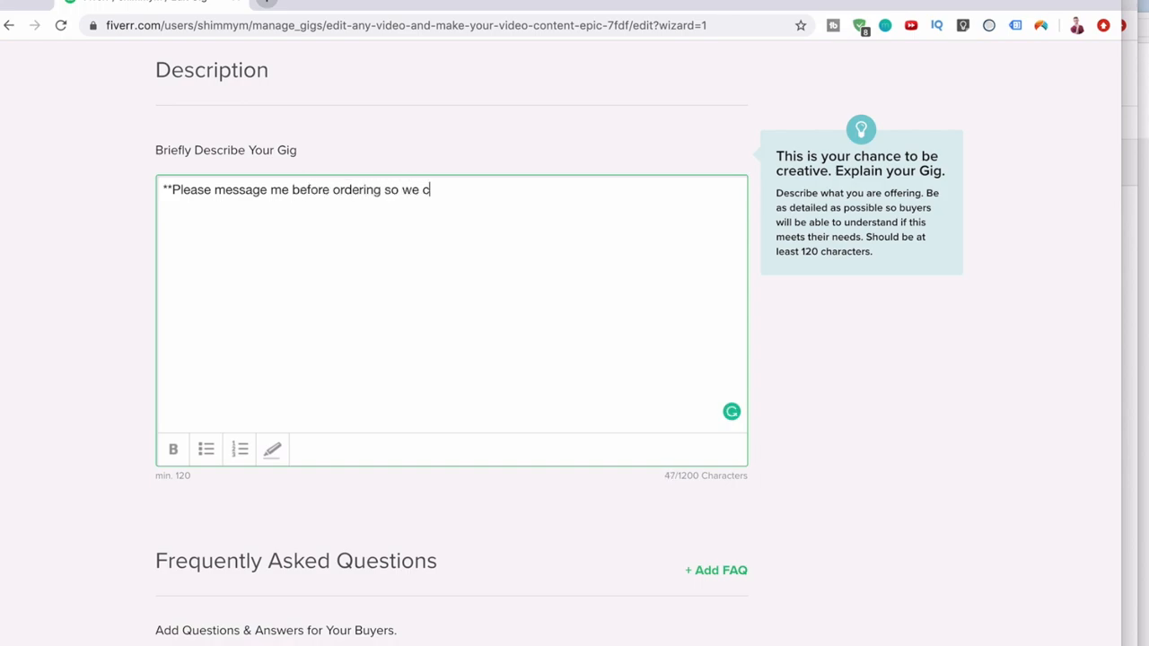
type("an go over e")
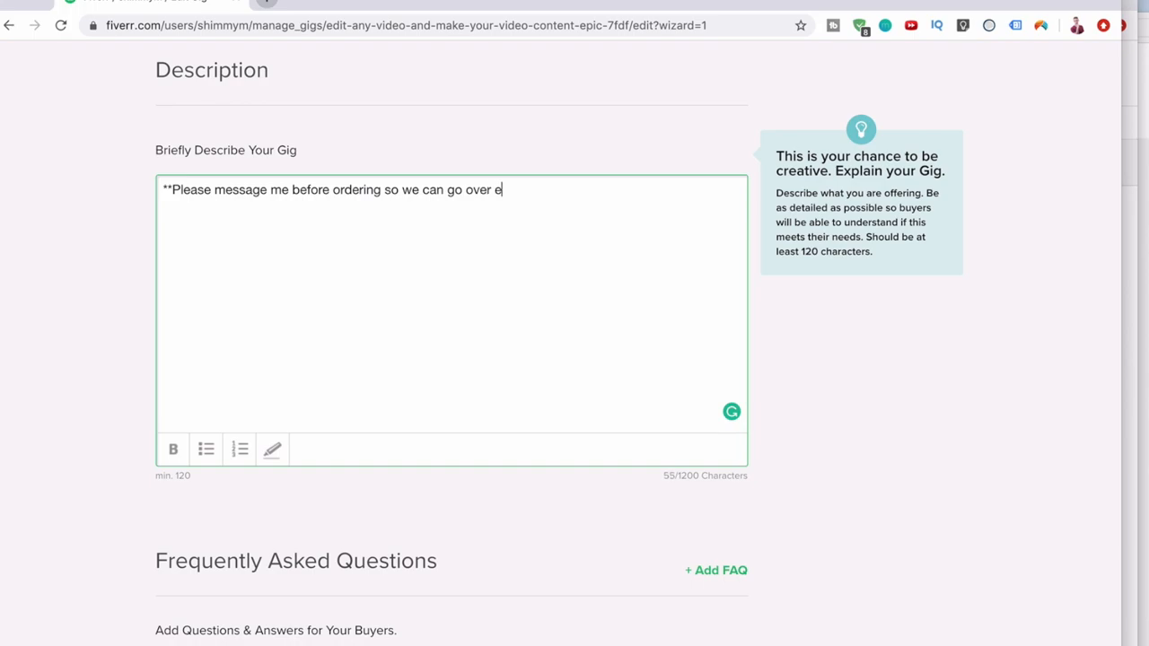
type("xactly what yo")
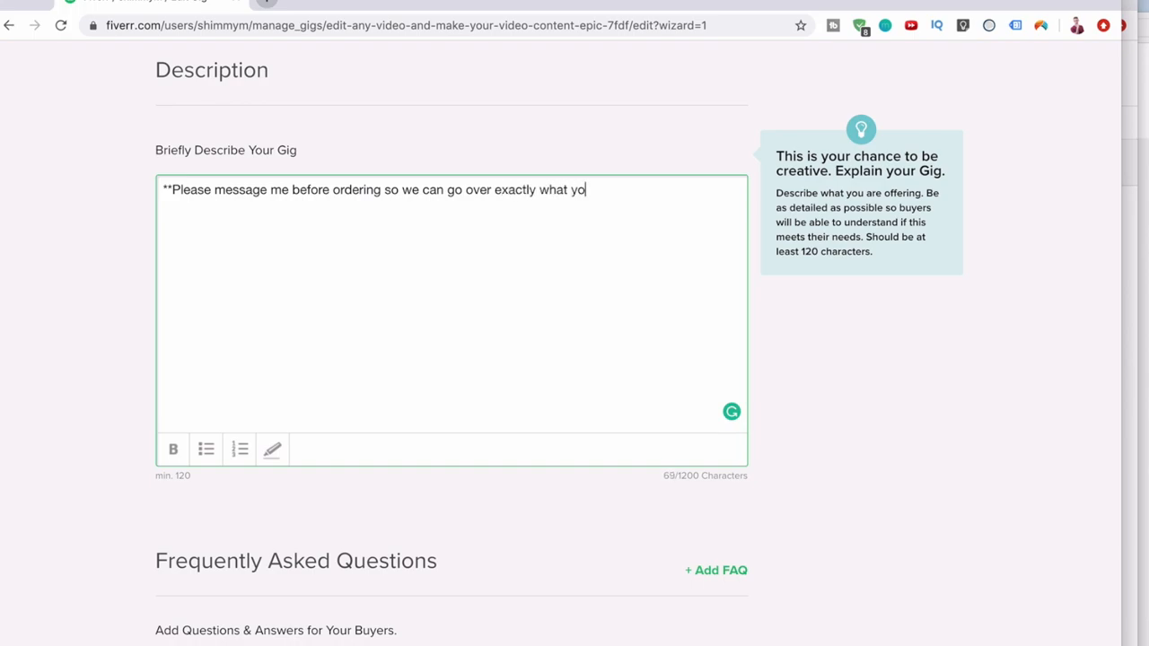
key("backspace")
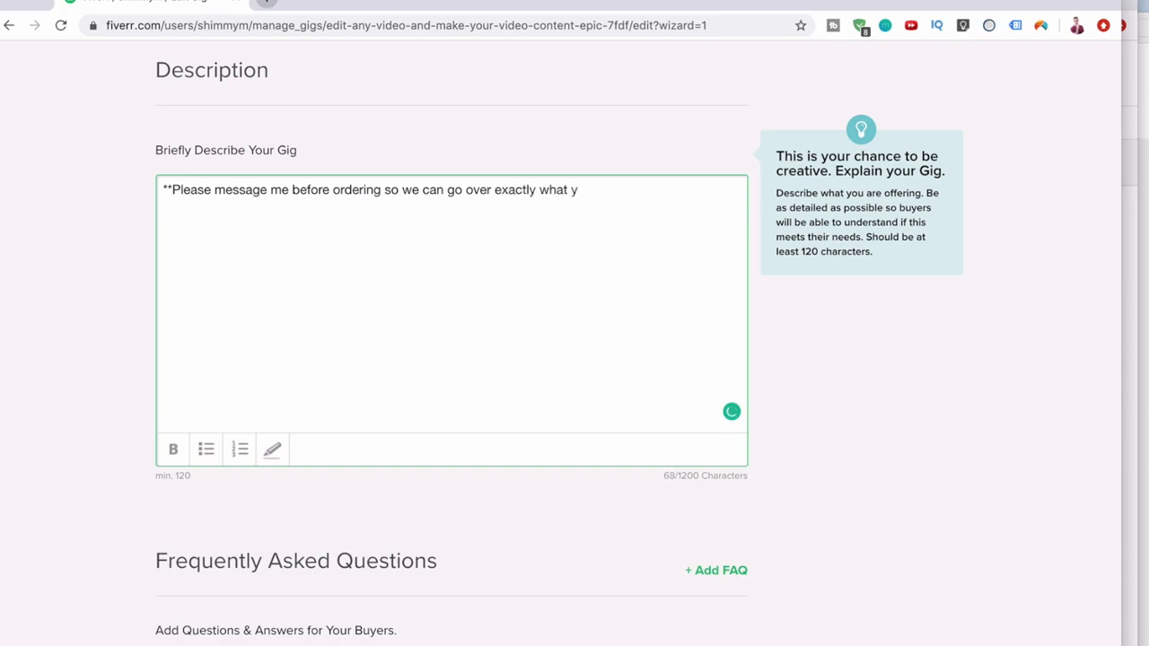
type("our requirement")
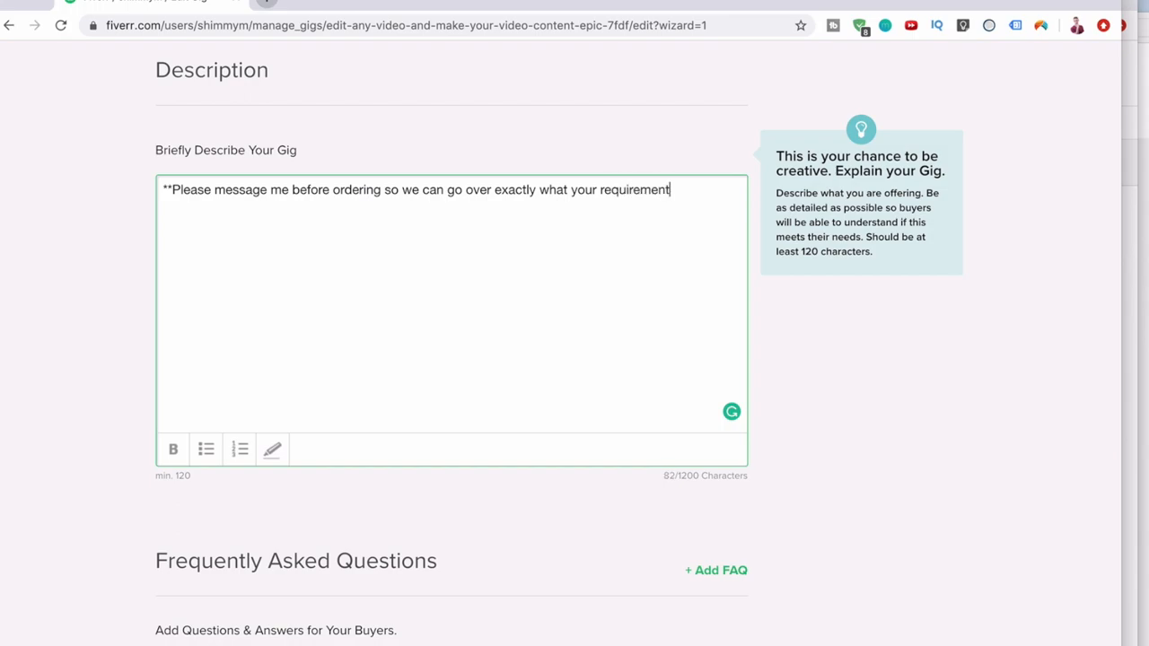
type("s would be")
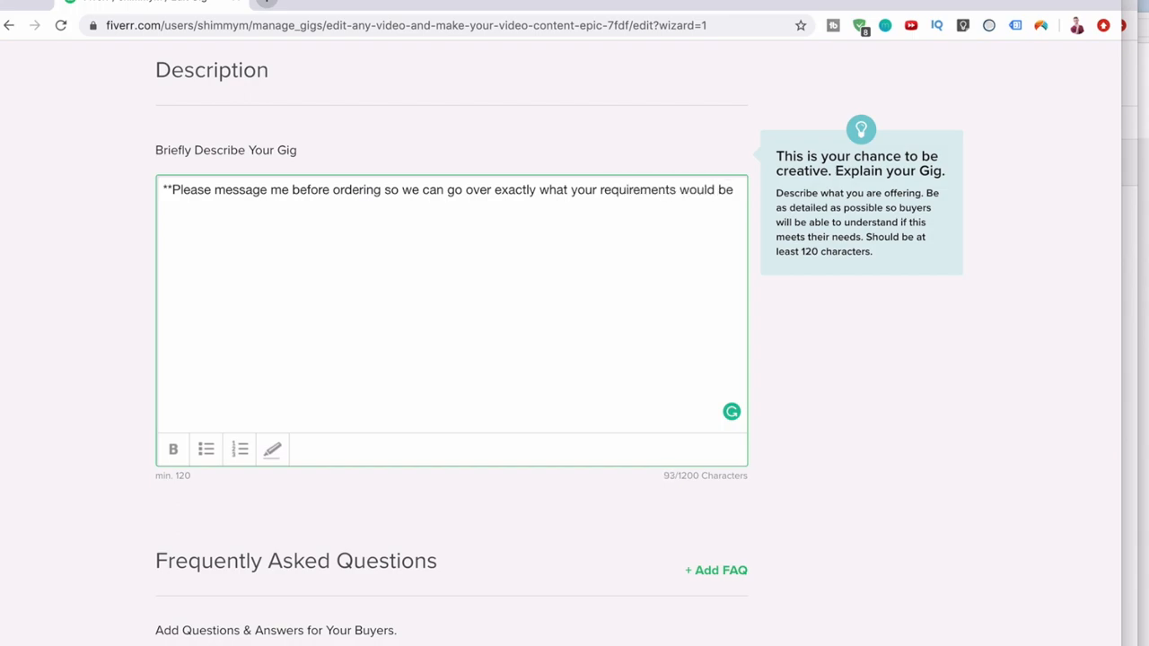
type("**")
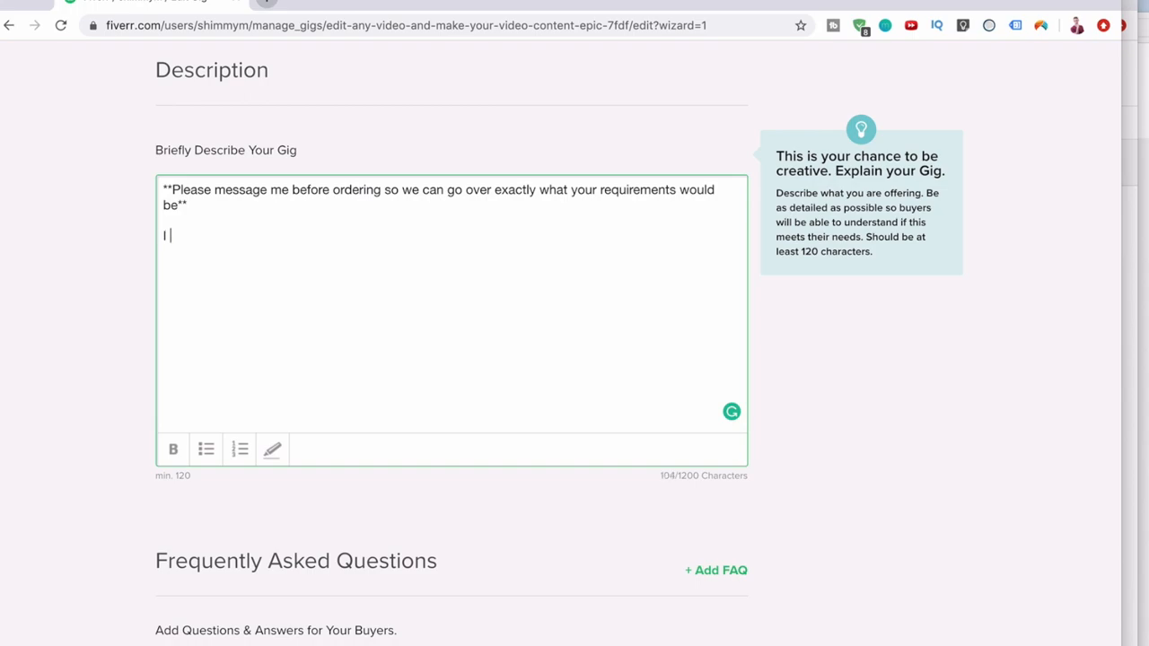
Continue the description stating proficiency in video editing and experience using Adobe Premiere Pro, fixing the 'proficient' misspelling.
type("am v")
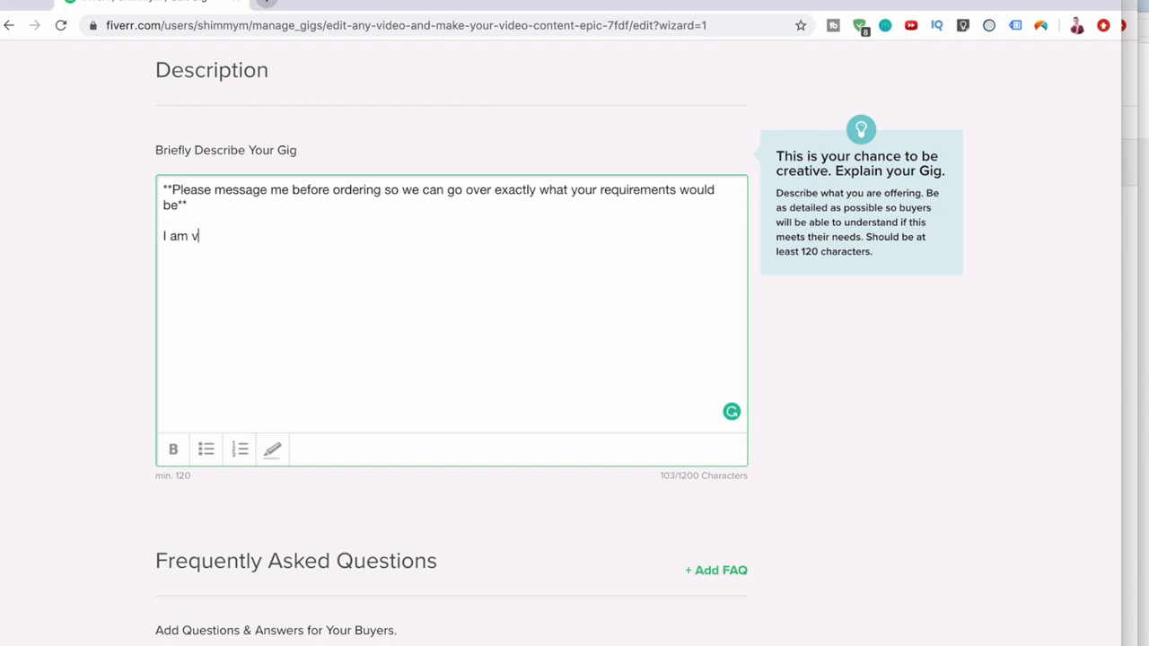
type("eryu prof")
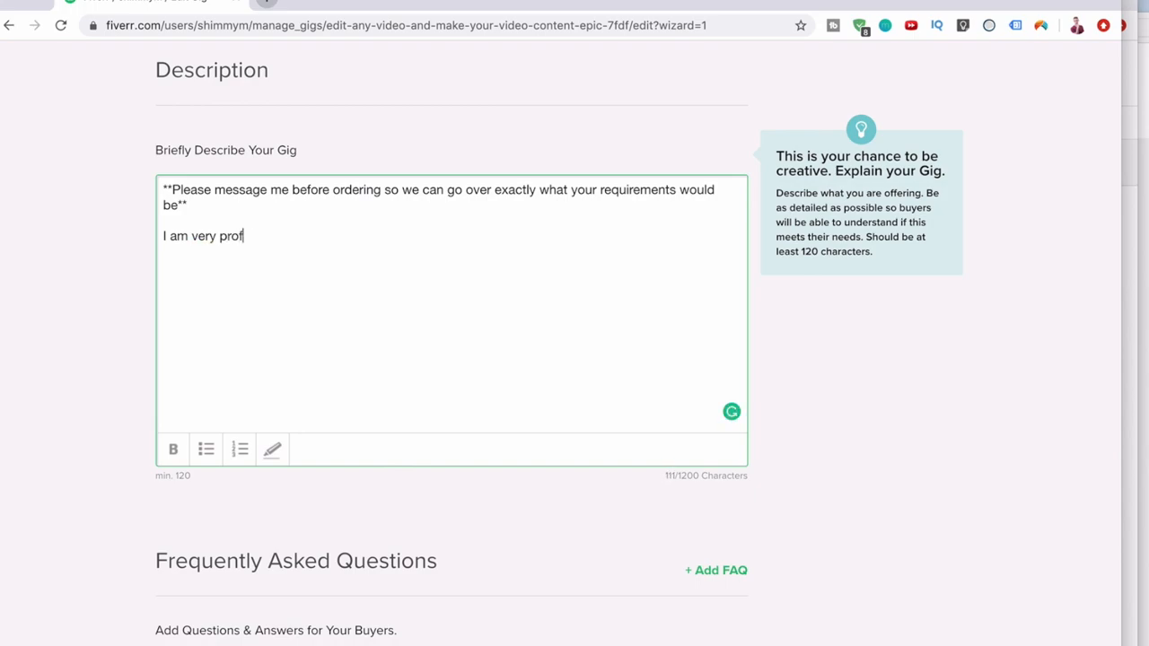
type("iciant")
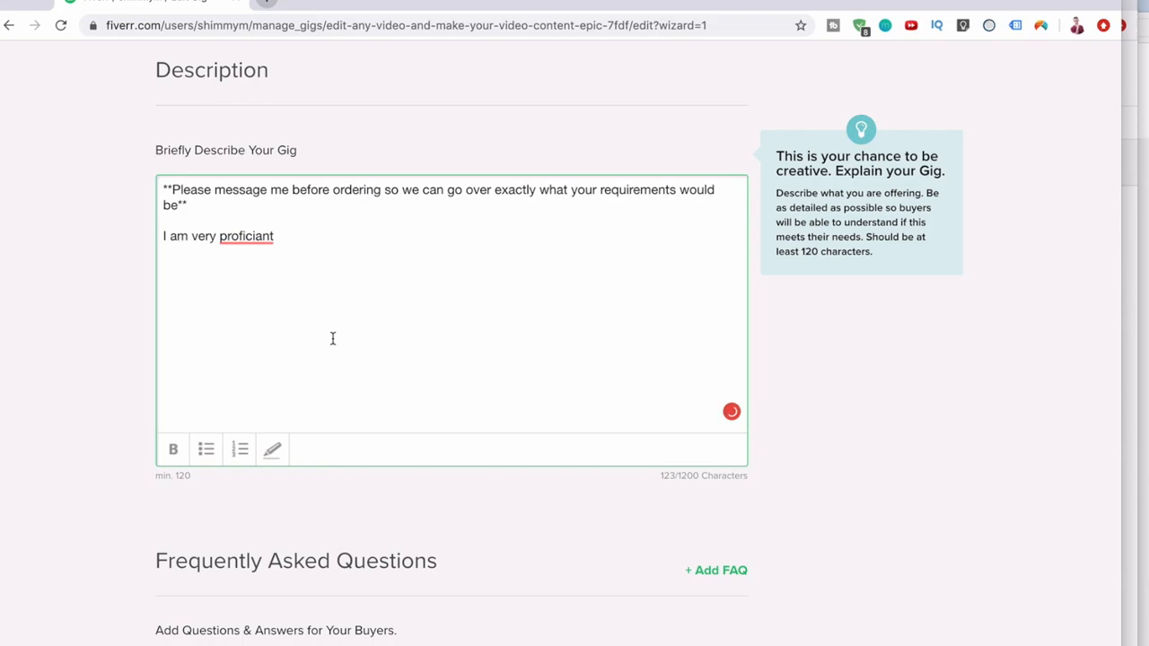
left_click(244, 236)
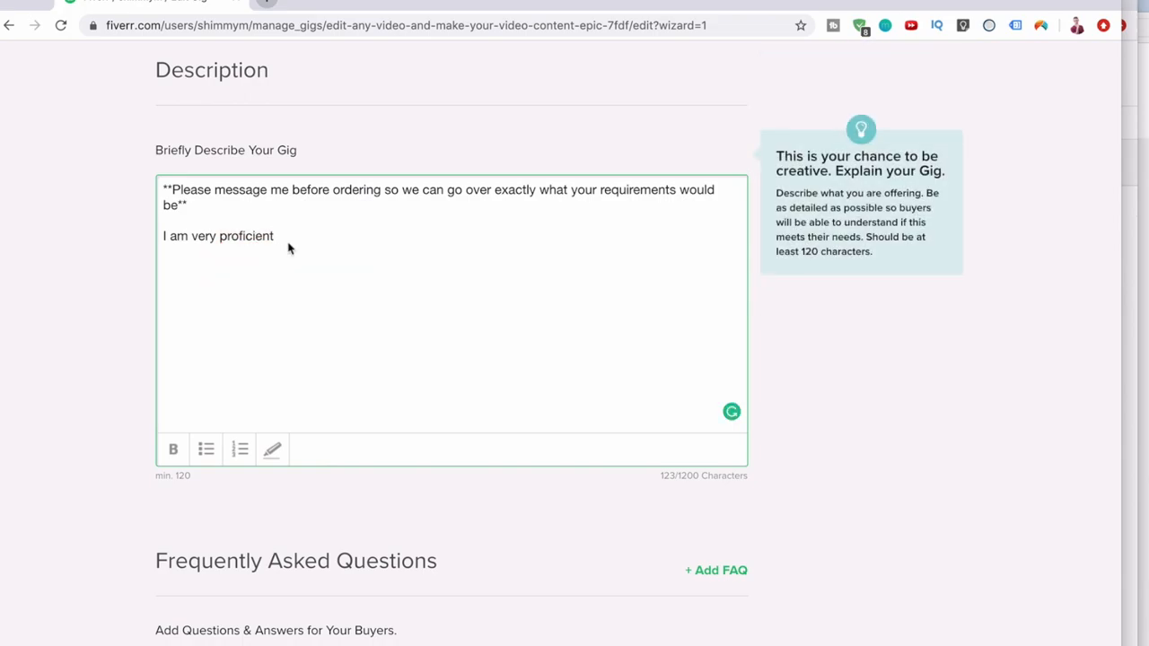
type("in vide")
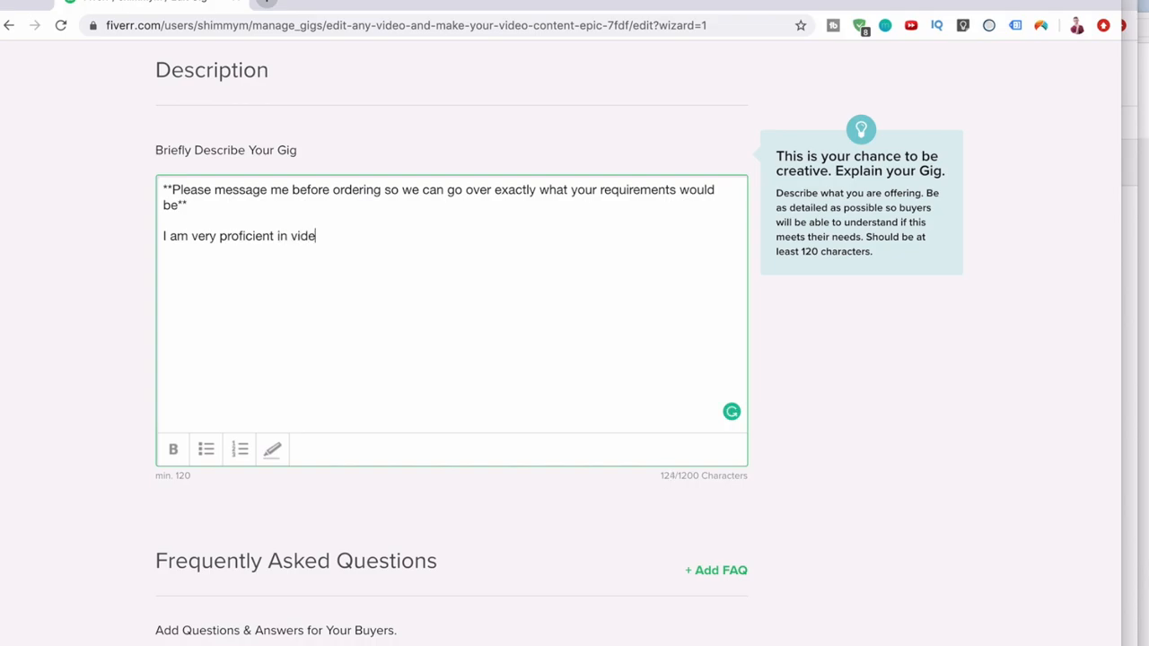
type("o editing. I")
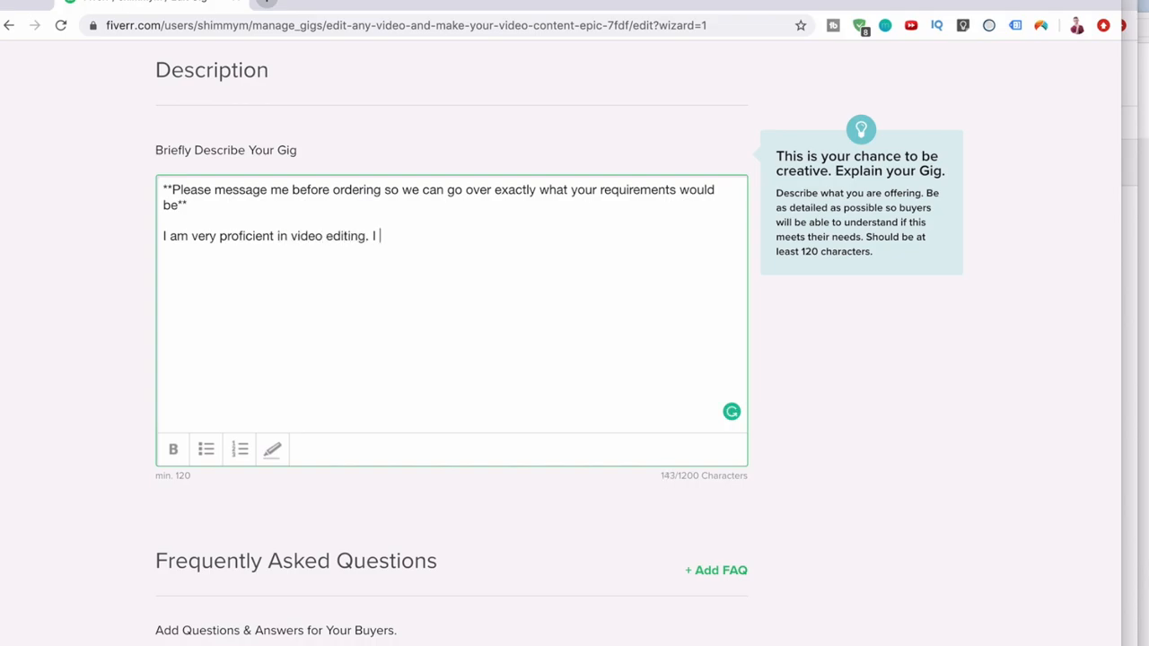
type("have been using")
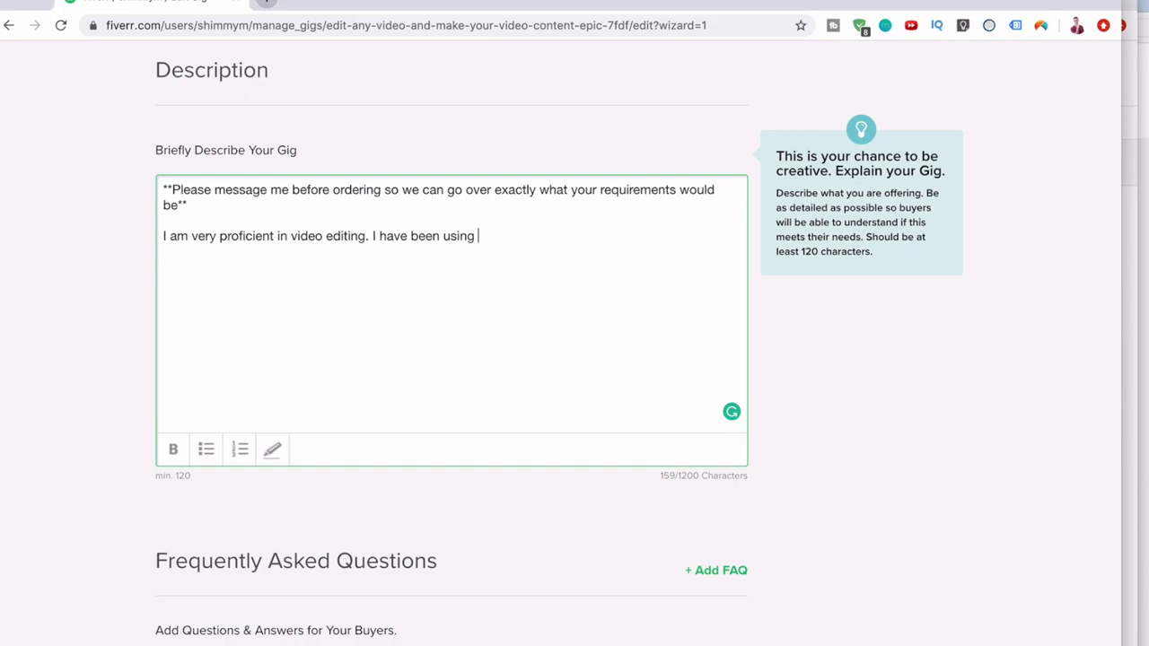
type("Adobe P")
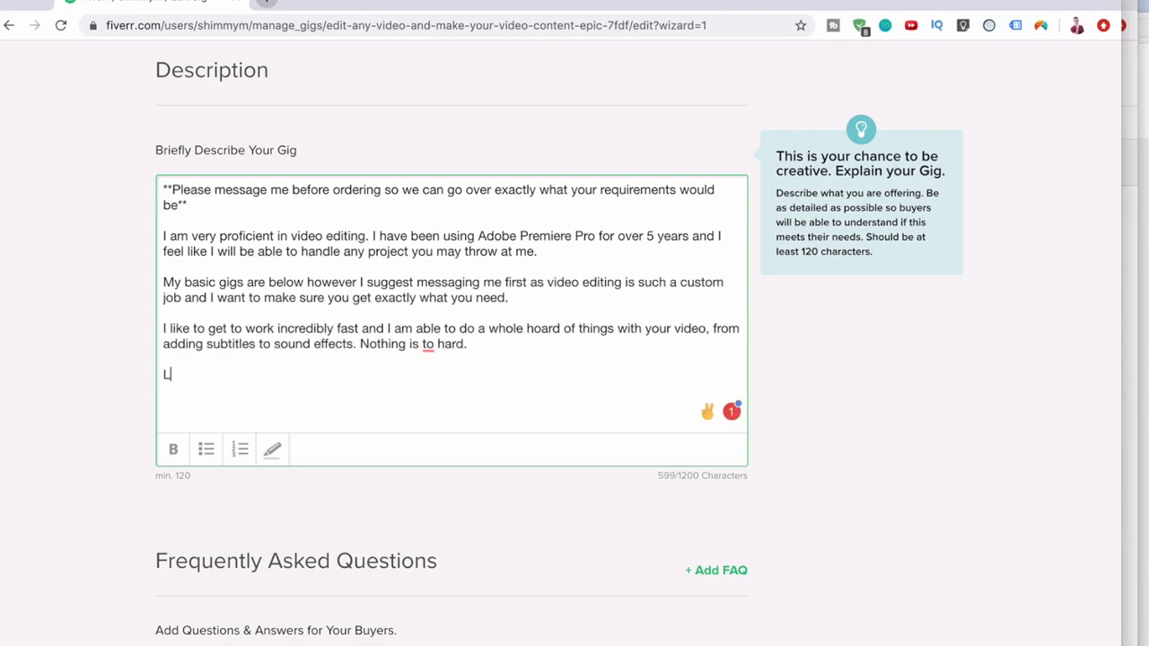
Close the description with 'looking forward to working on your project' and correct 'to' to 'too' via Grammarly.
type("ooking forward to working on your p")
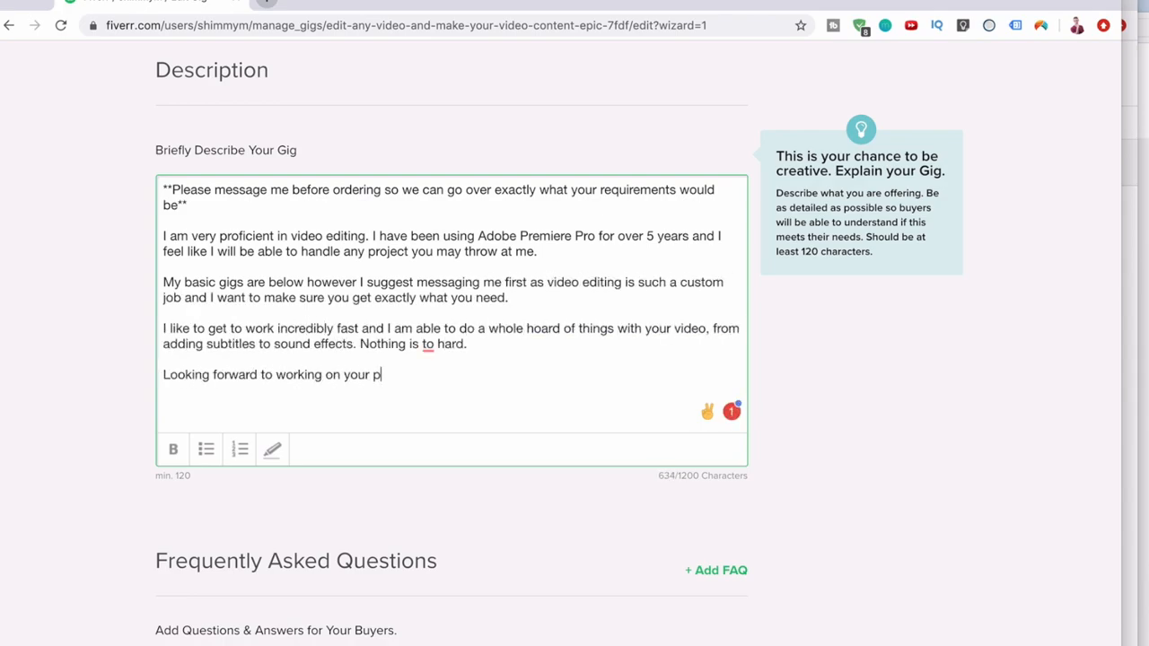
type("rojec")
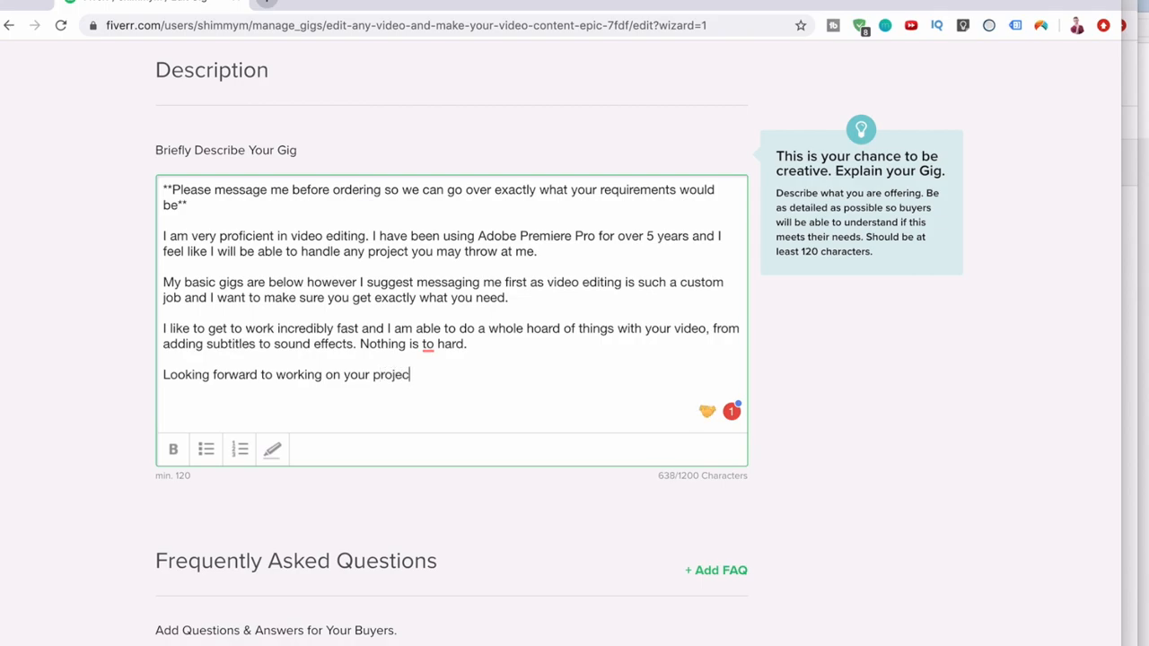
type("t.")
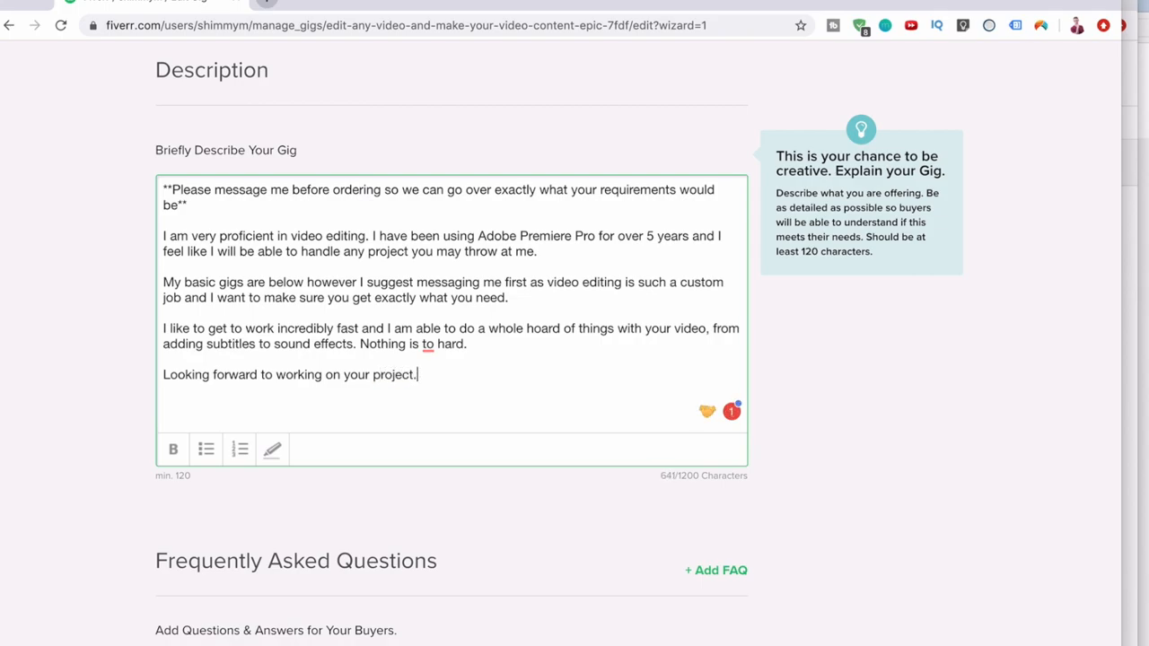
left_click(426, 344)
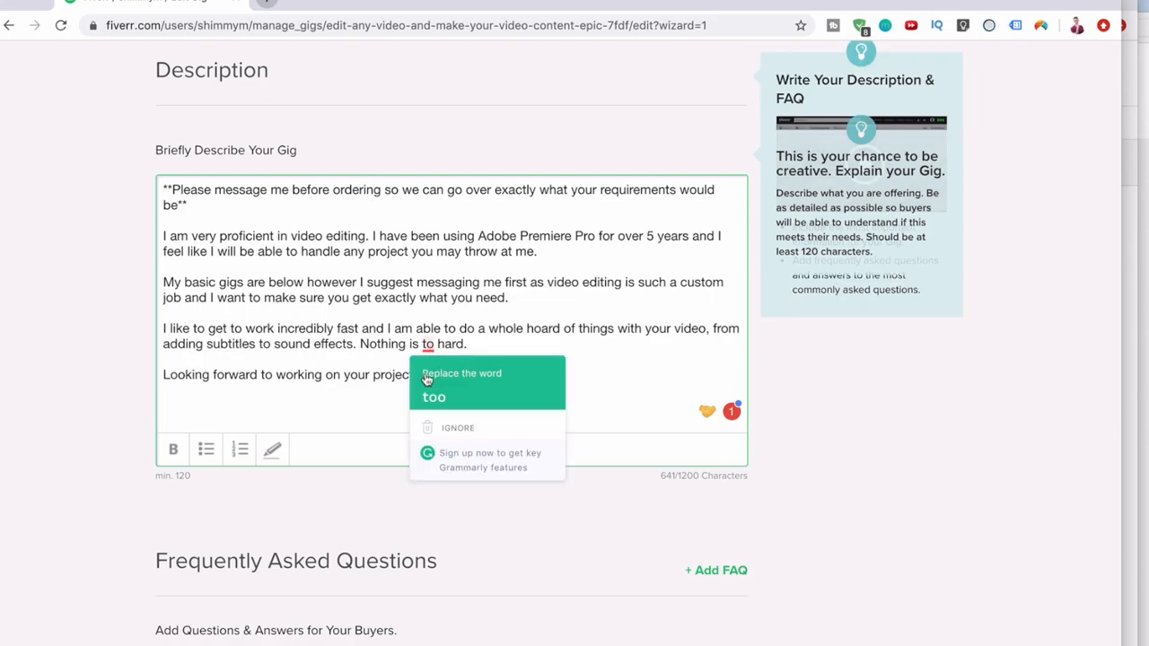
left_click(434, 397)
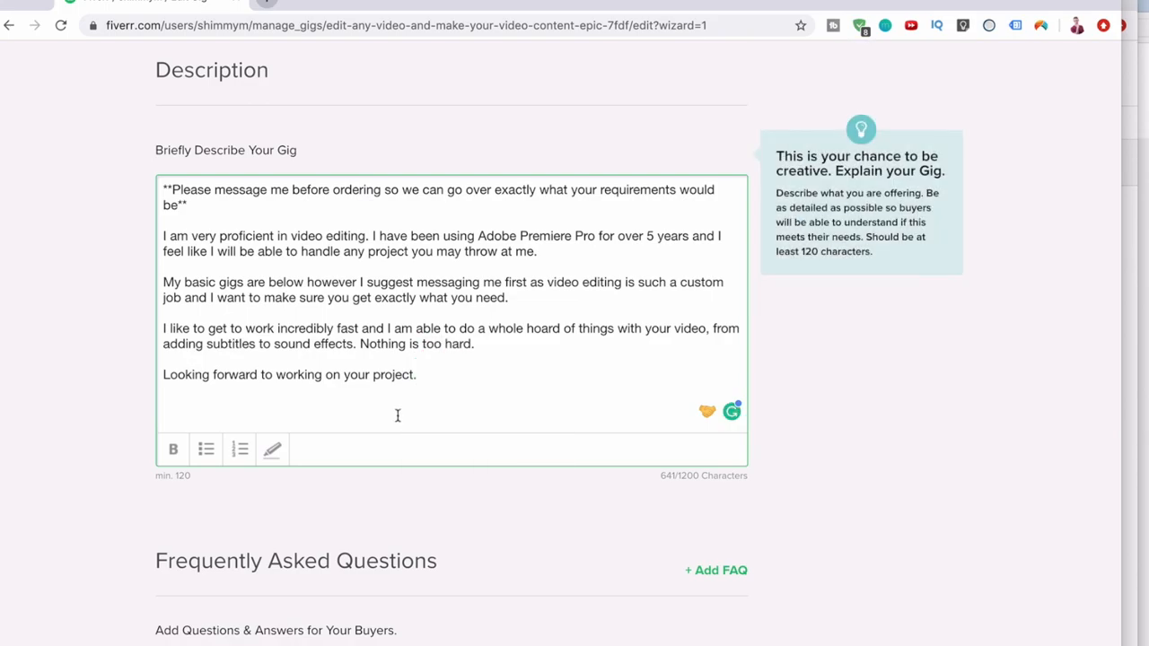
Remove the numbering from the paragraph about working fast in the description.
scroll("down", 3)
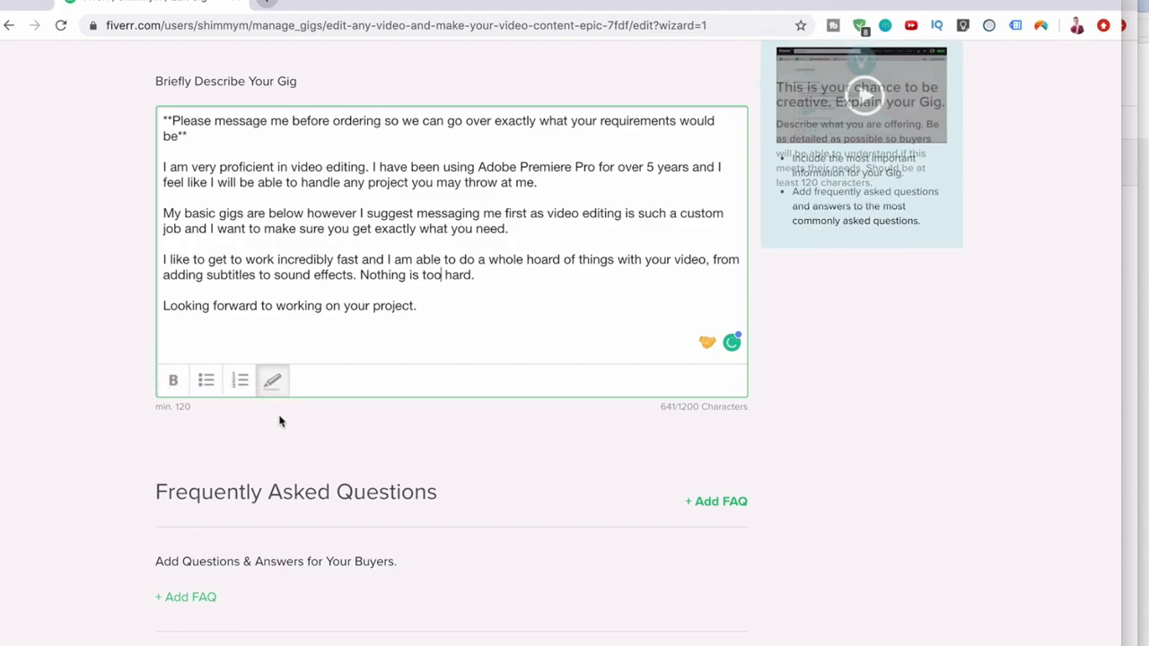
left_click(241, 381)
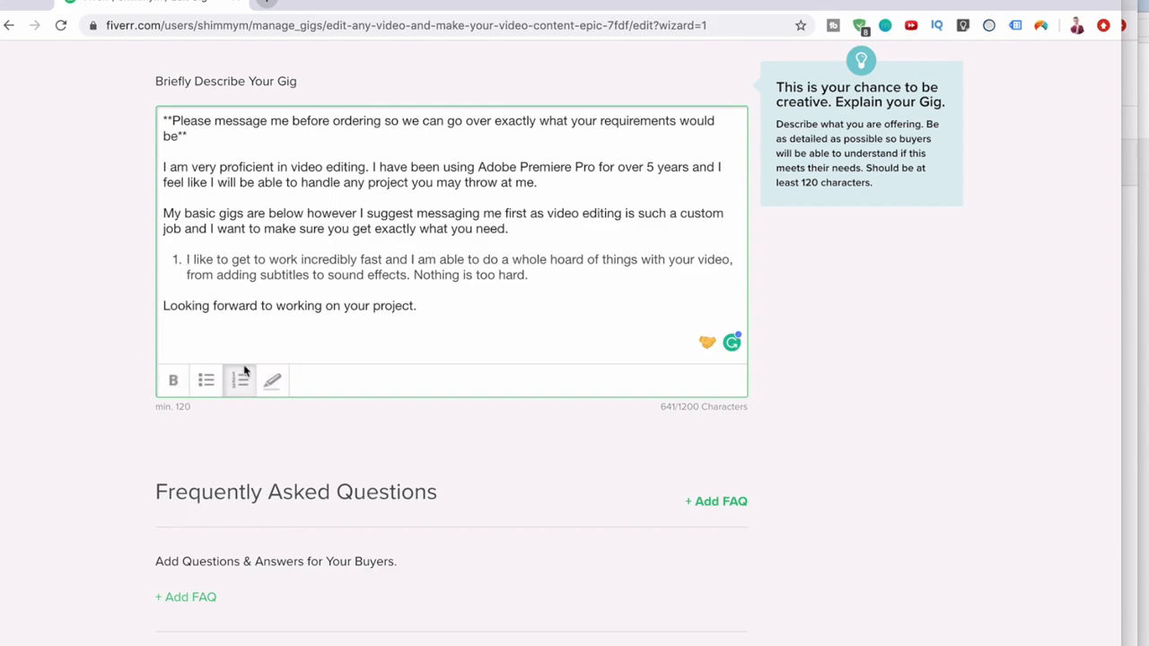
left_click(241, 381)
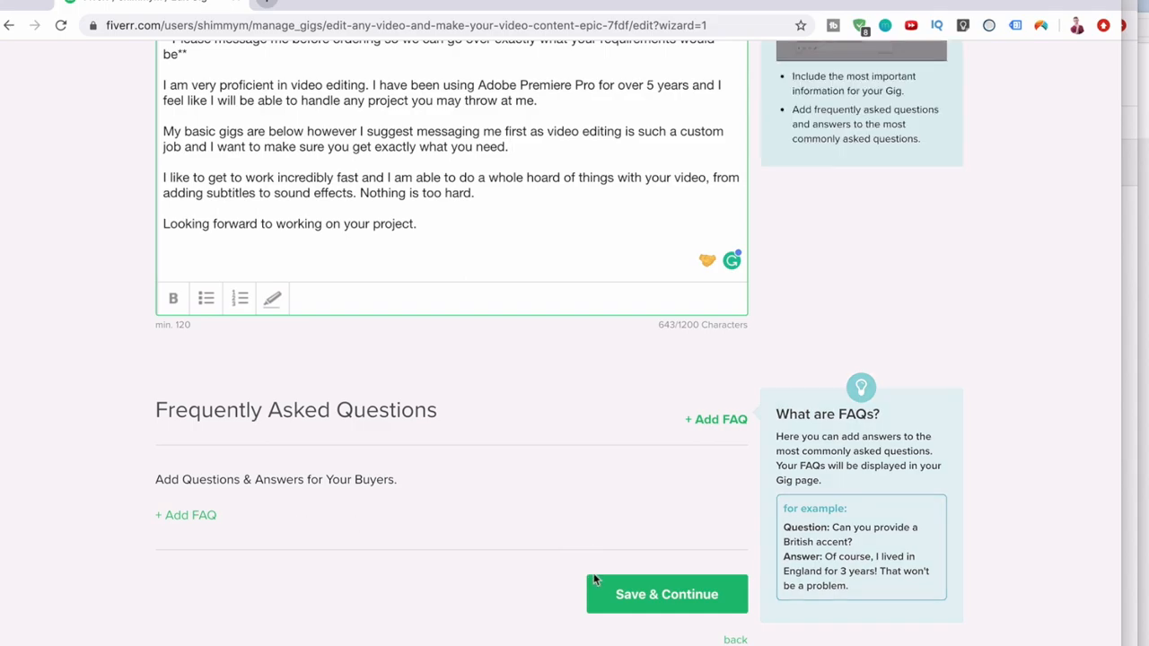
Save the description without FAQs and continue to the Requirements step.
left_click(666, 594)
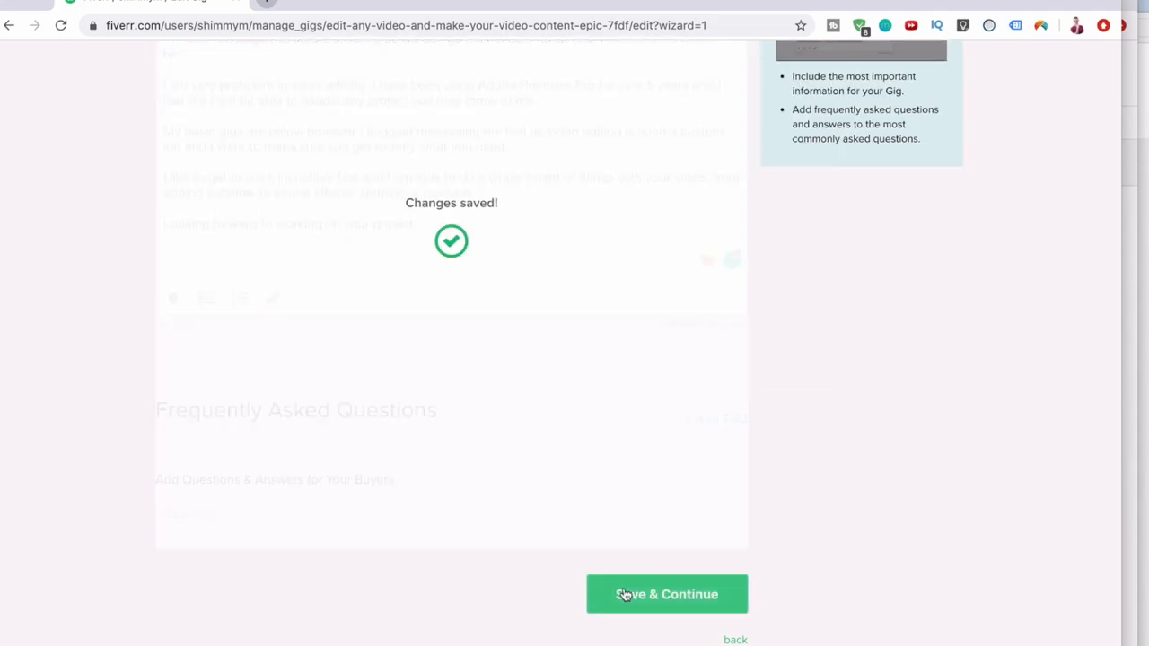
left_click(668, 594)
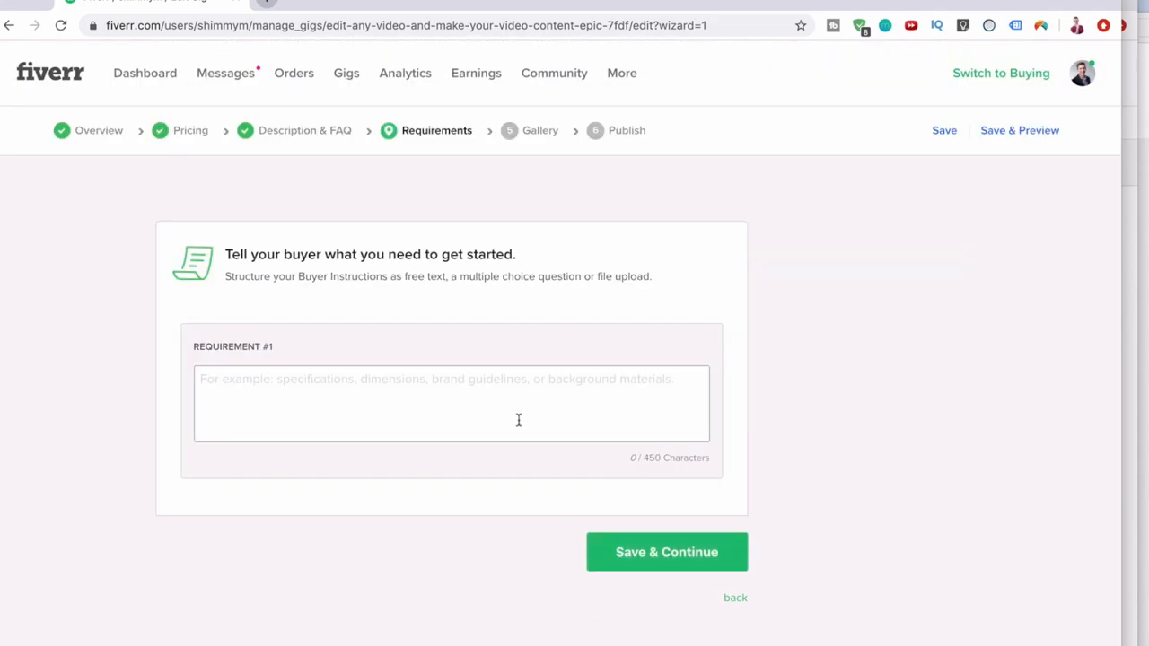
Add mandatory free-text requirement #1 asking for the video footage, accompanying footage and music/logo/titles/etc.
left_click(452, 404)
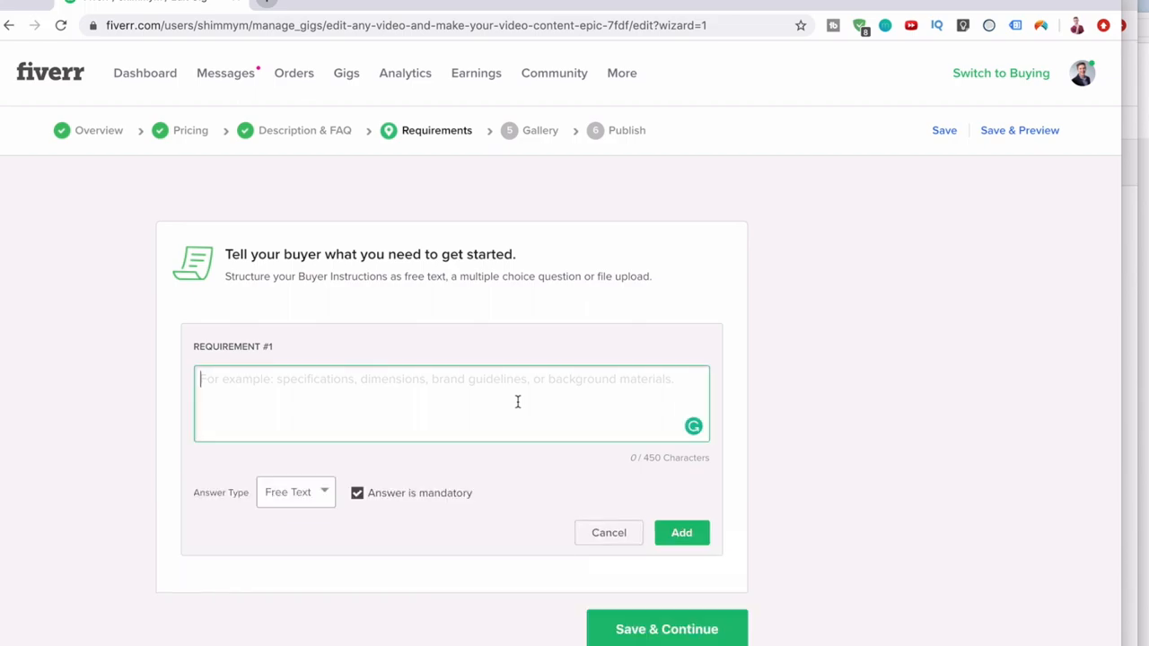
type("A")
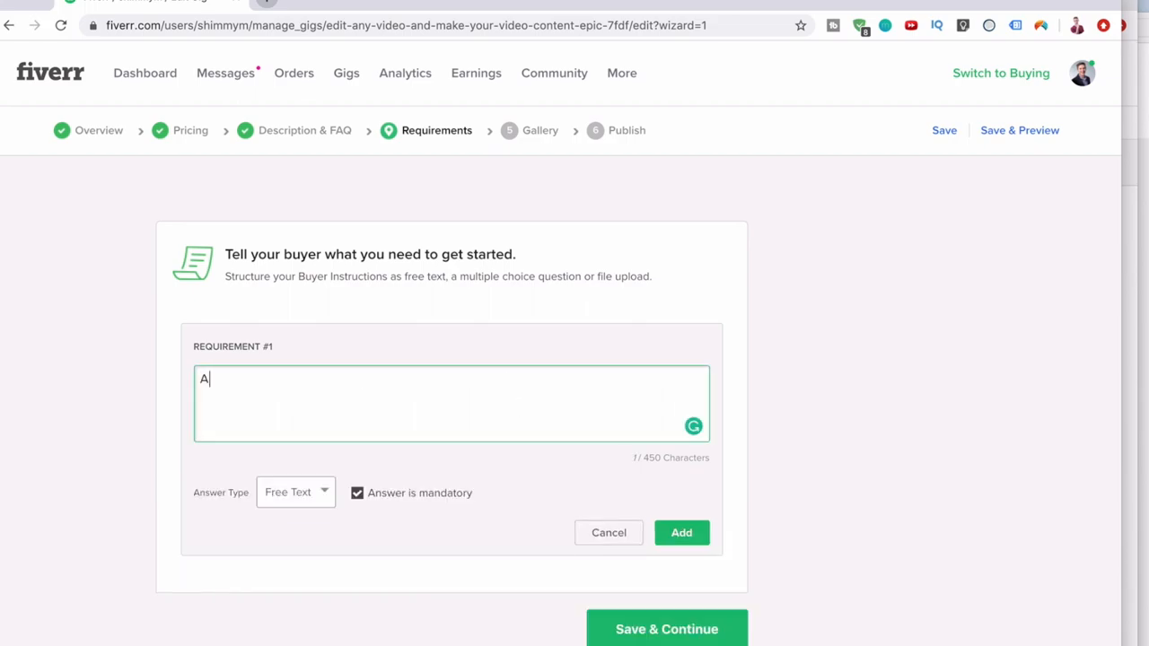
type("ny video footage you need edited plus")
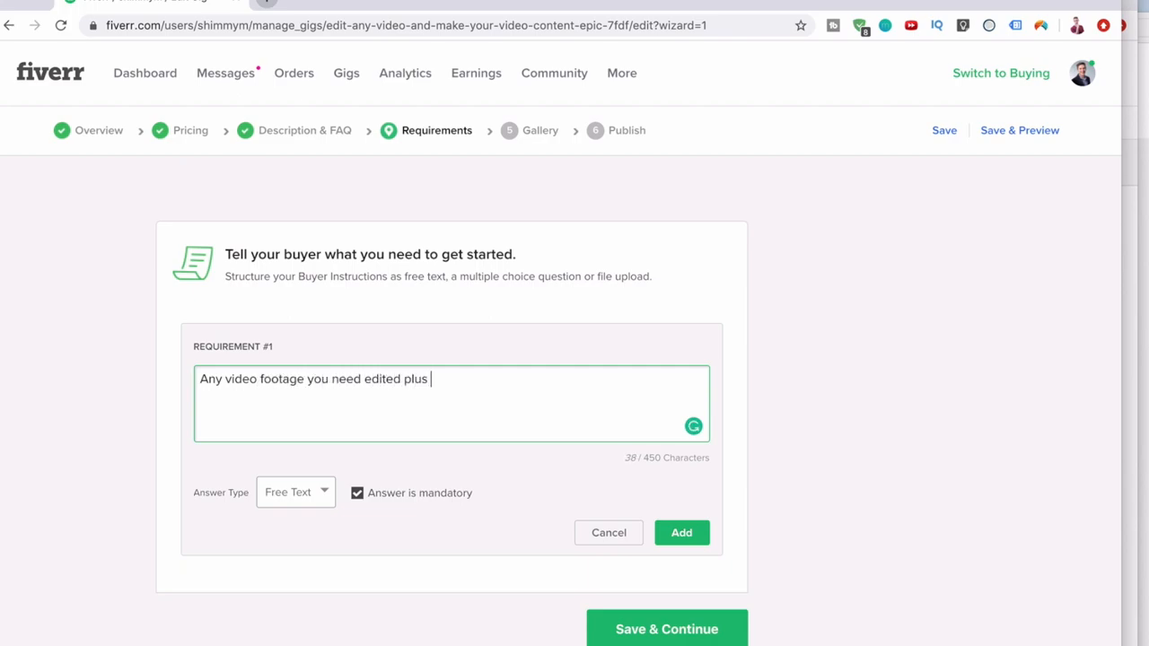
type("any")
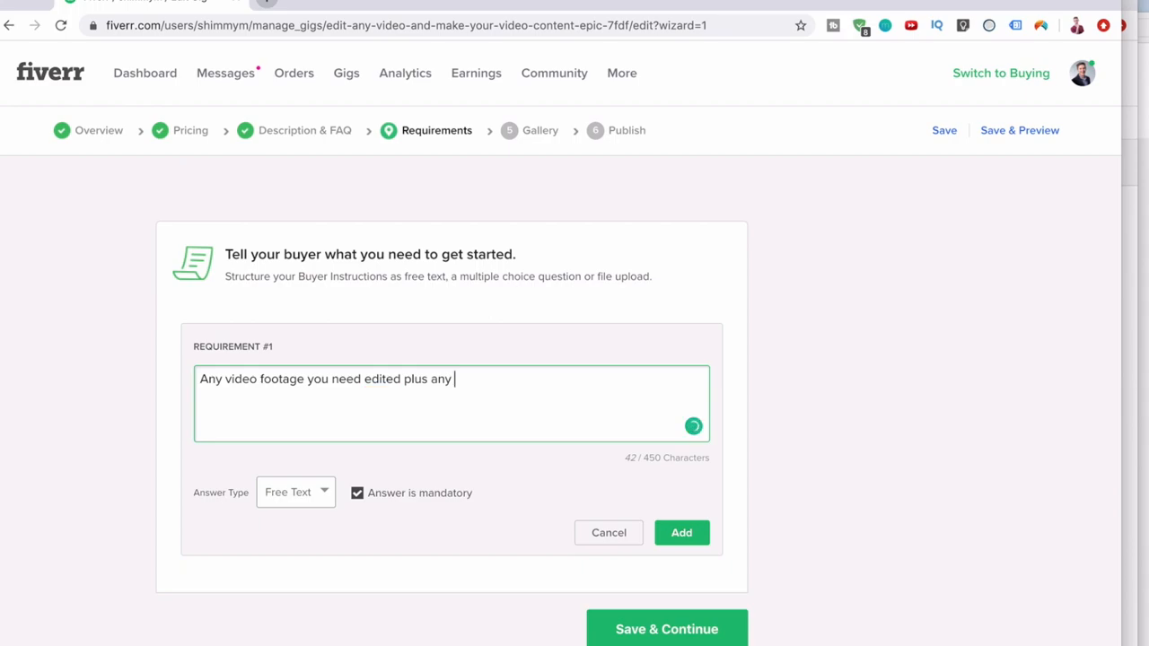
type("acoompyning footage")
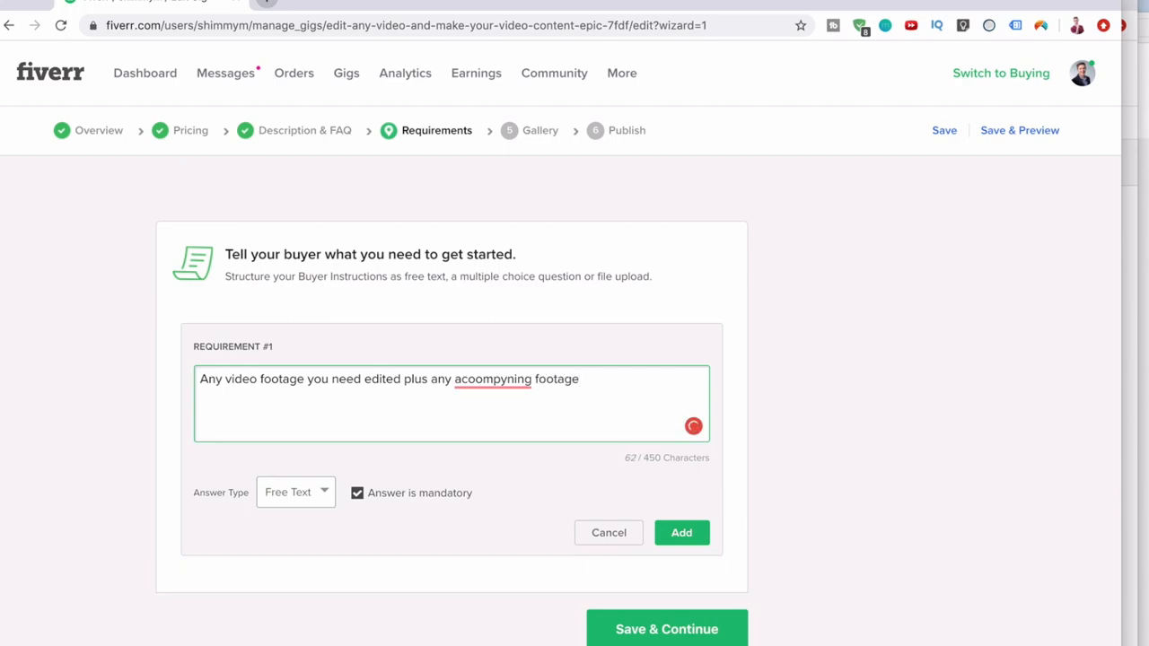
type("and music")
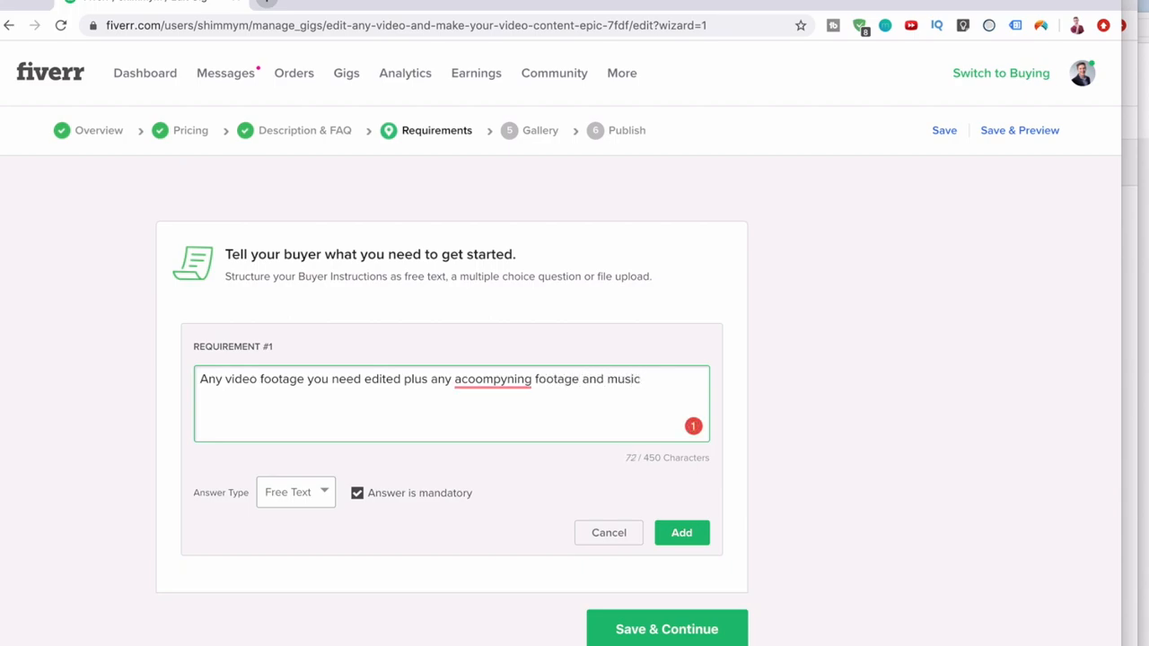
type("/logo/ti")
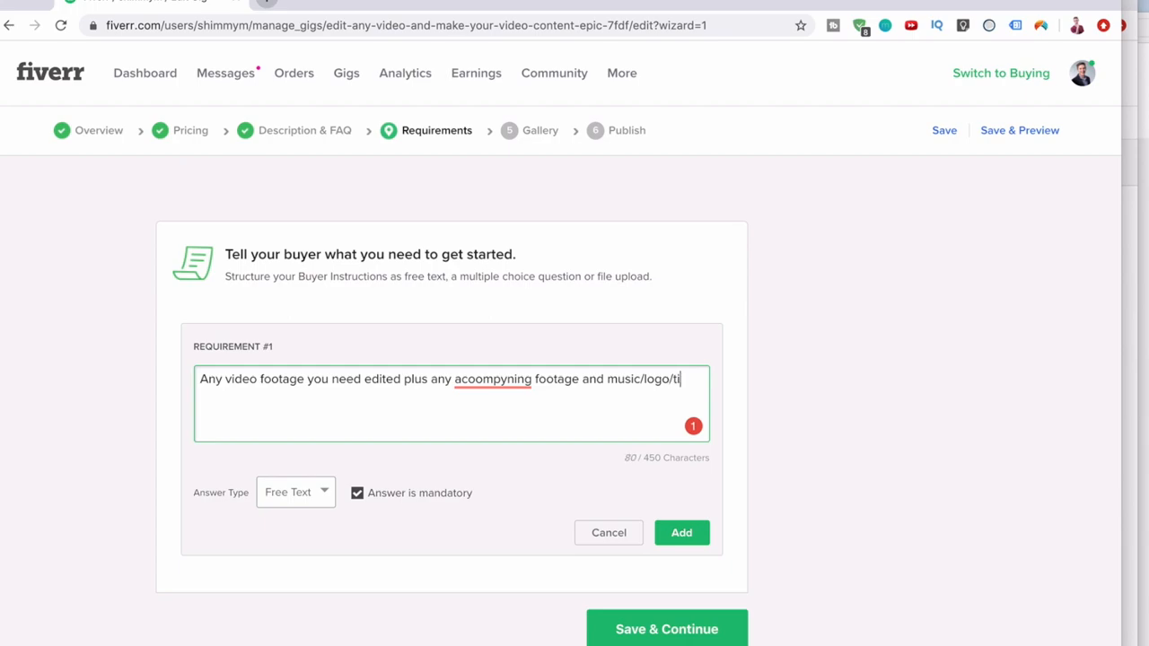
type("tles/etc")
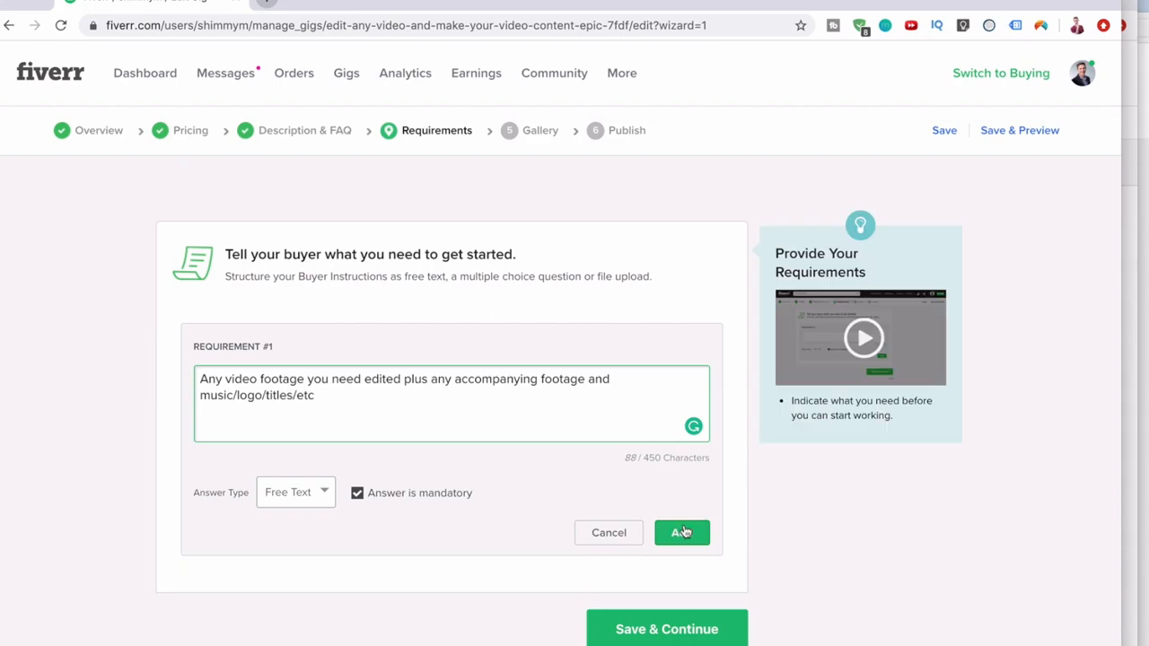
left_click(682, 532)
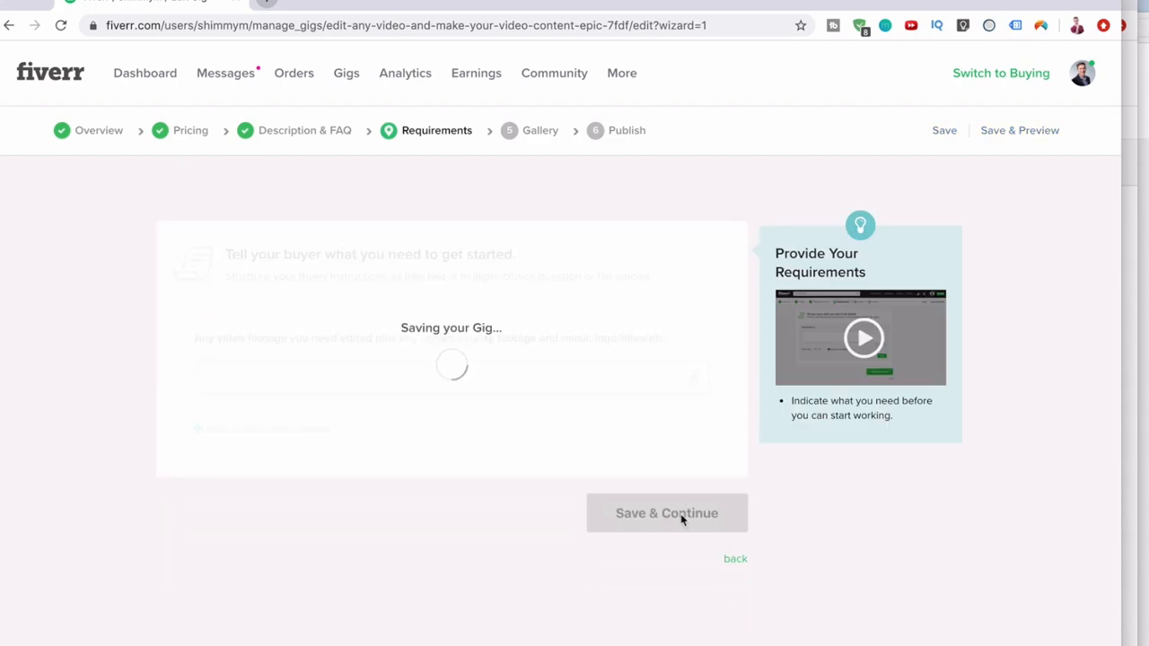
Upload '100 day challenge intro.mp4' from the LearnNation Youtube Channel folder as the gig video.
left_click(666, 514)
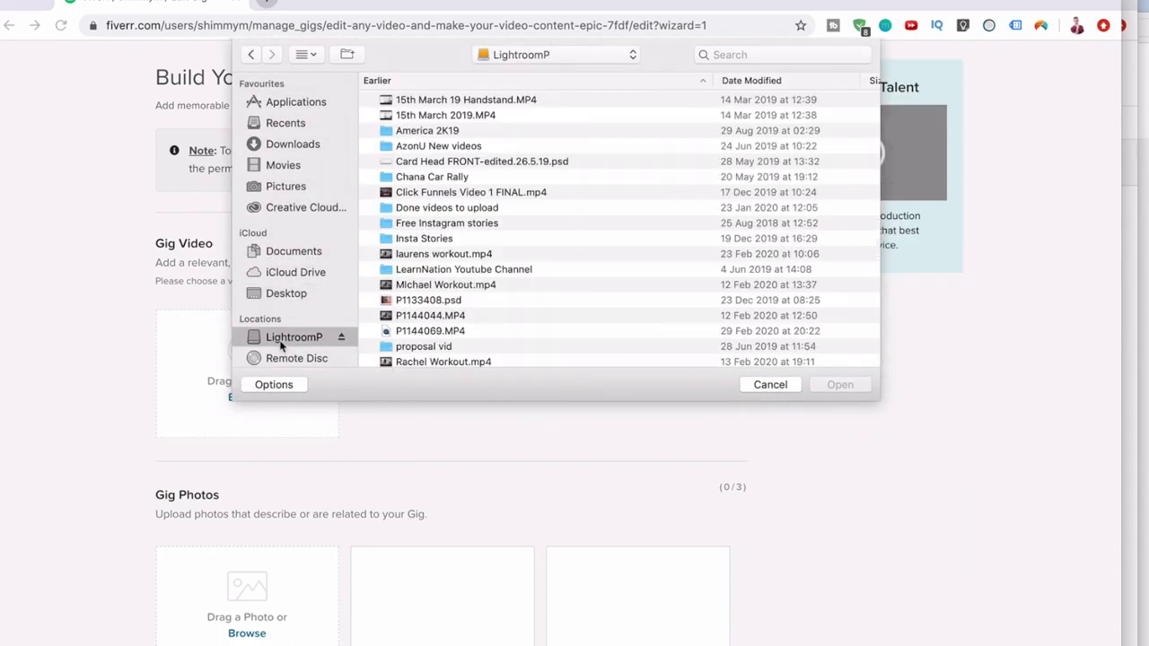
double_click(438, 146)
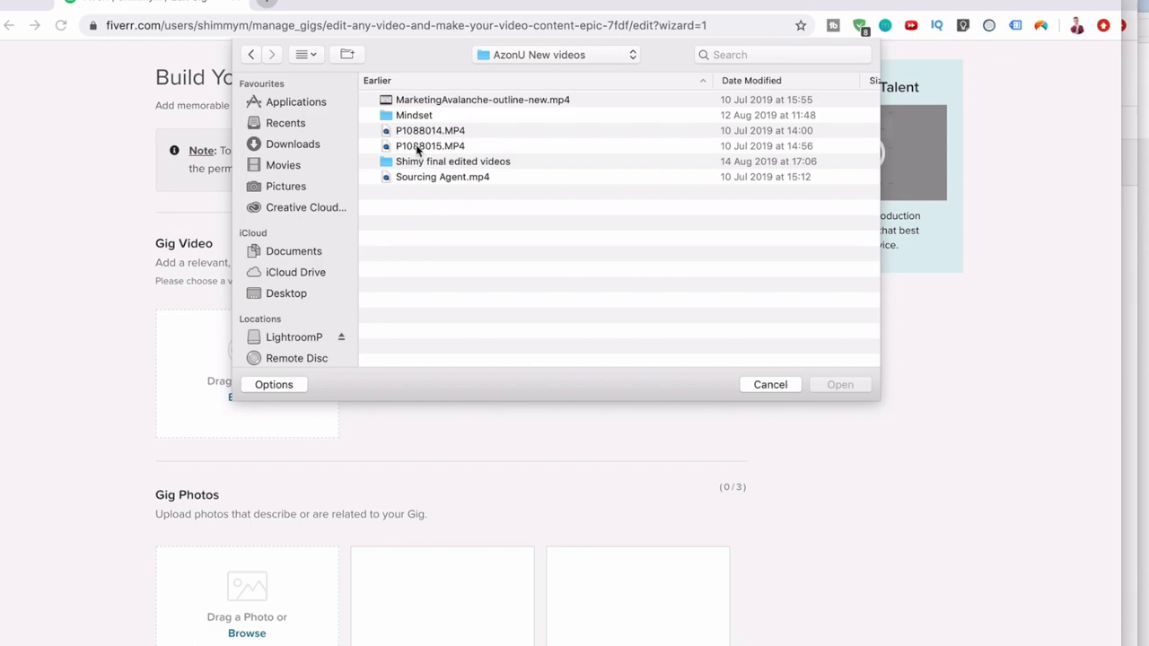
left_click(295, 338)
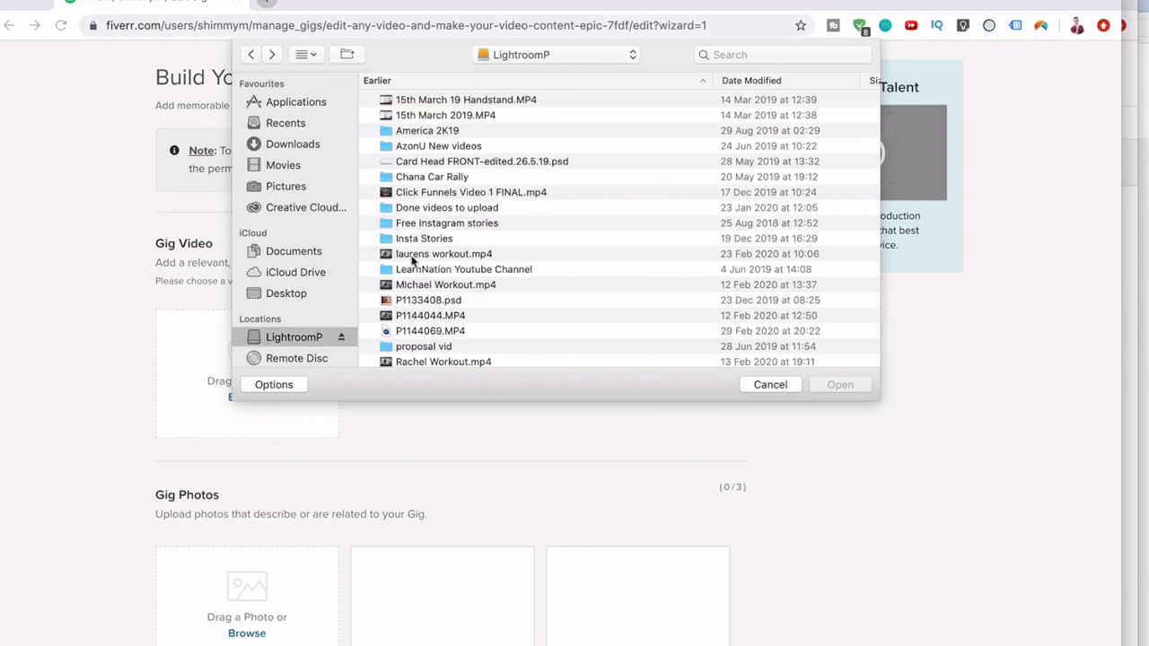
double_click(463, 270)
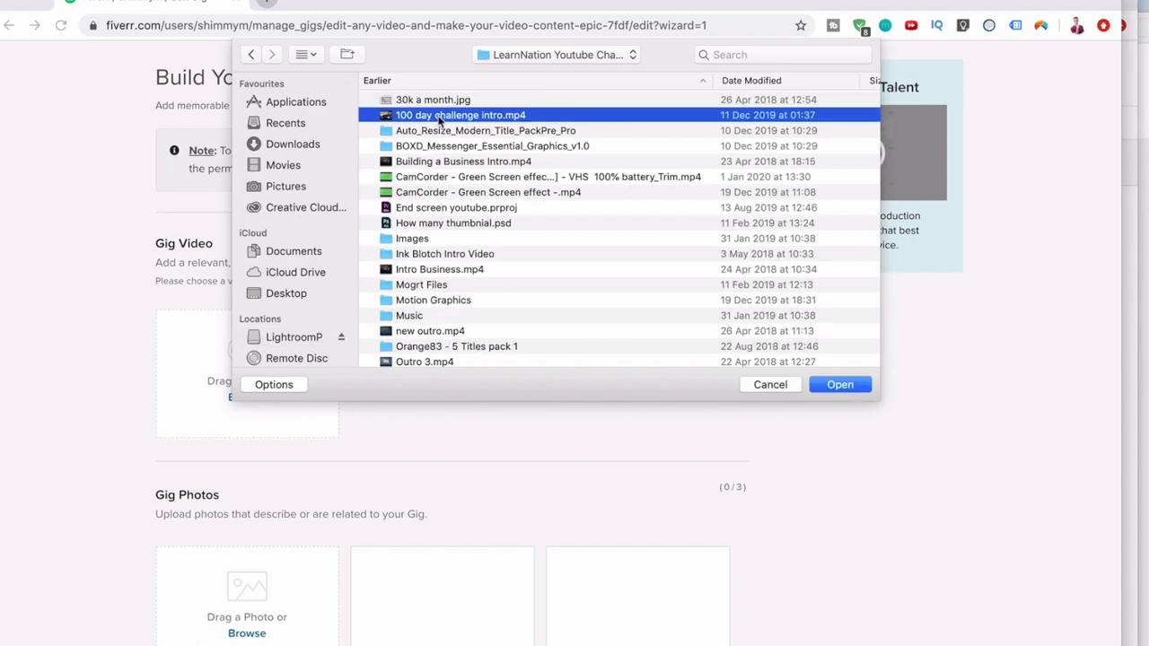
left_click(840, 384)
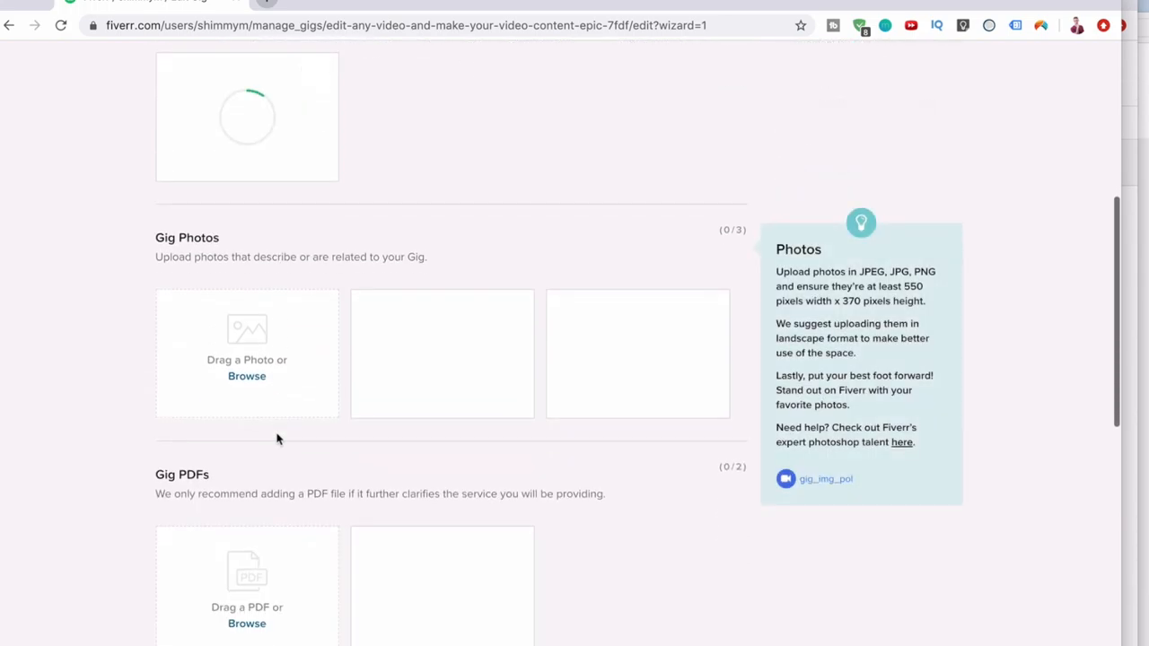
scroll("down", 3)
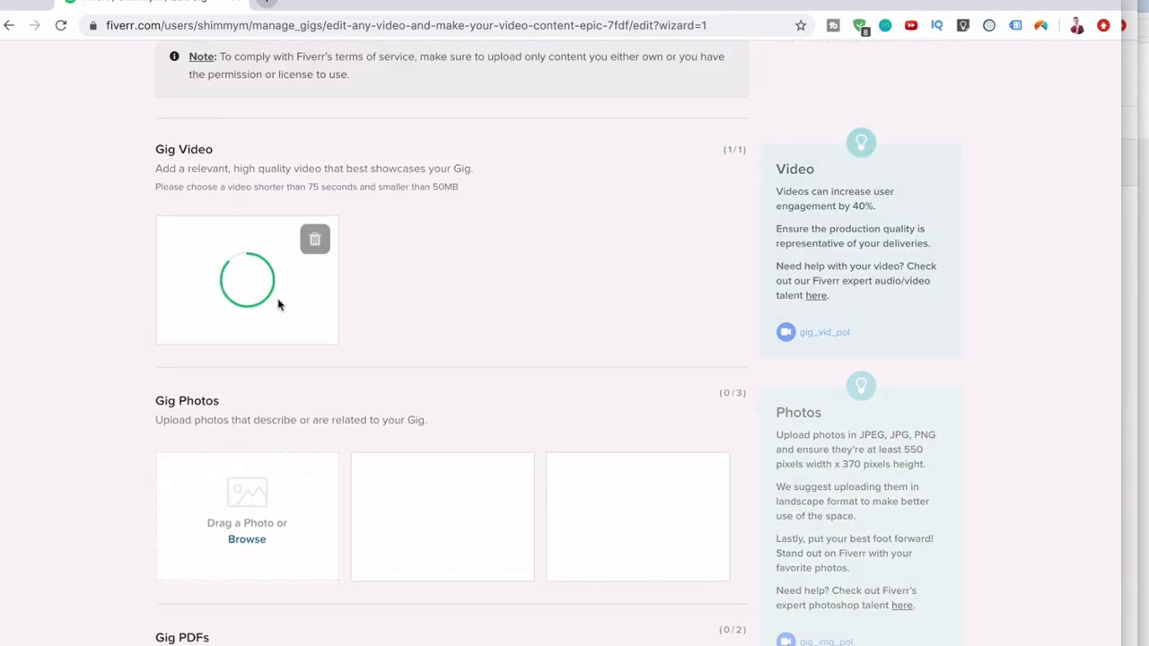
scroll("down", 3)
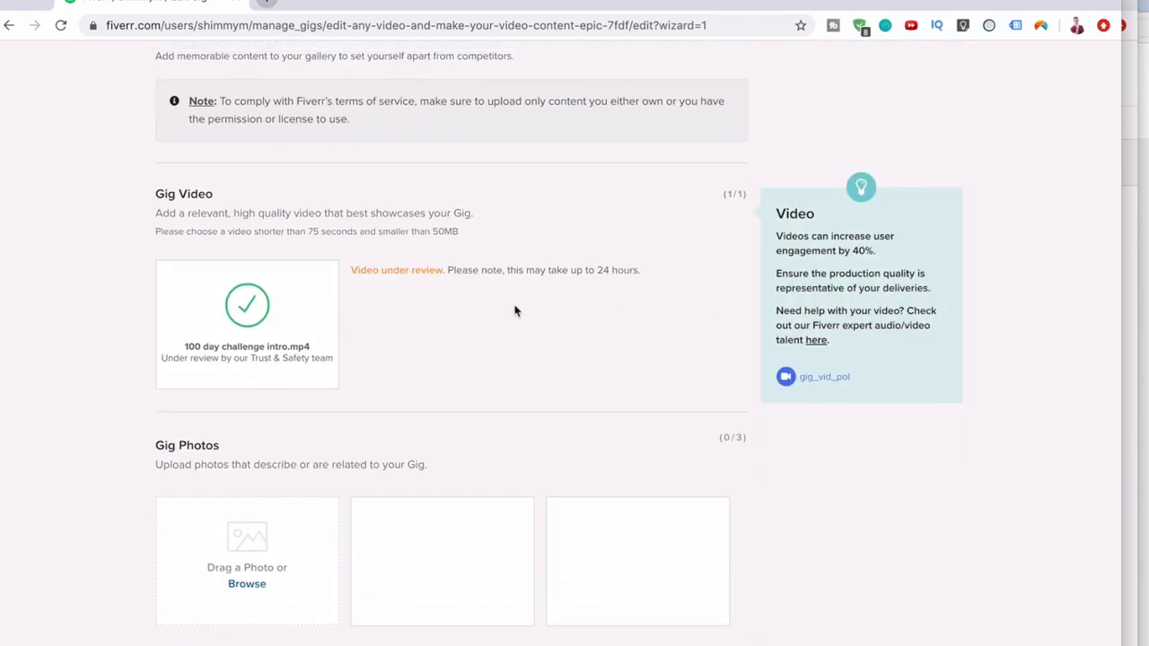
scroll("down", 3)
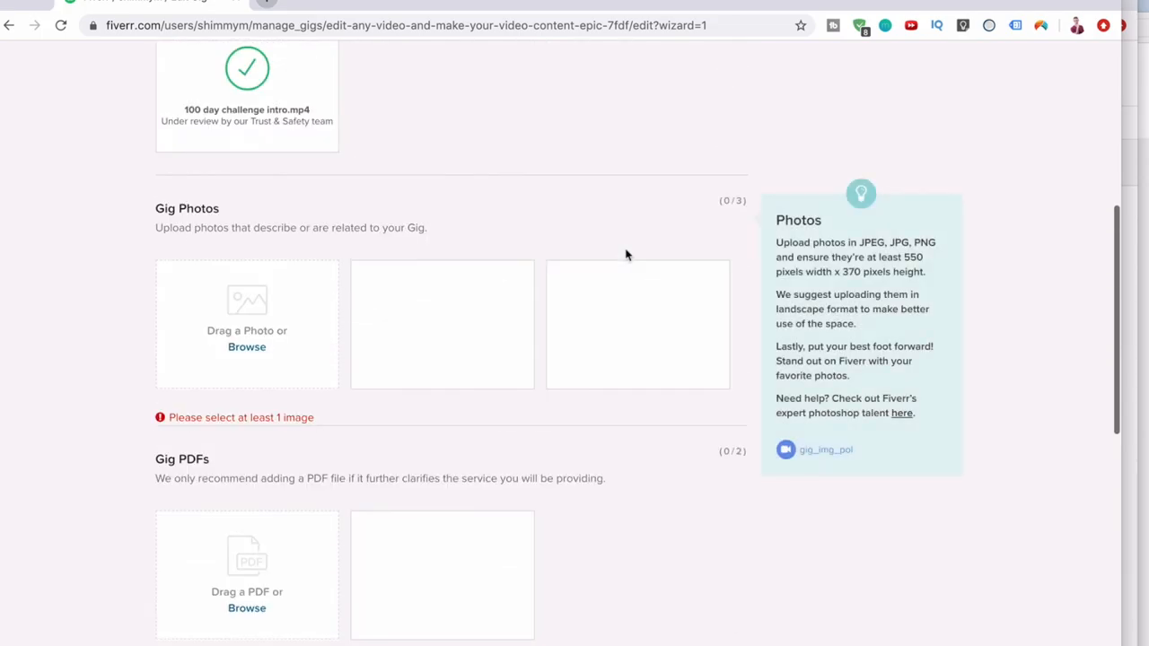
Add an image file from the Desktop as the gig photo.
left_click(246, 346)
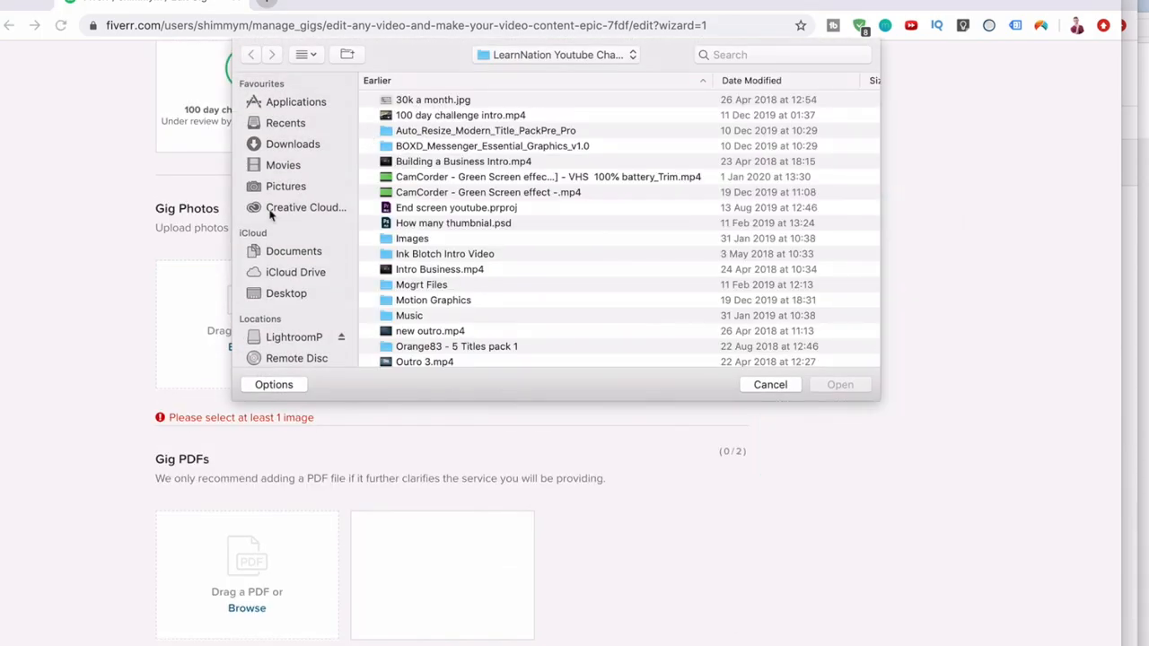
left_click(286, 292)
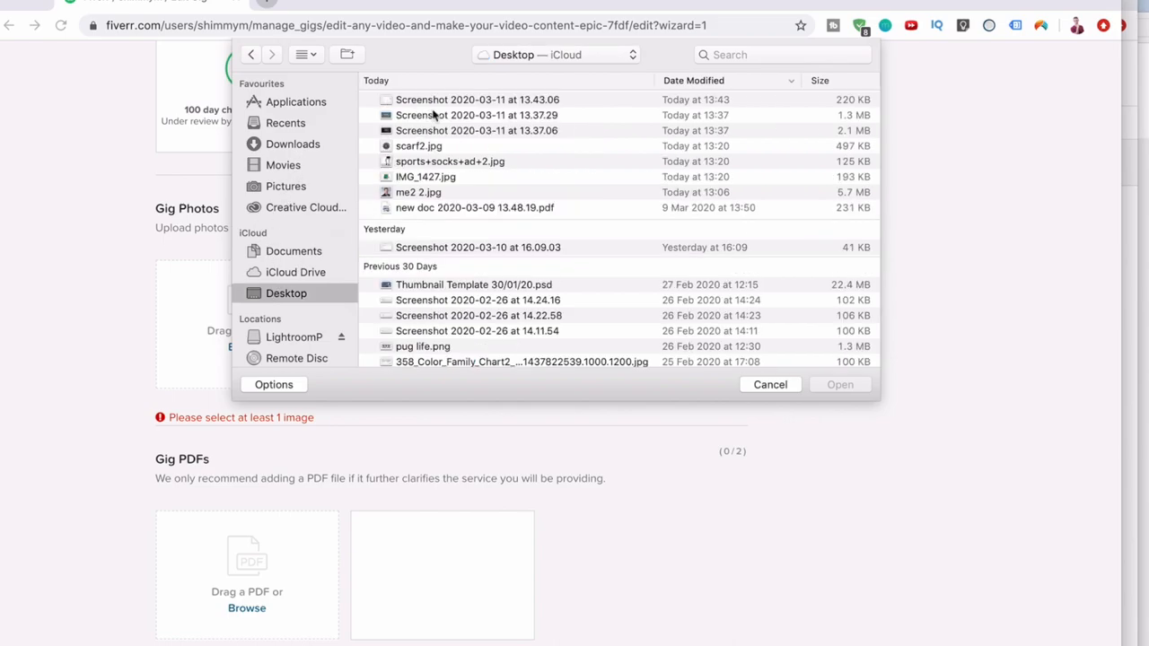
left_click(475, 129)
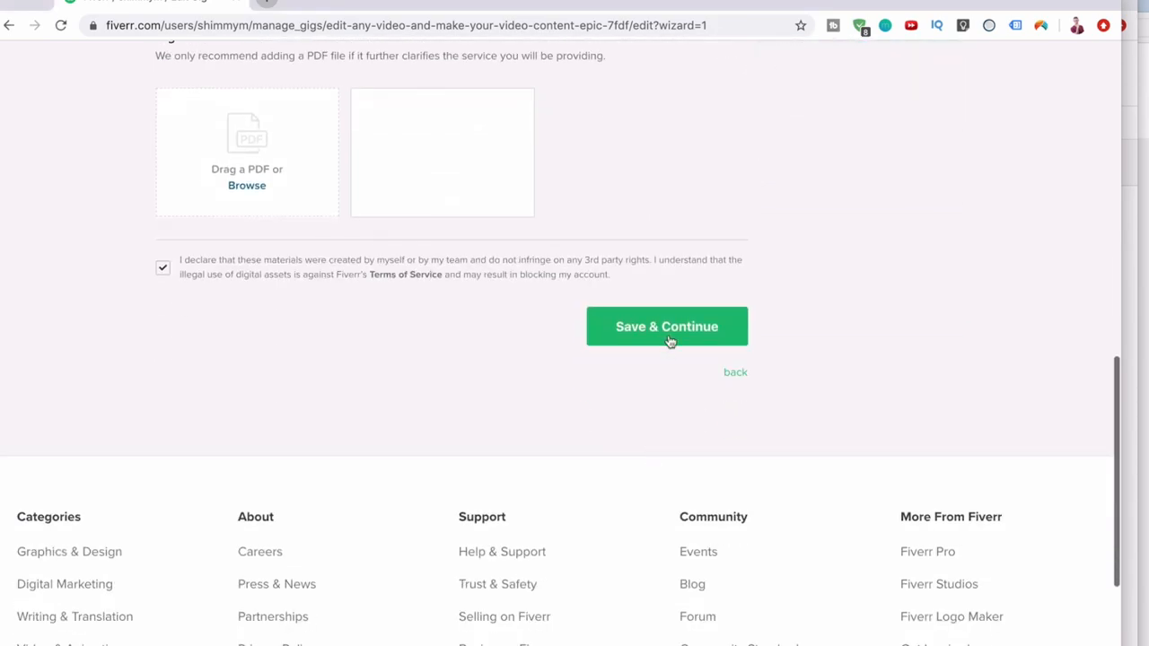
Save the gallery with the rights declaration and continue to the Publish step.
left_click(666, 326)
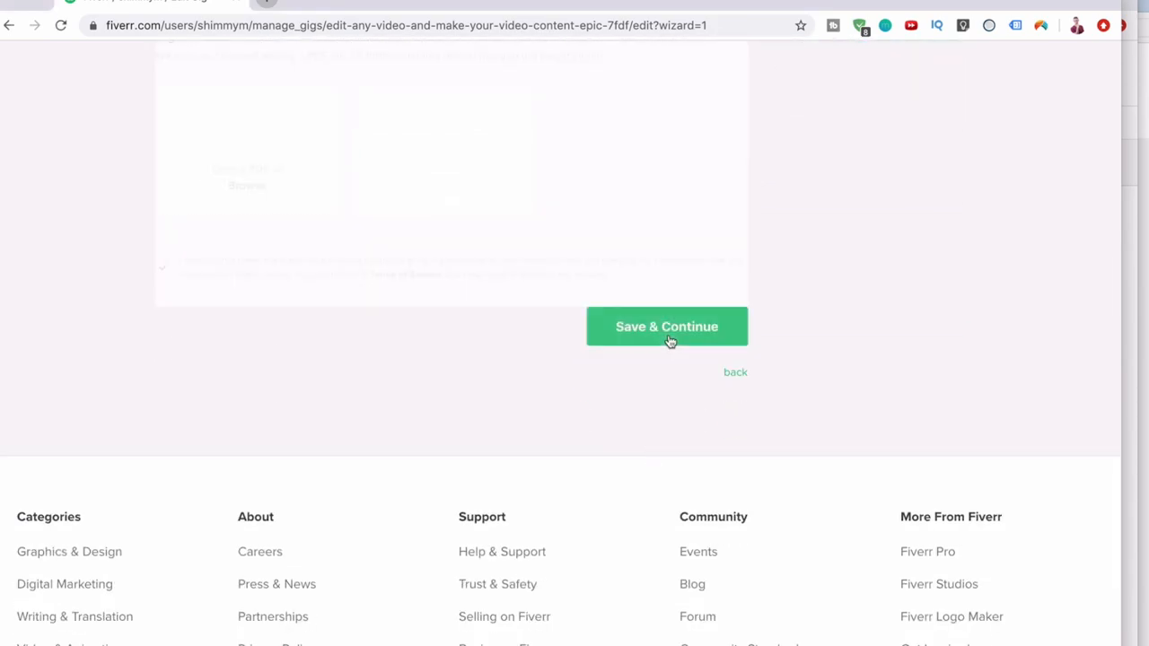
left_click(666, 326)
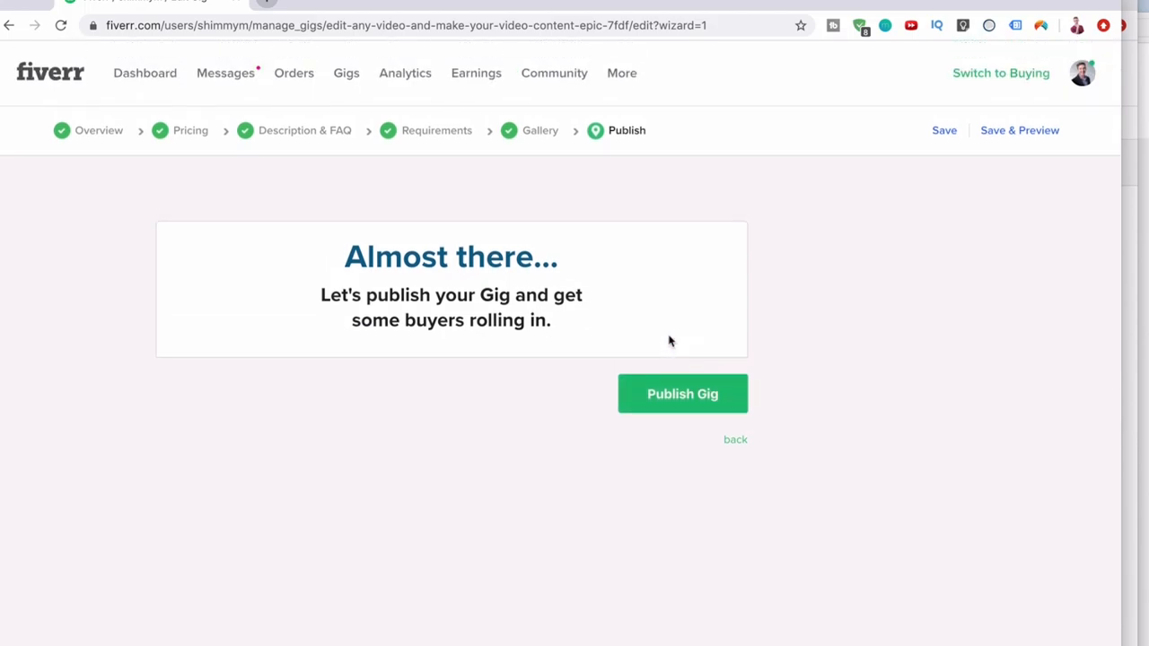
Publish the gig and view the 'It's Alive!' confirmation with its shareable link.
left_click(682, 393)
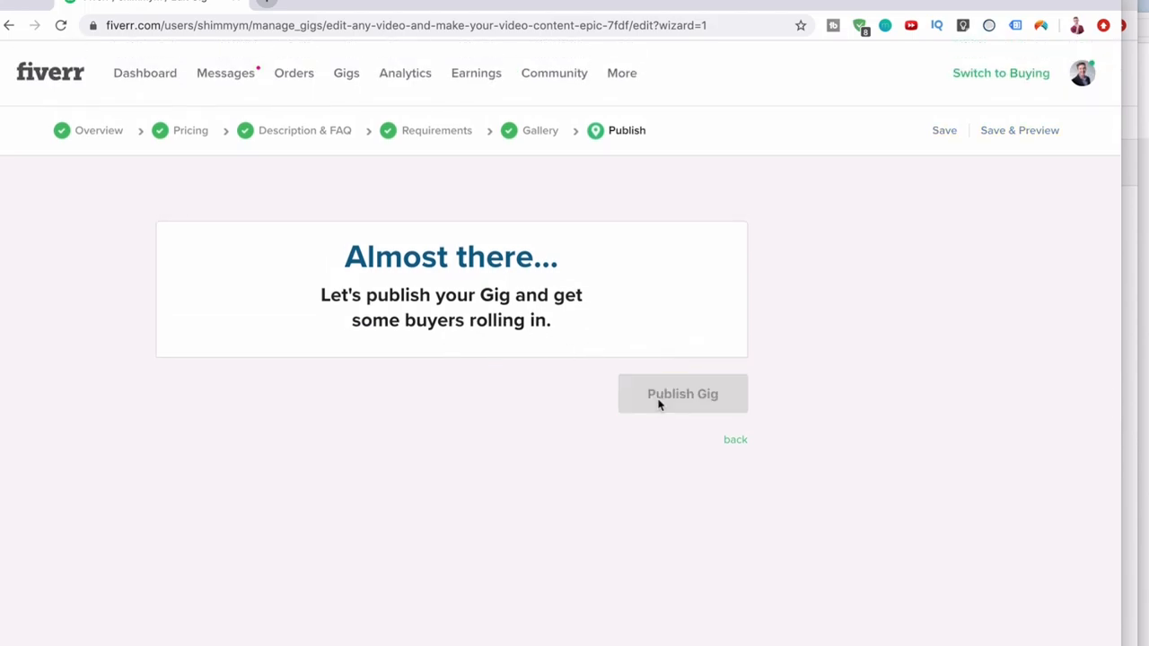
left_click(682, 393)
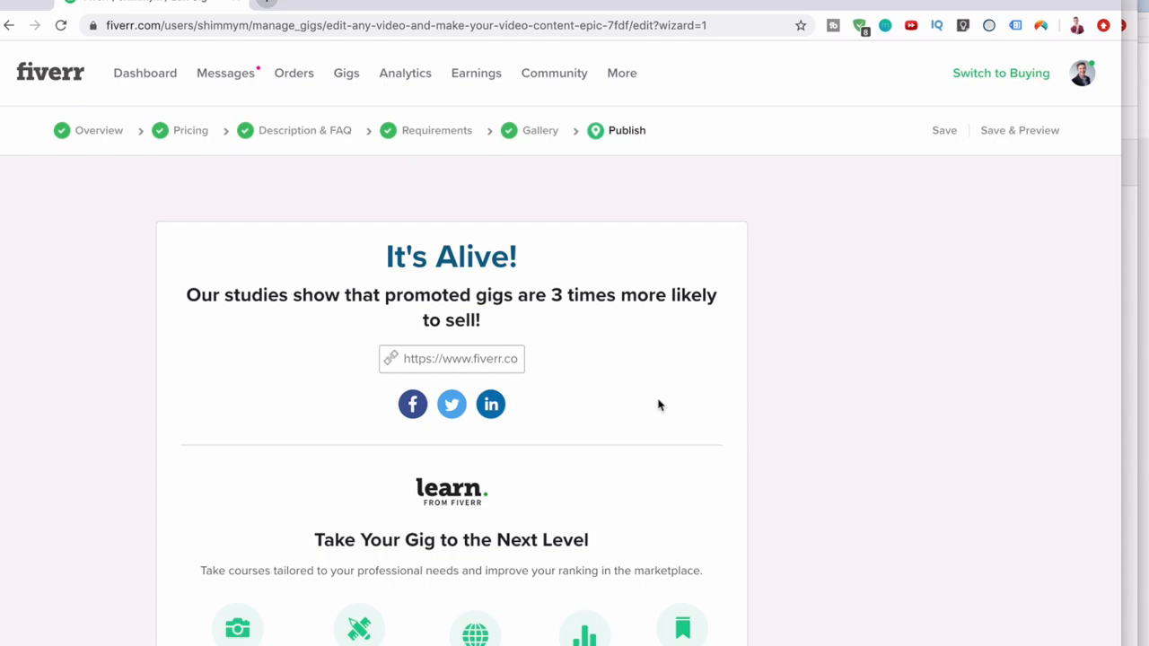
scroll("down", 3)
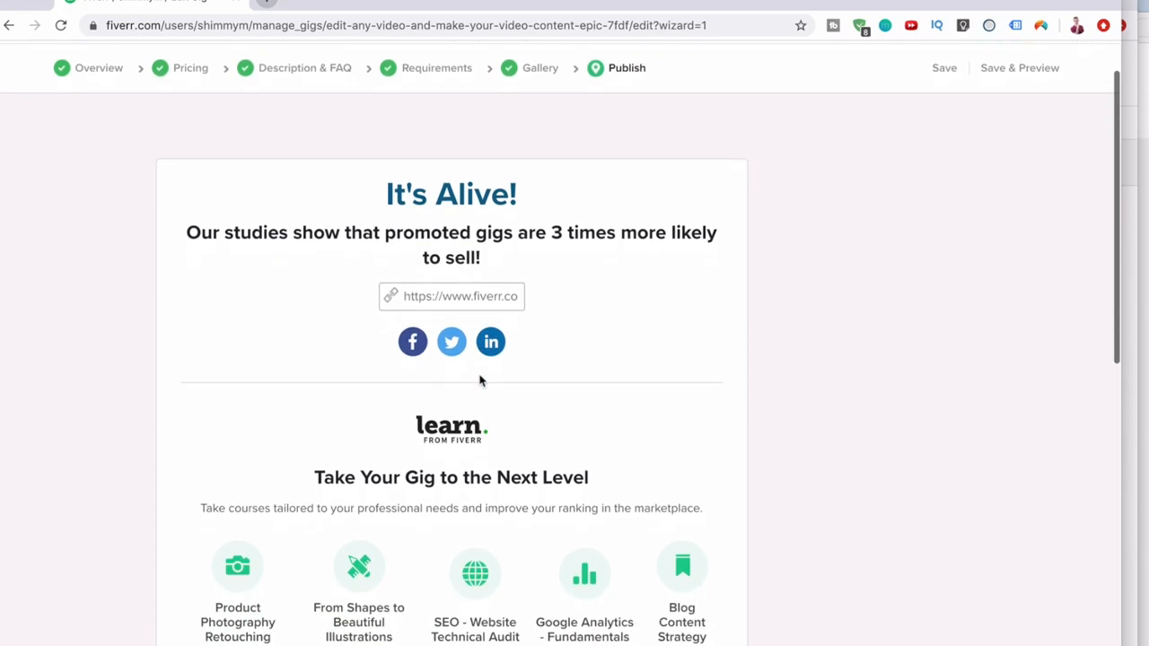